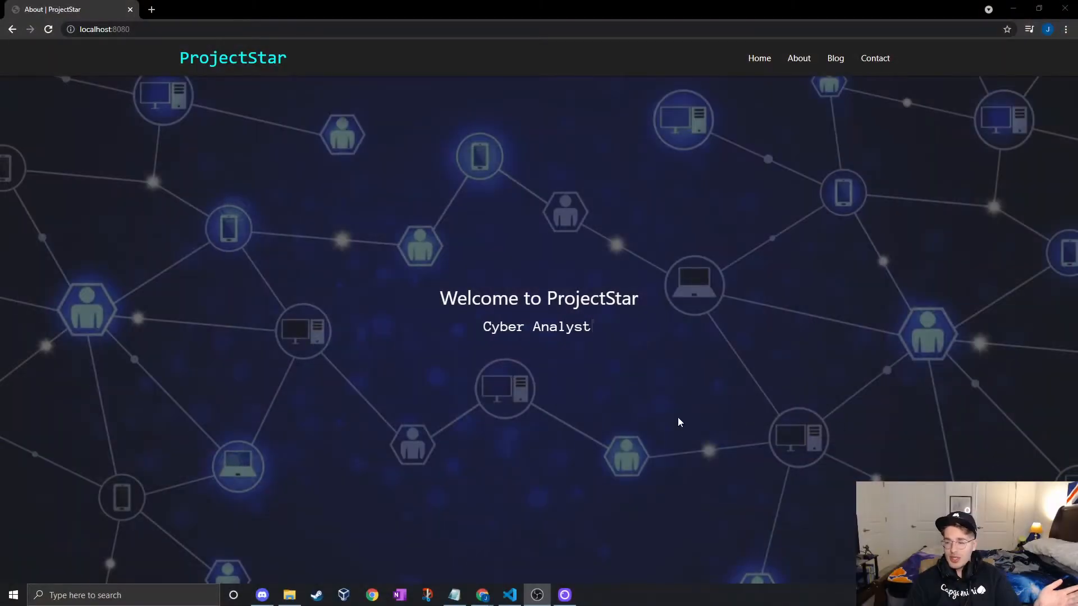
Step: Reload the home page, edit some text, and scroll through the About page
left_click(48, 29)
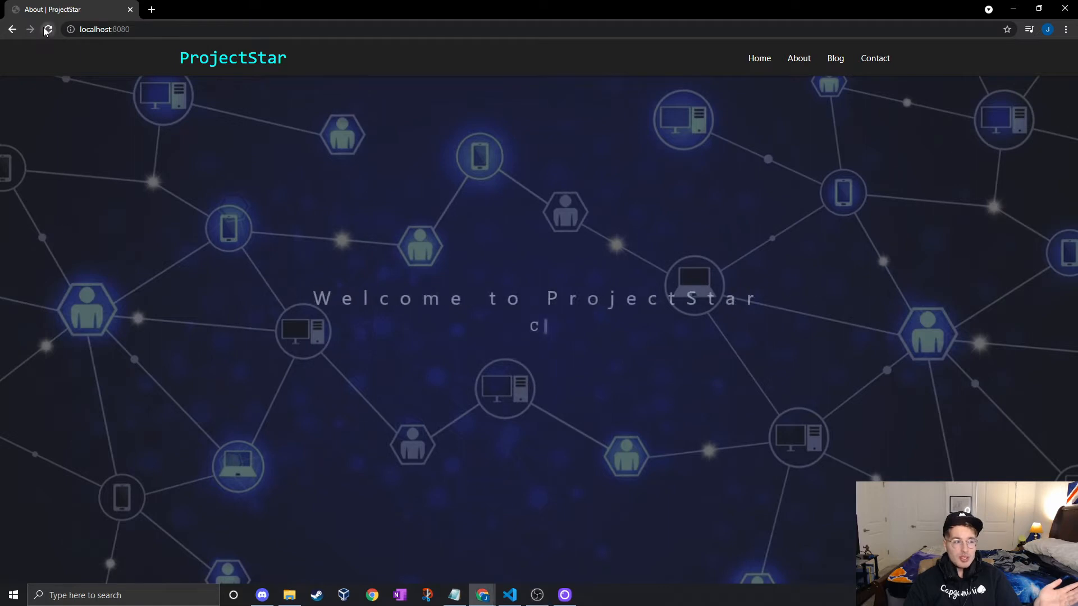
type("omputer Scient")
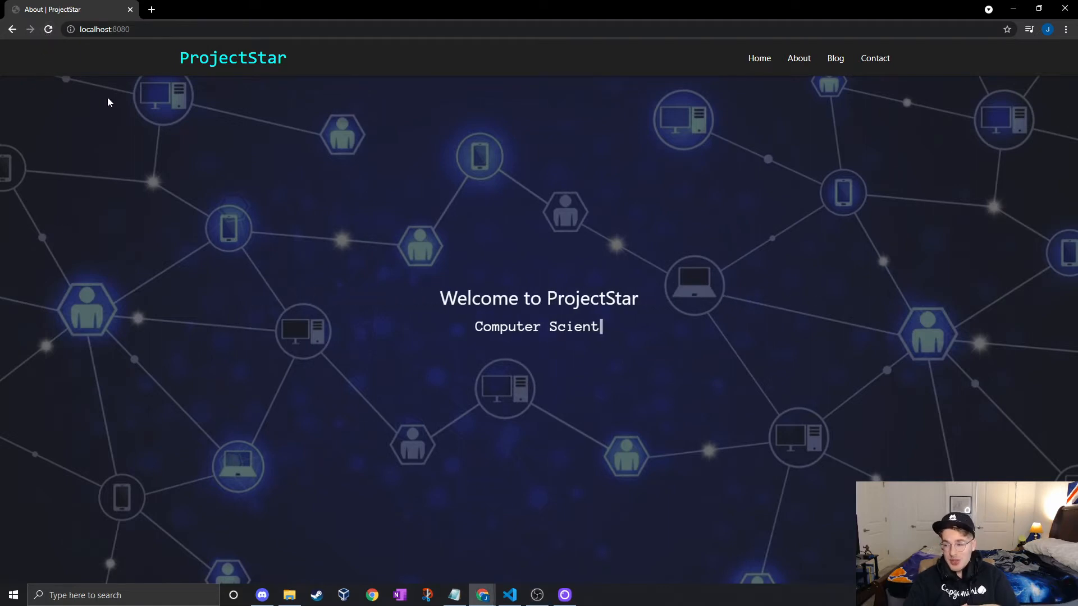
key("Backspace")
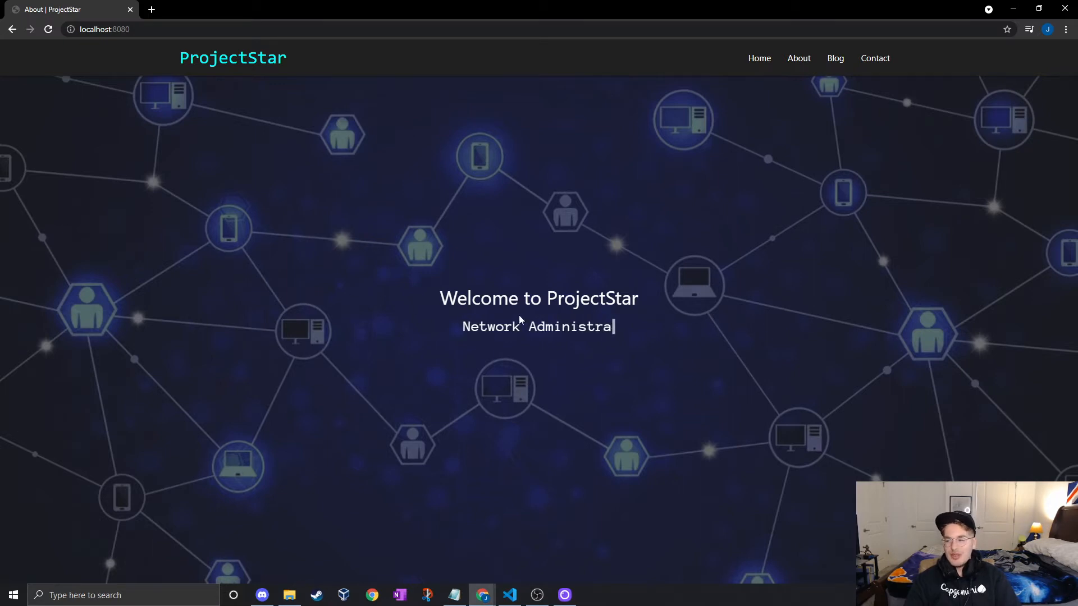
key("Backspace")
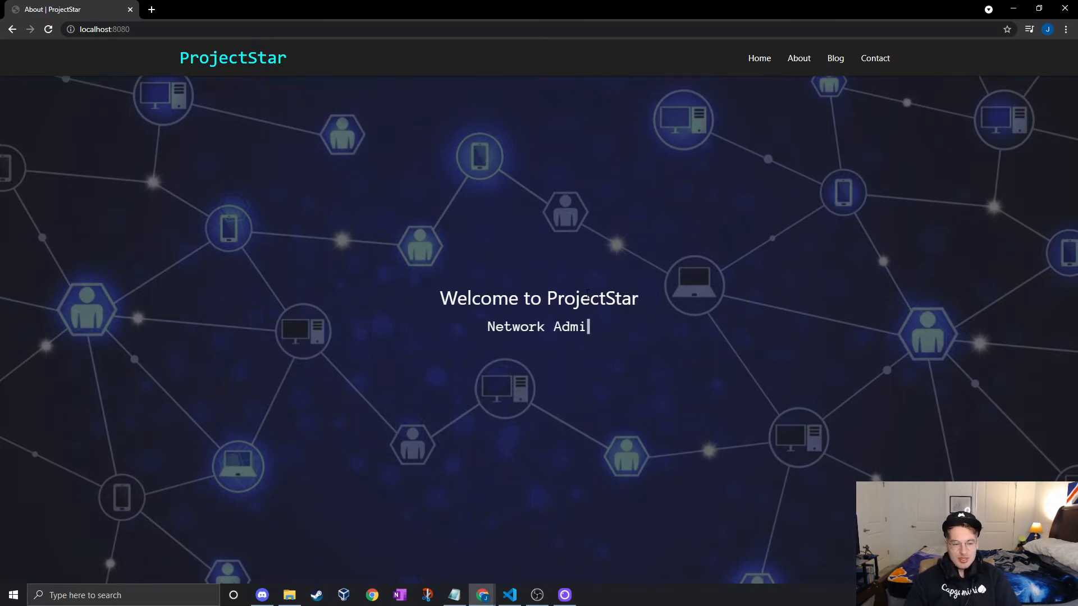
type("Sale")
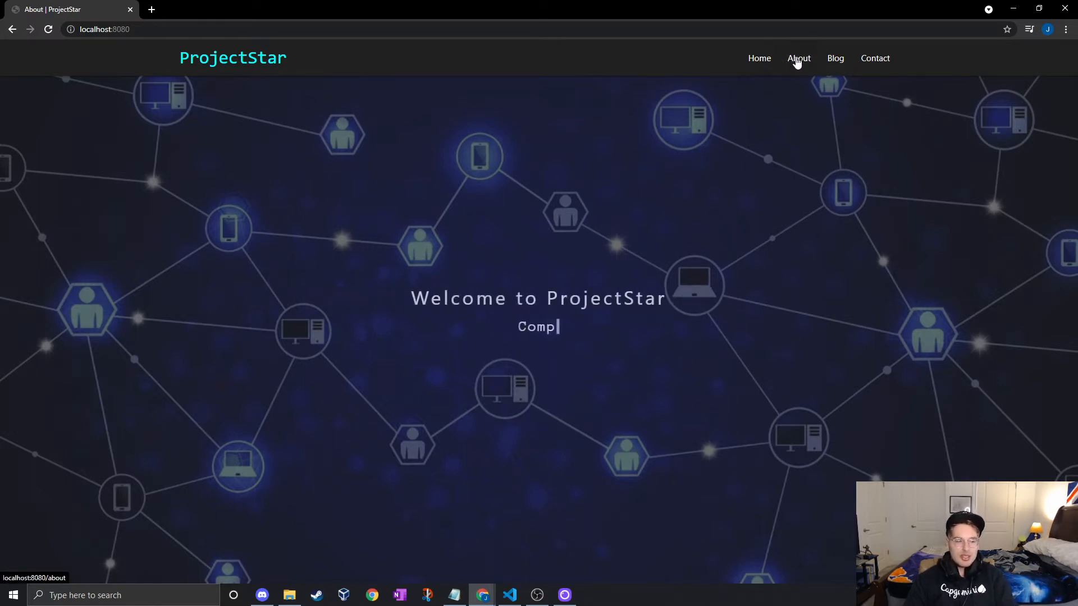
left_click(798, 58)
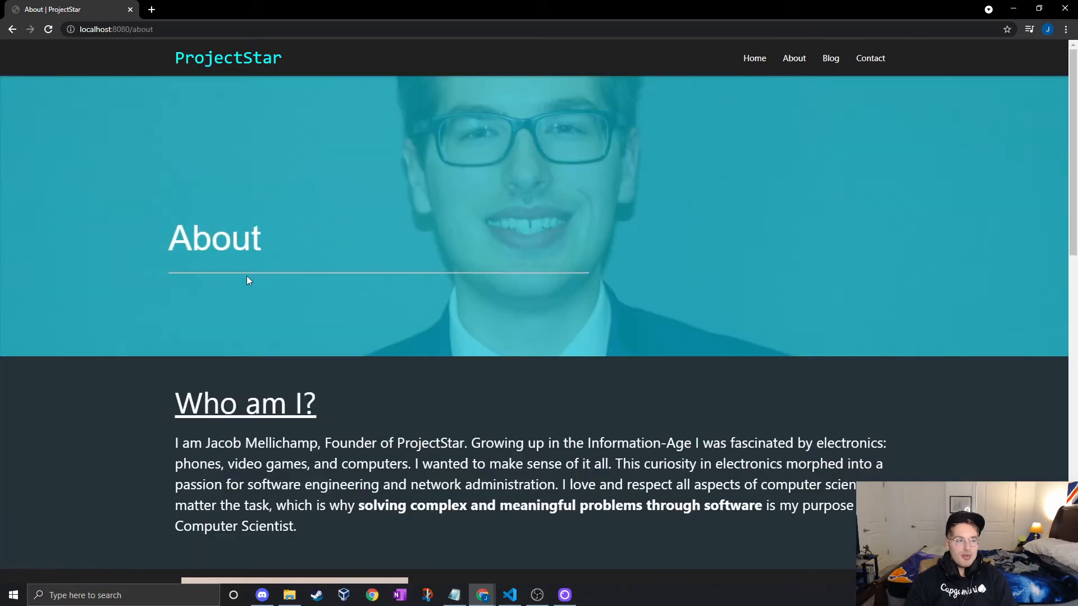
scroll("down", 3)
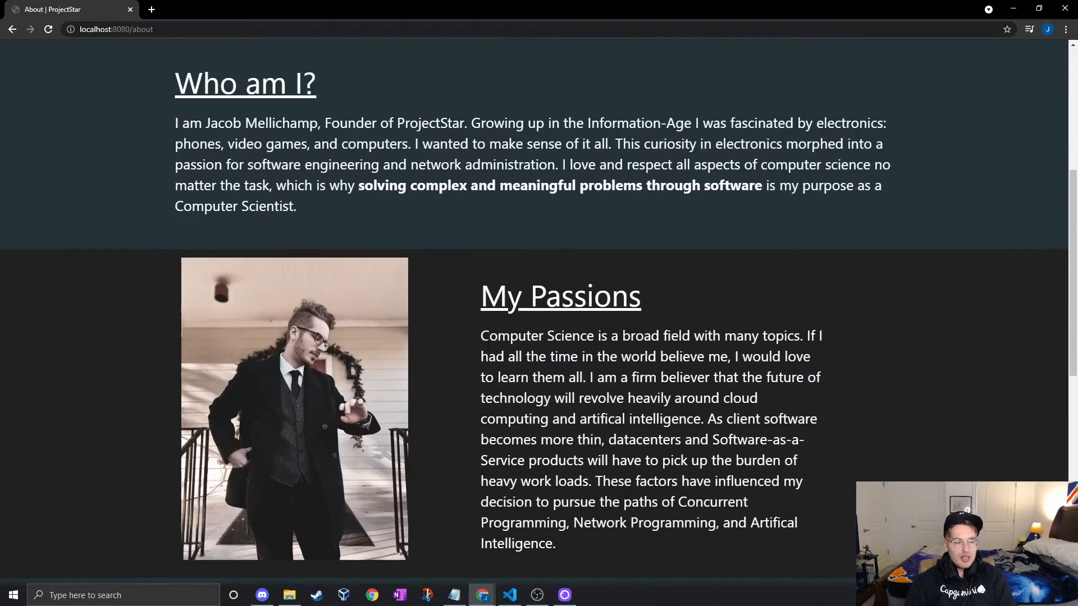
scroll("down", 3)
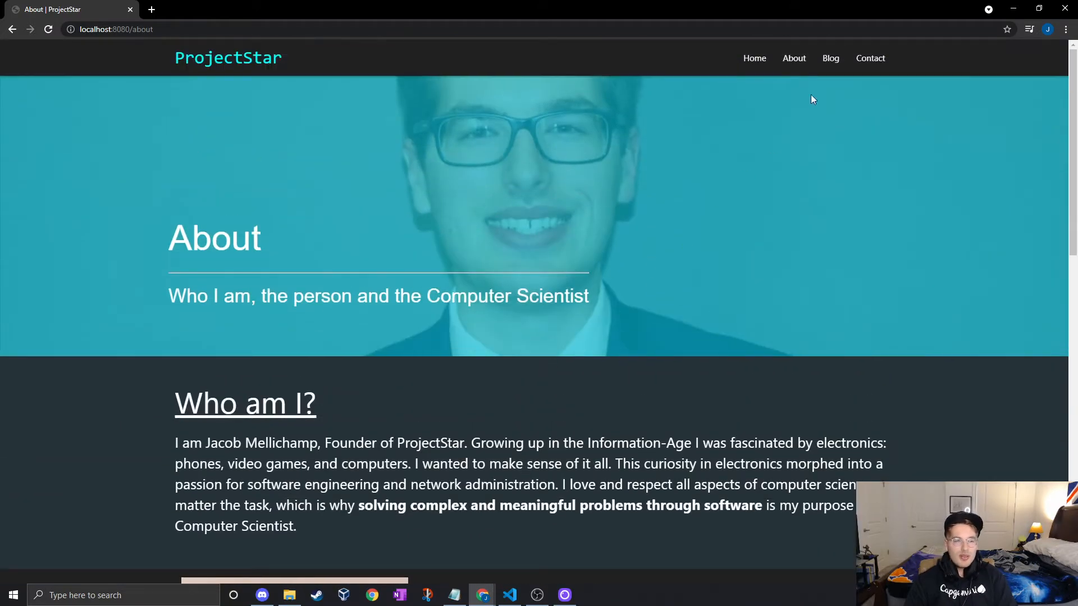
Step: Browse the Blog post listing and open the 'Have a plan' post in a new tab
left_click(829, 58)
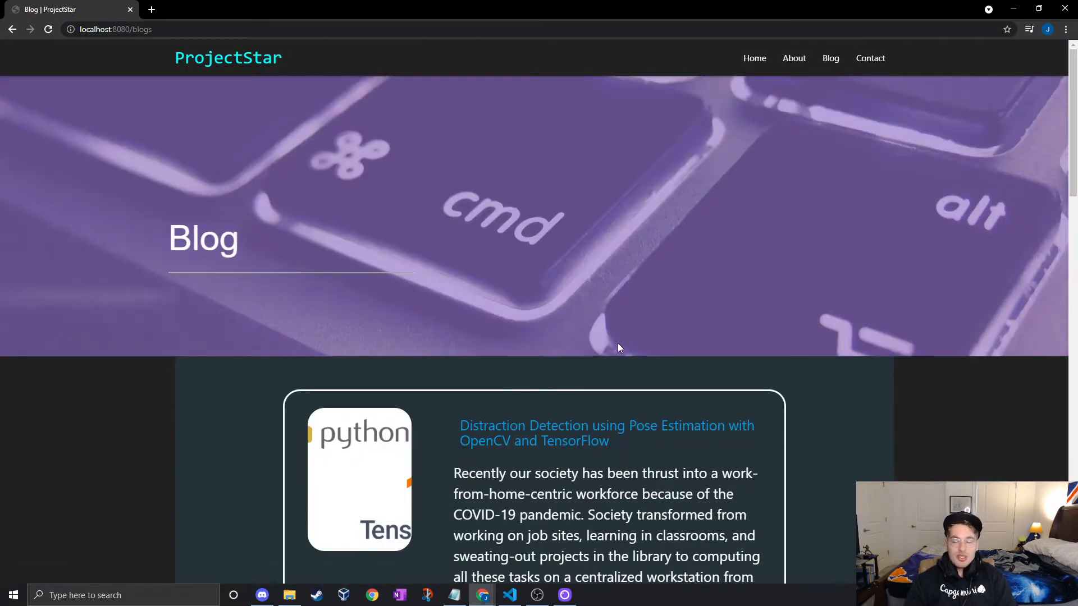
scroll("down", 3)
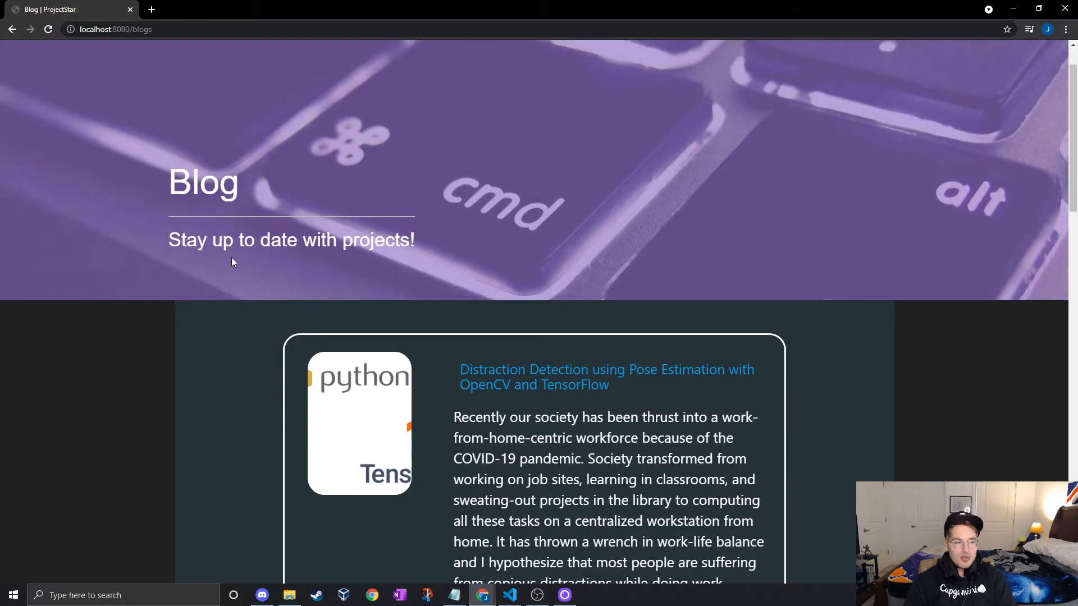
scroll("down", 3)
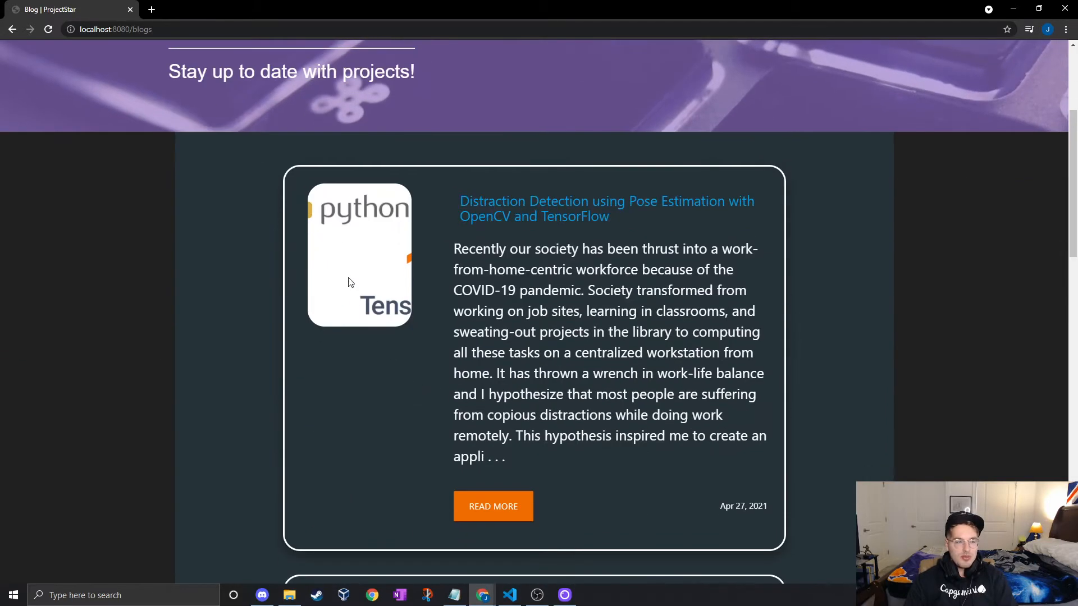
scroll("down", 3)
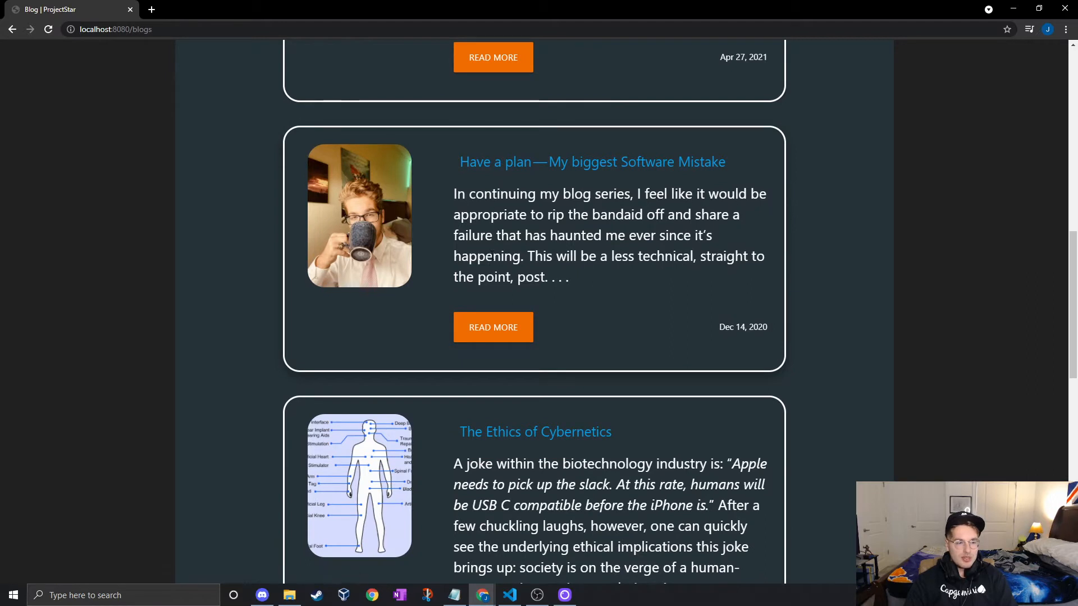
left_click_drag(466, 194, 684, 256)
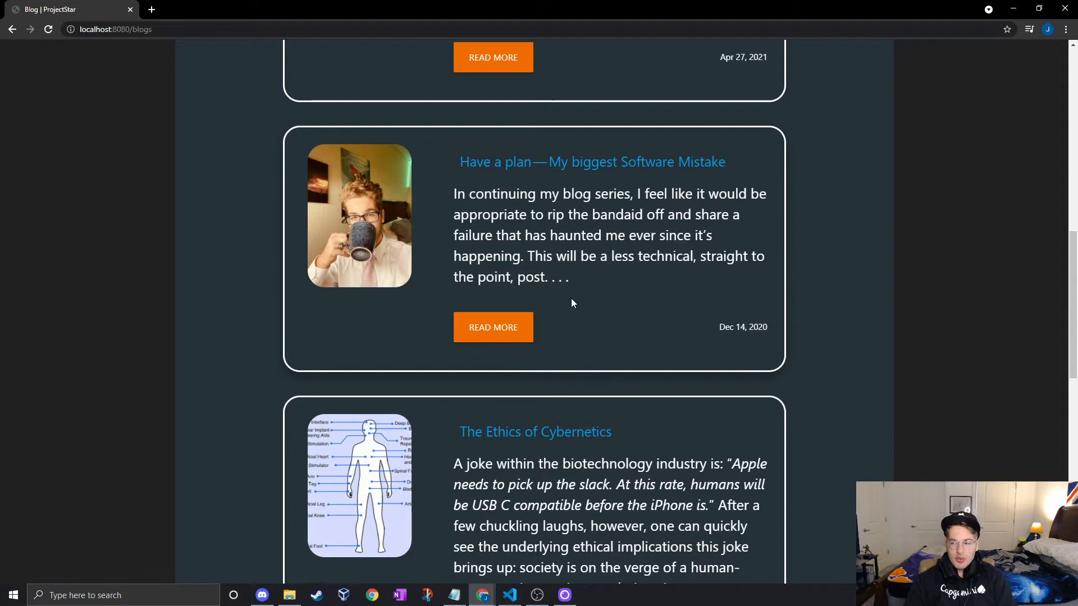
left_click(493, 327)
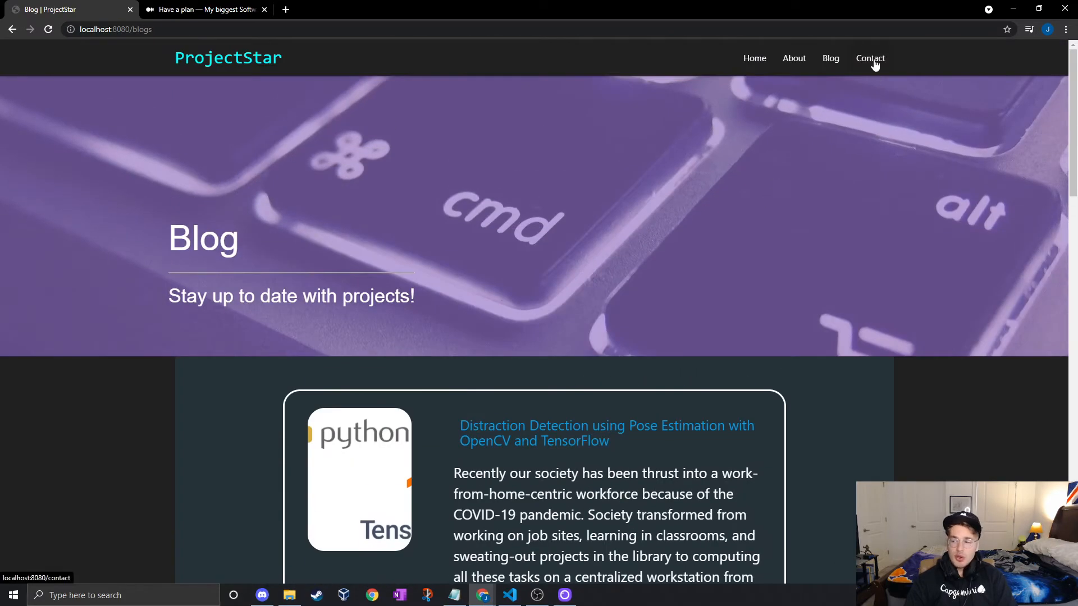
Step: View the Contact page's Proposal section and Email Form, then switch to VS Code
left_click(869, 58)
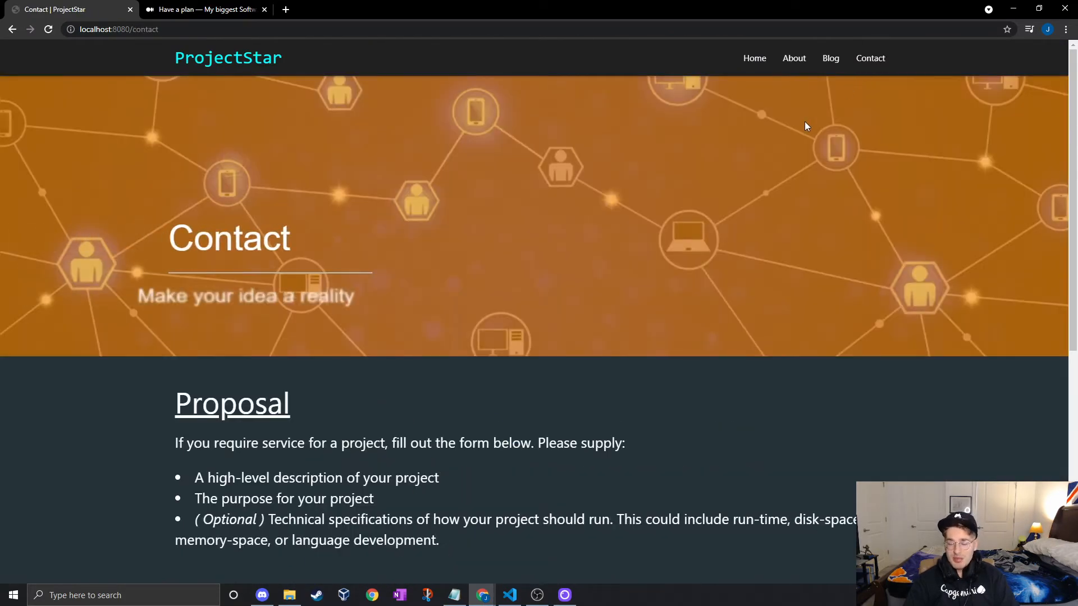
scroll("down", 3)
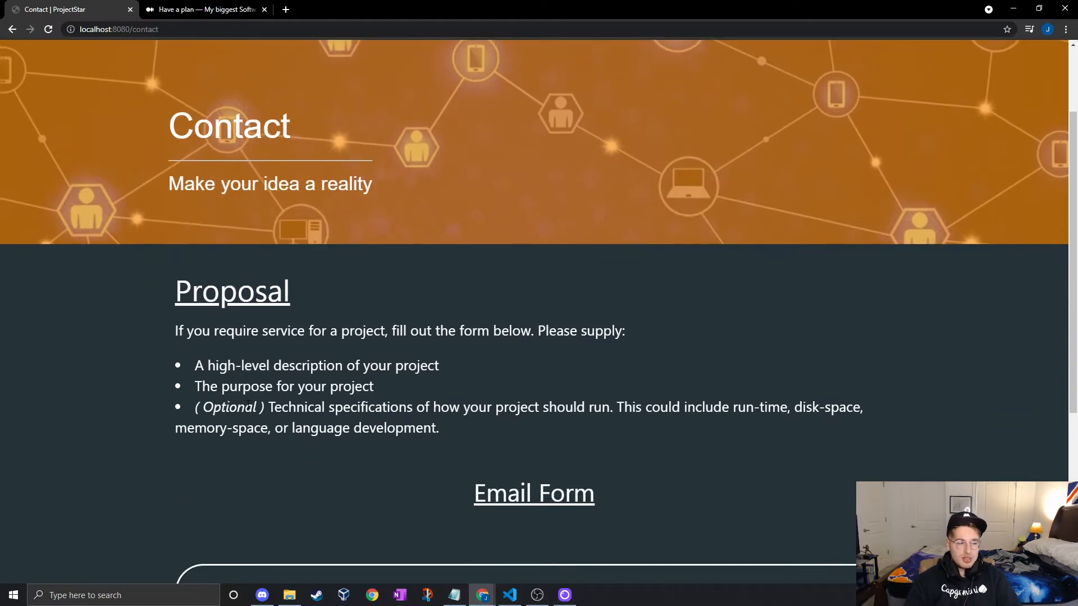
scroll("down", 3)
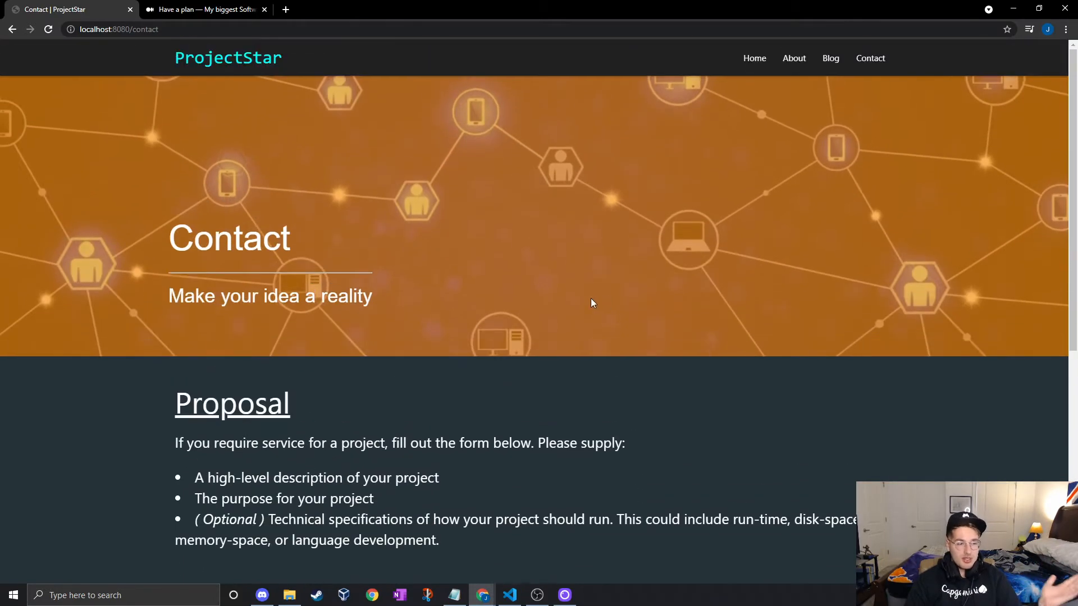
mouse_move(568, 314)
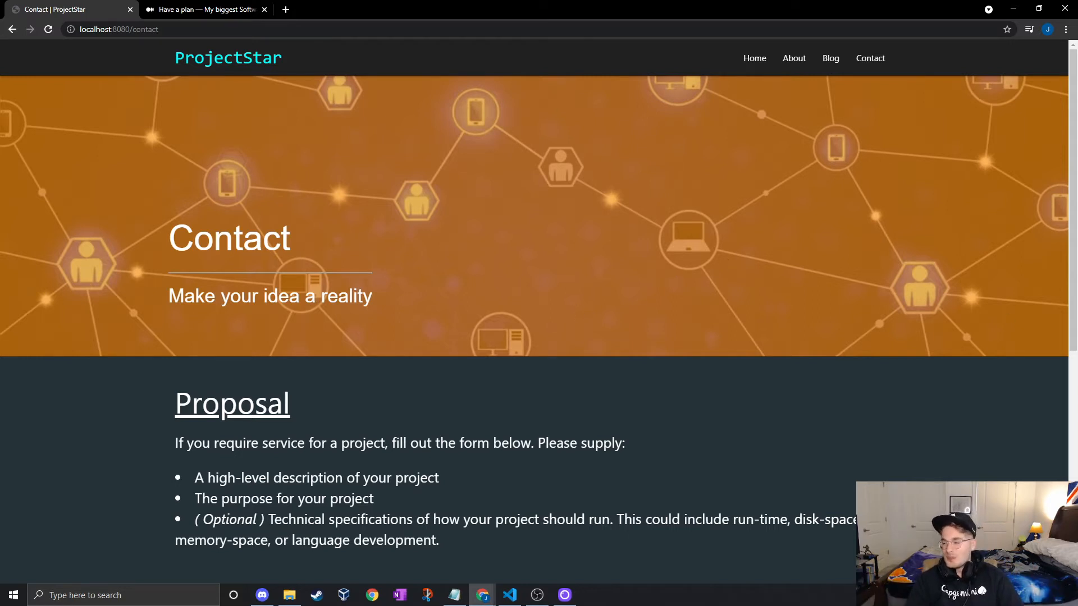
left_click(508, 594)
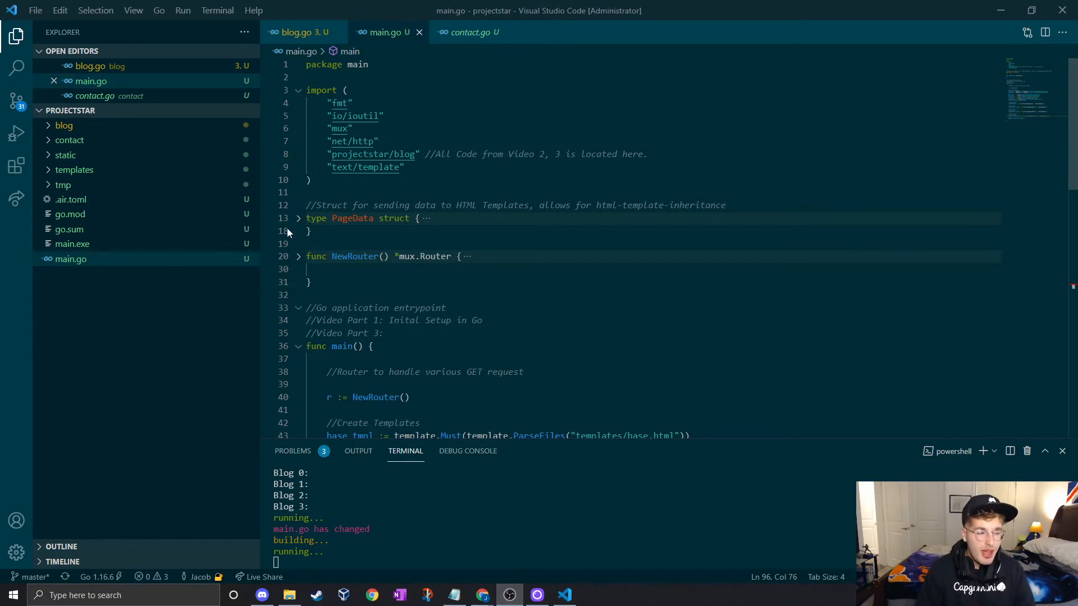
Step: Scroll main.go, open contact.go and blog.go, then unfold main.go's /contact handler
scroll("down", 3)
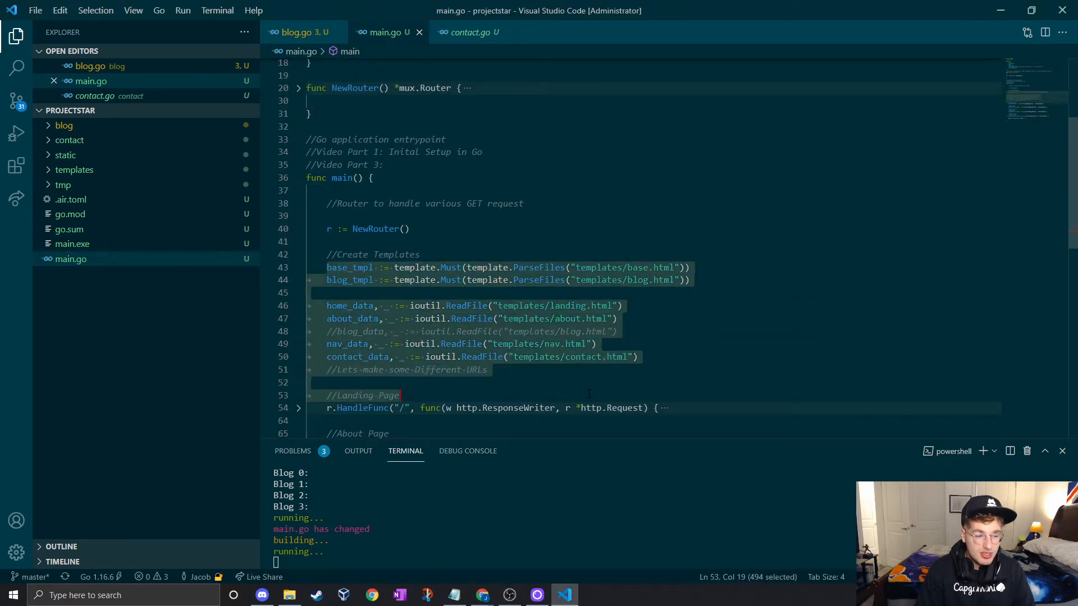
scroll("down", 3)
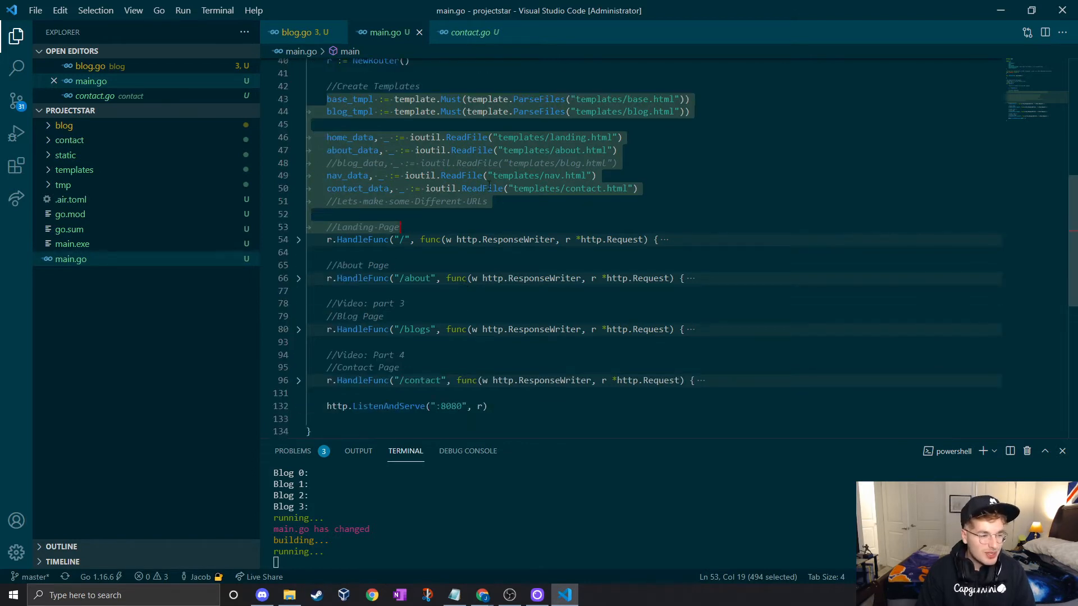
mouse_move(543, 329)
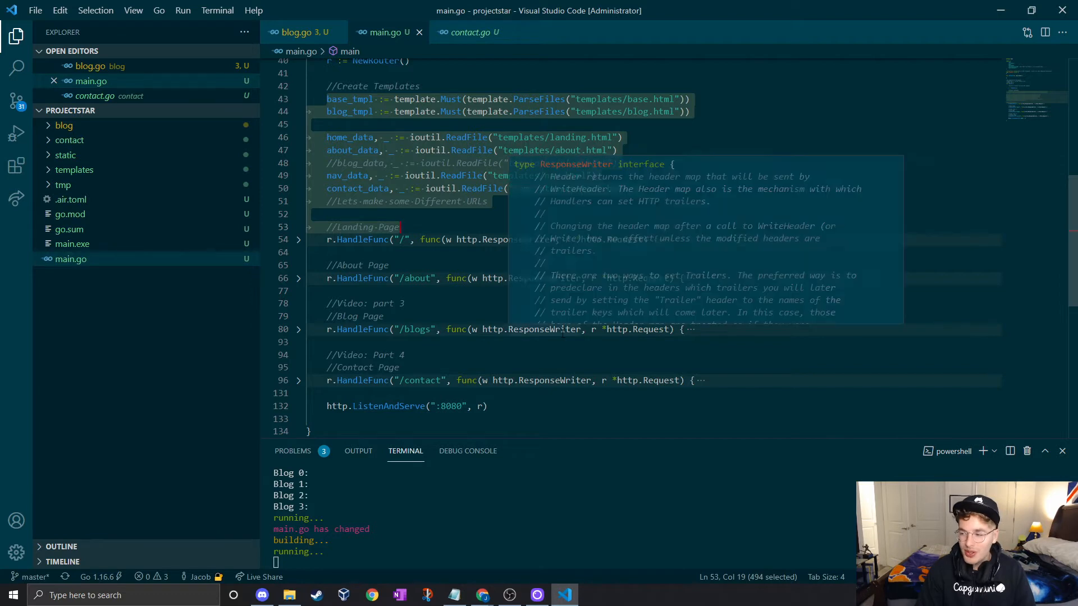
left_click(64, 125)
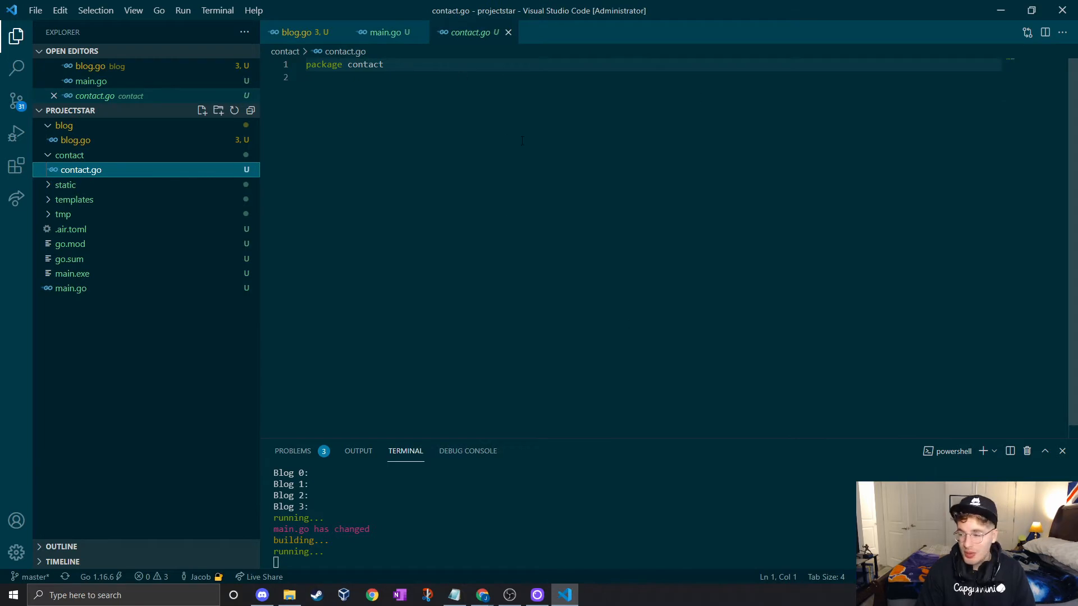
mouse_move(103, 140)
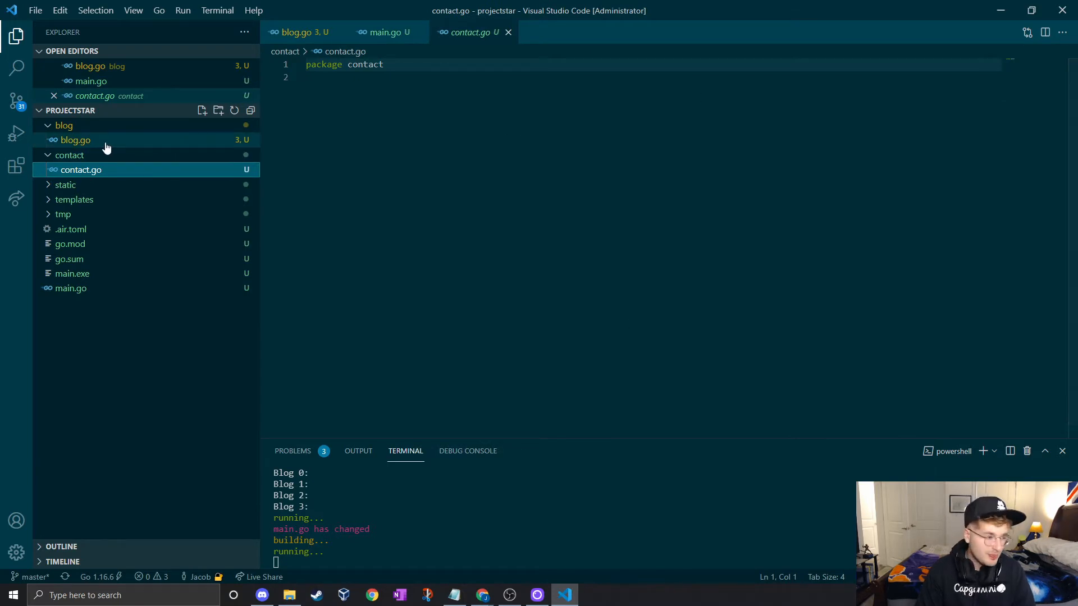
left_click(74, 140)
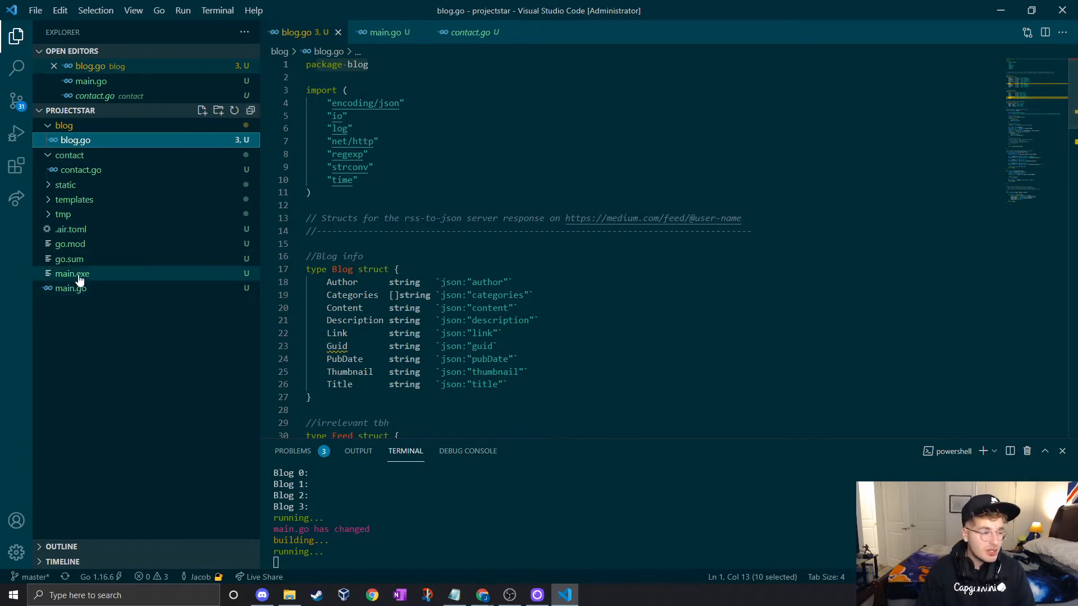
left_click(70, 288)
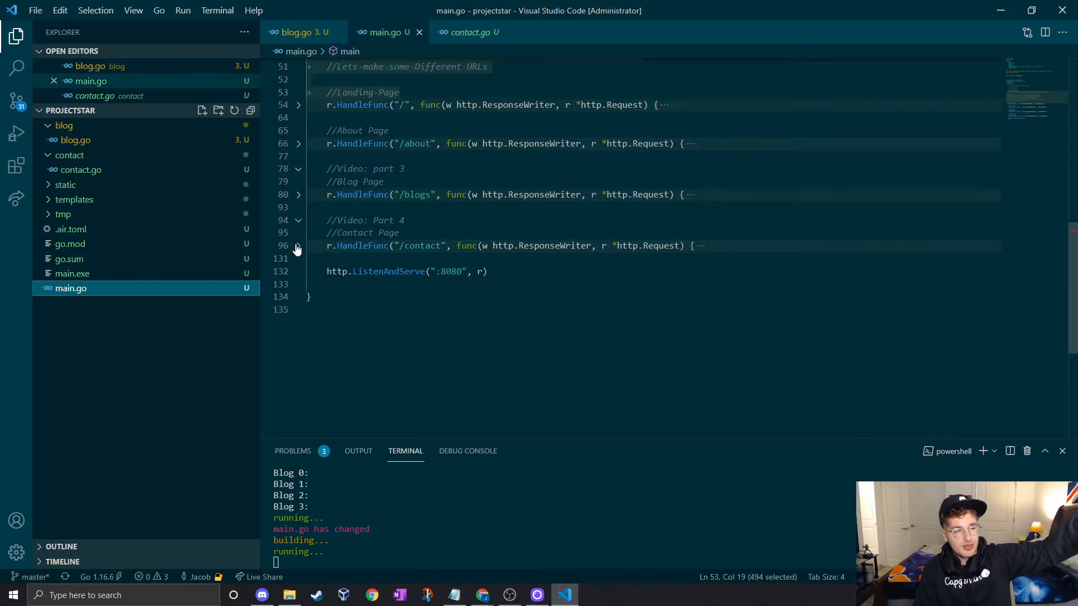
left_click(298, 245)
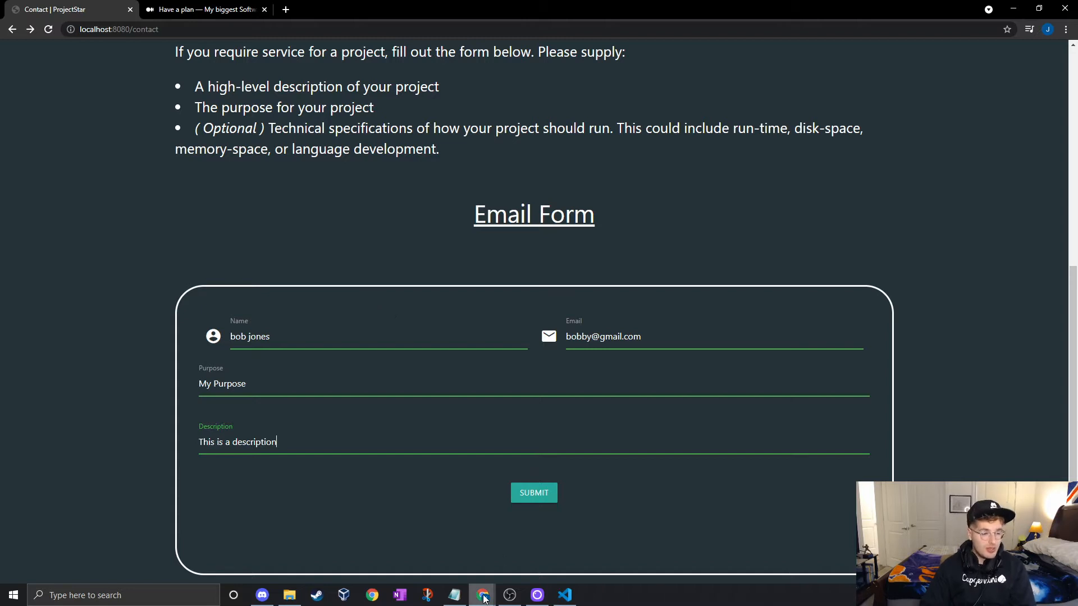
mouse_move(481, 594)
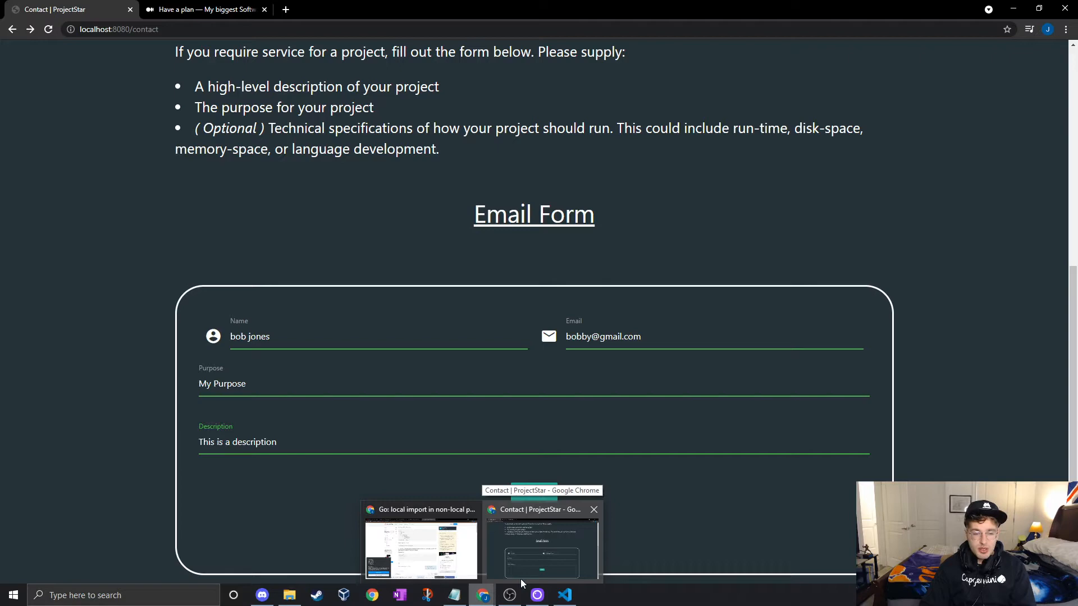
Step: Open templates/contact.html and highlight the form's POST method, action and purpose field
left_click(564, 595)
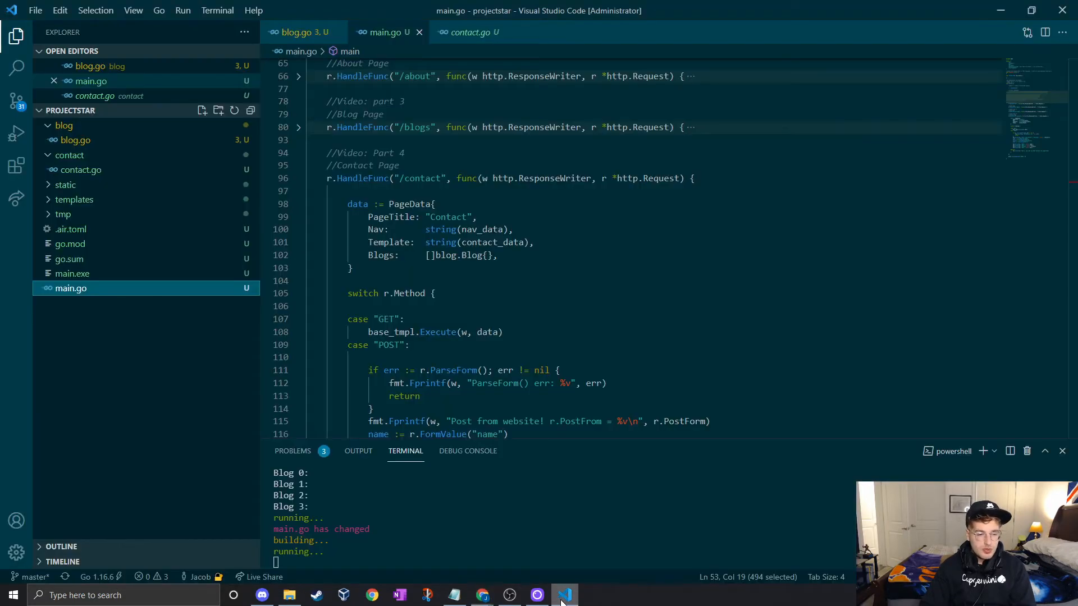
left_click(73, 199)
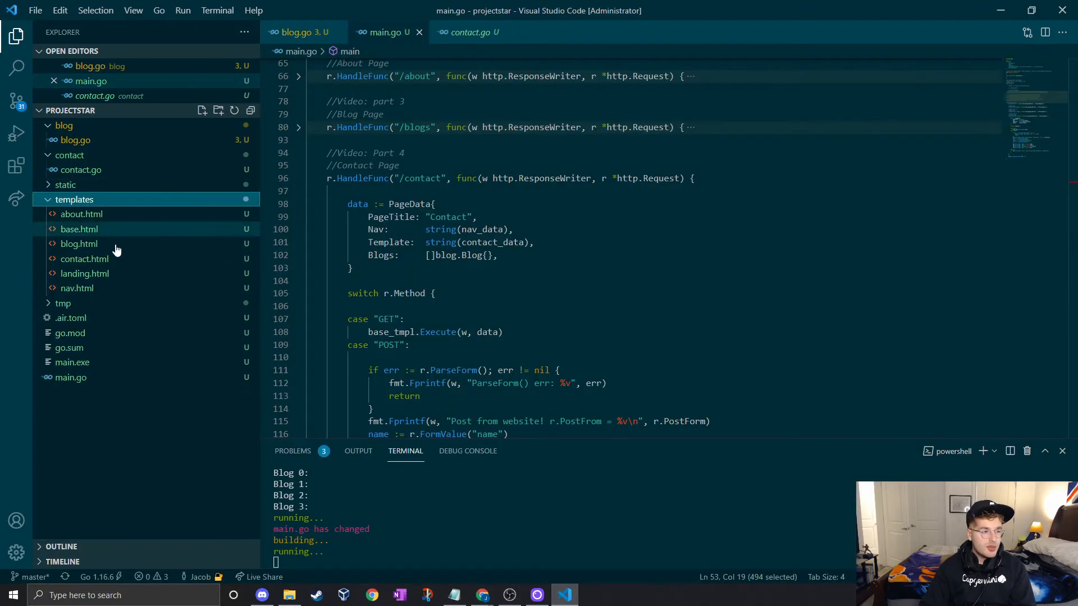
left_click(84, 260)
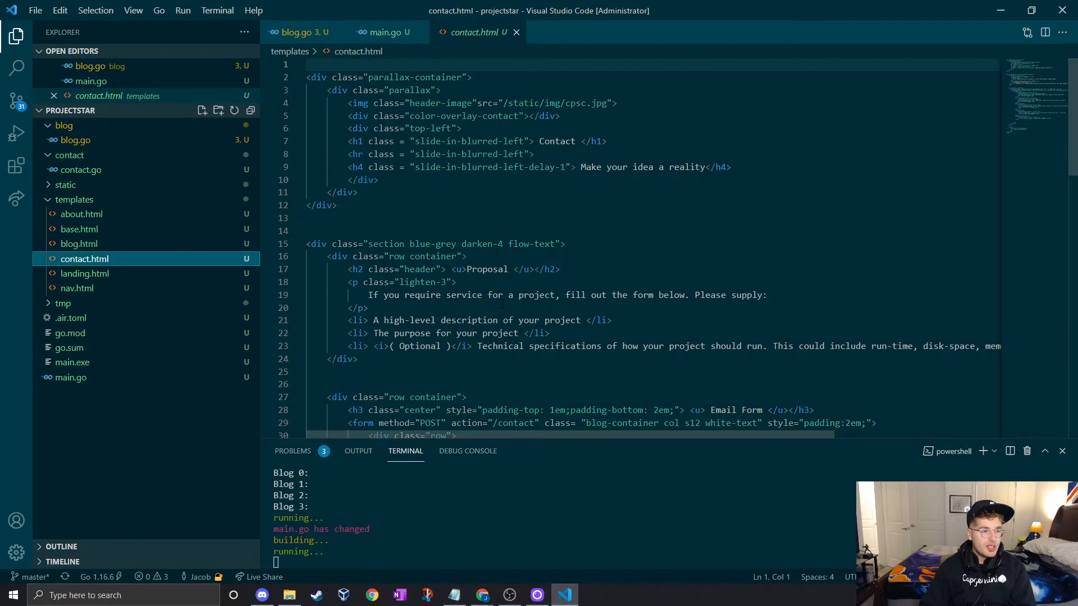
scroll("down", 3)
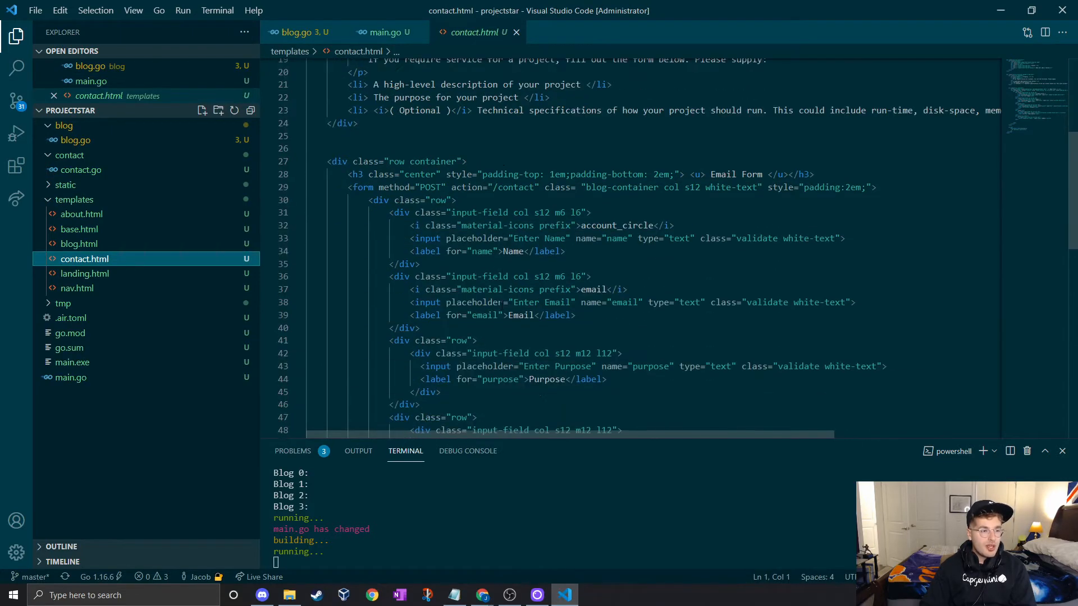
left_click_drag(347, 187, 444, 187)
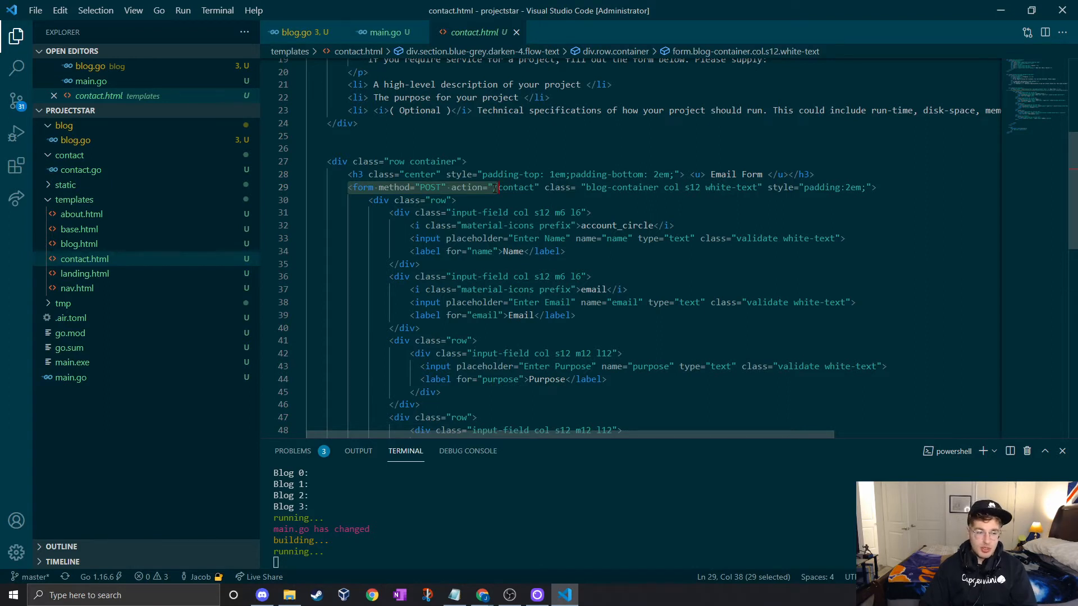
scroll("down", 3)
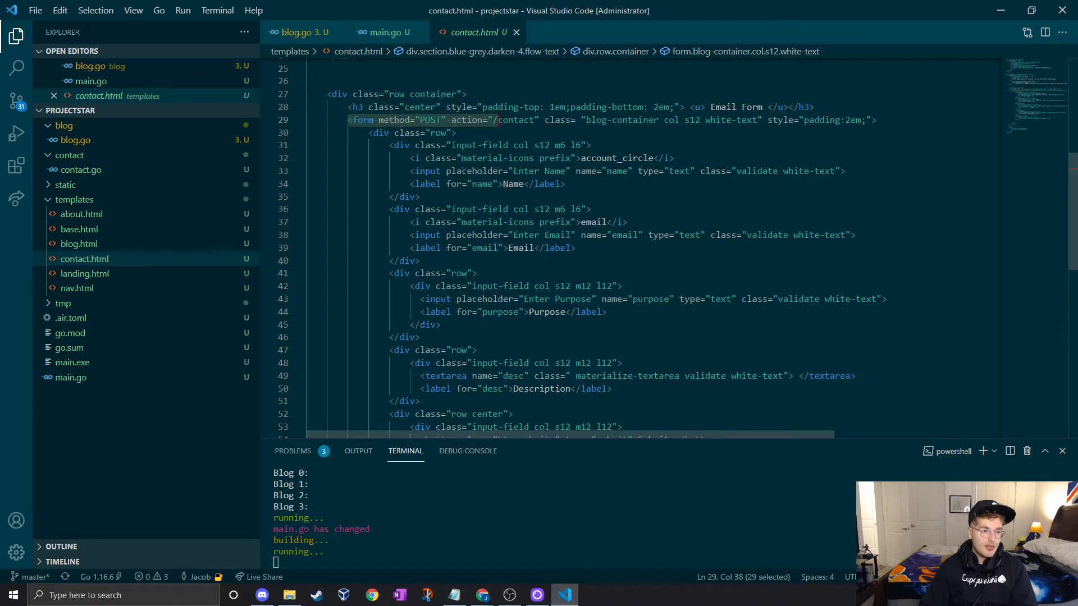
double_click(622, 235)
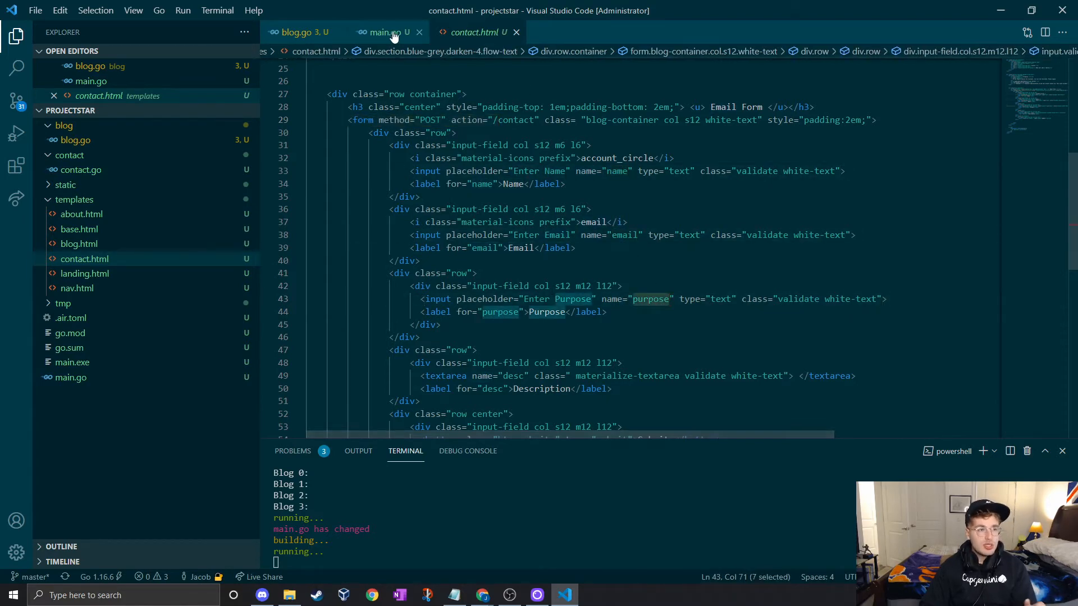
Step: In main.go, inspect r.Method, http.Request and the GET template render, then reach the POST case
left_click(383, 33)
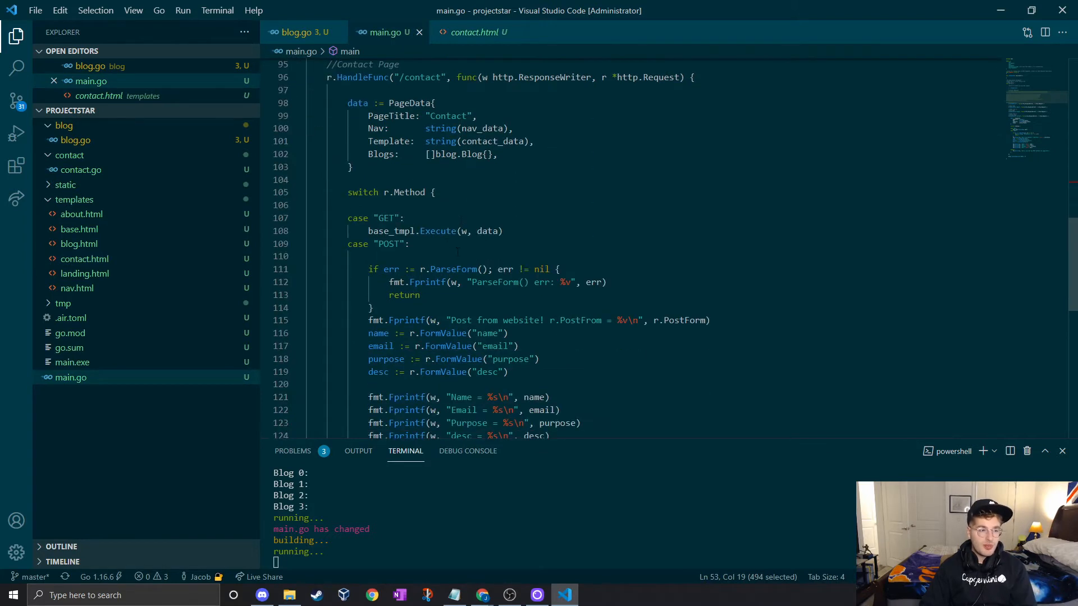
double_click(409, 192)
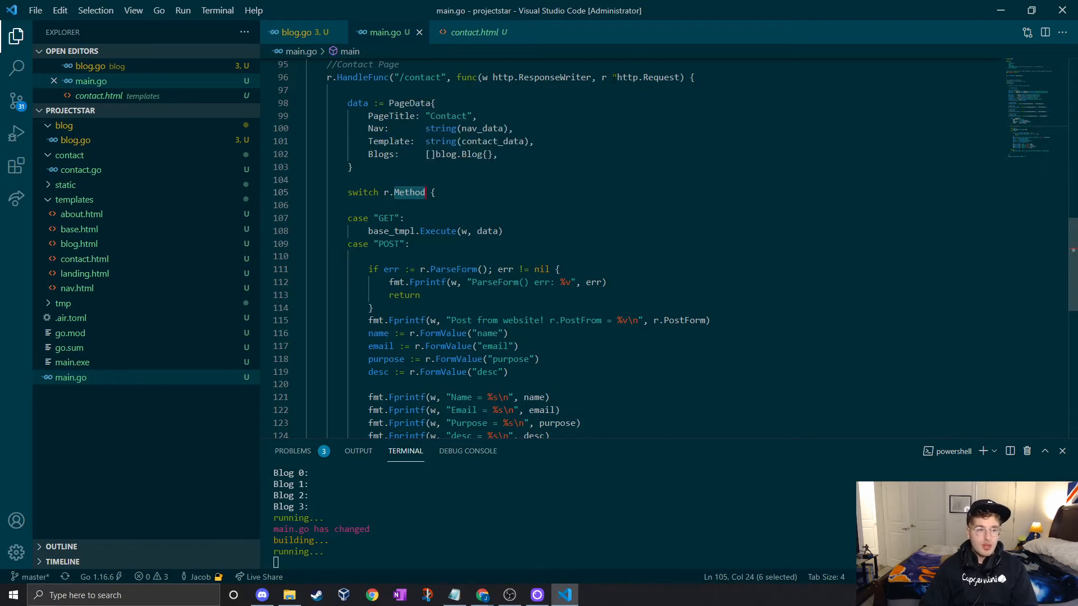
double_click(649, 77)
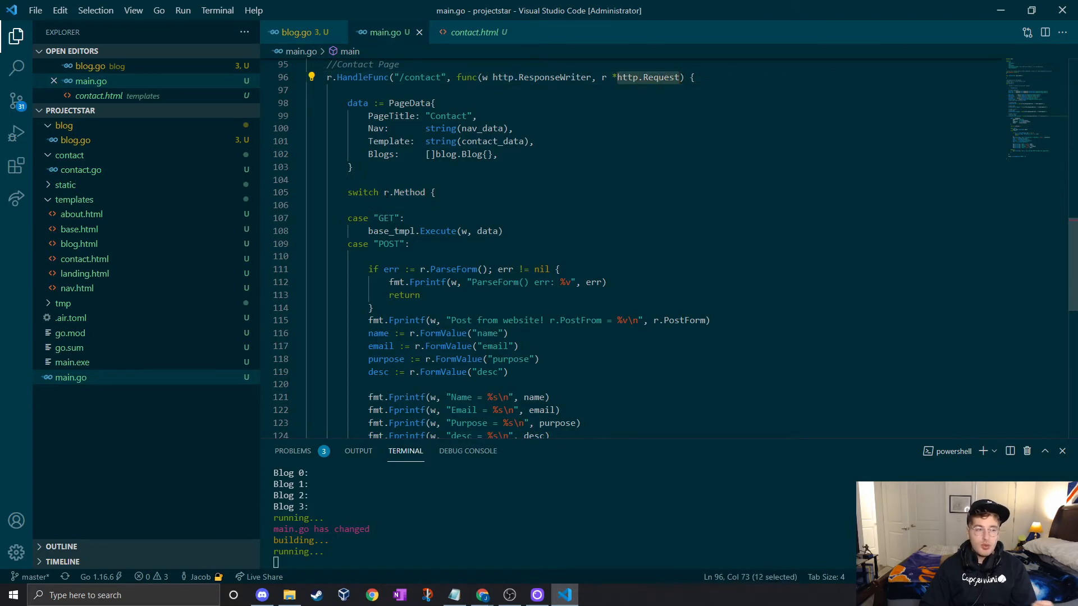
double_click(409, 192)
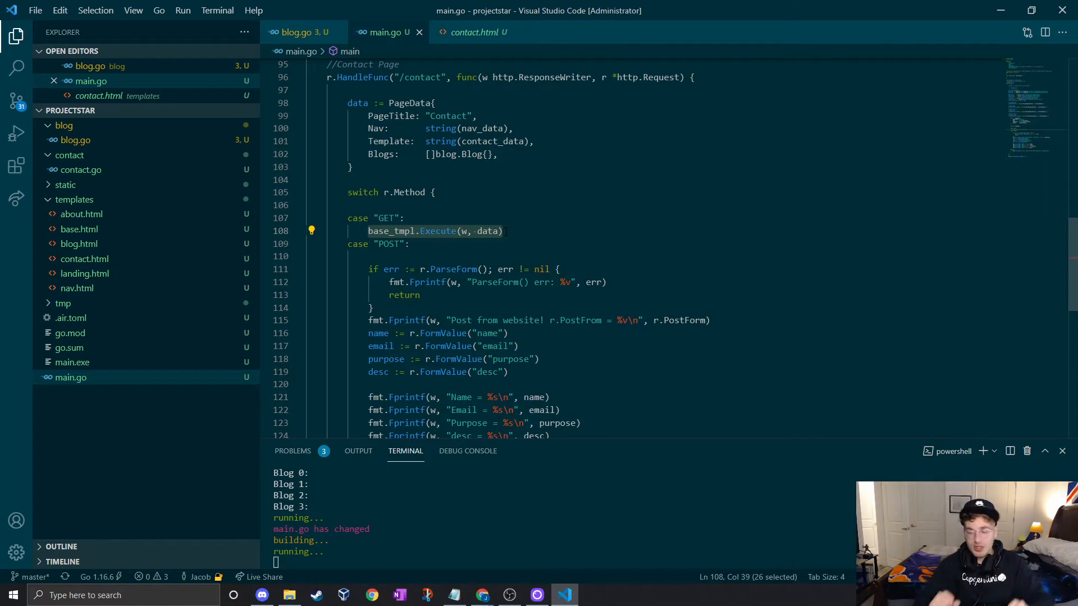
scroll("down", 3)
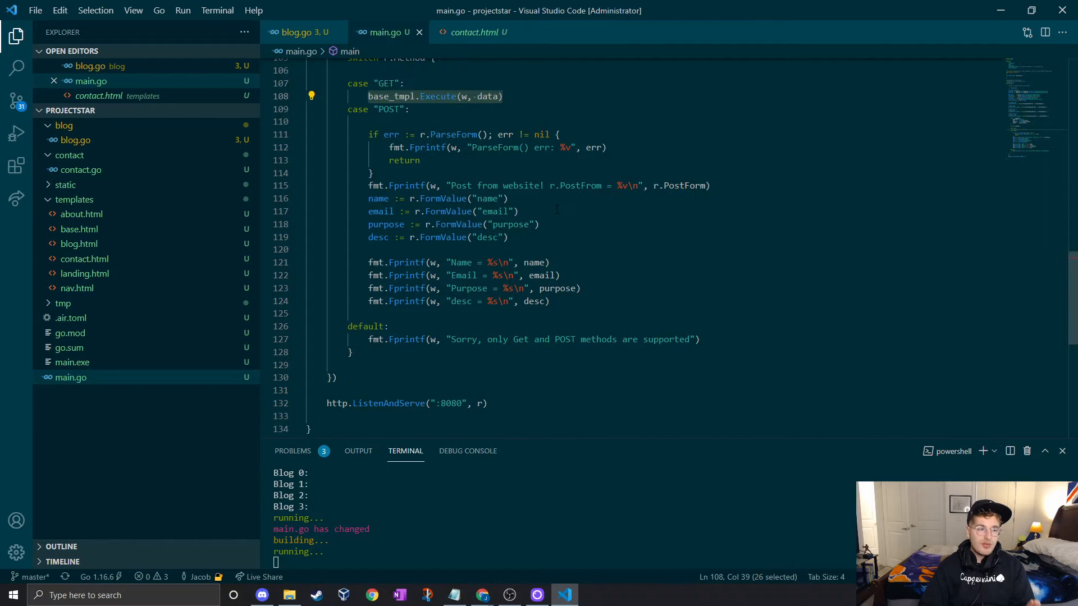
left_click(368, 249)
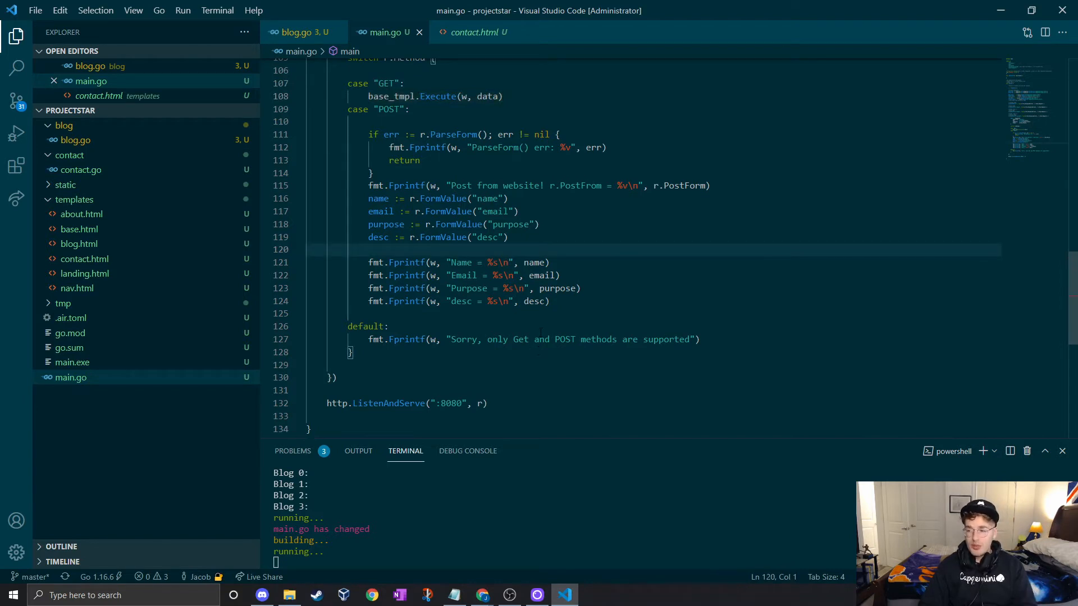
mouse_move(482, 595)
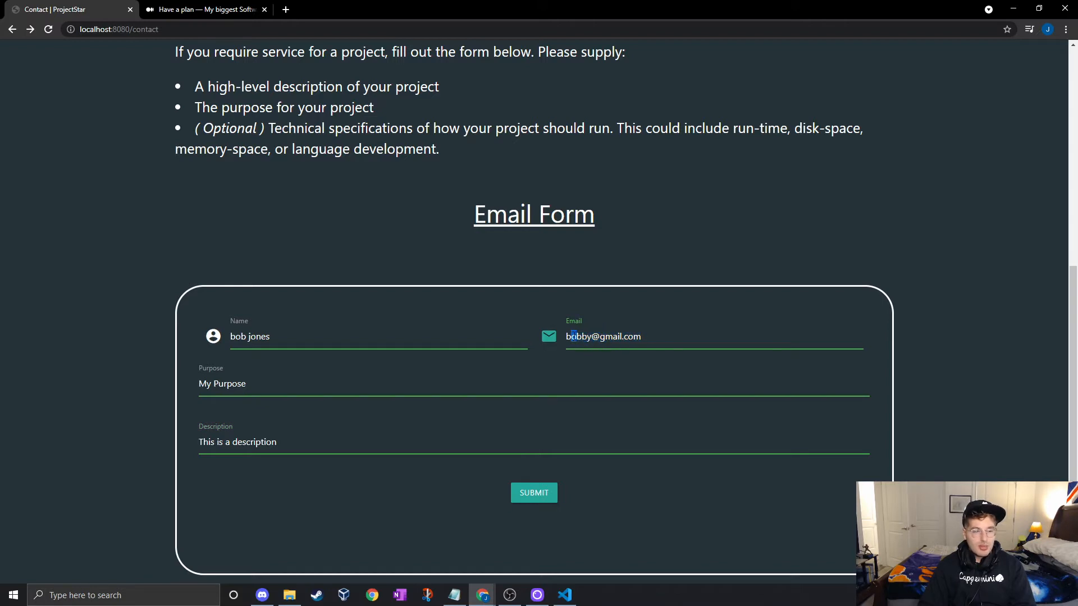
Step: Submit the localhost:8080/contact form and highlight the echoed values, then switch to Gmail
left_click(534, 493)
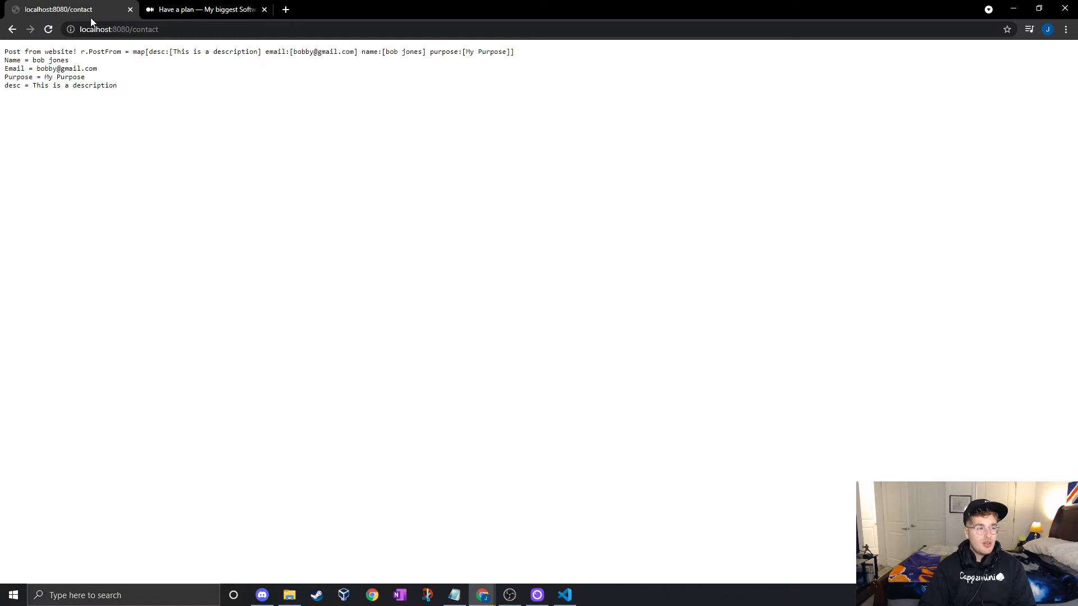
double_click(107, 52)
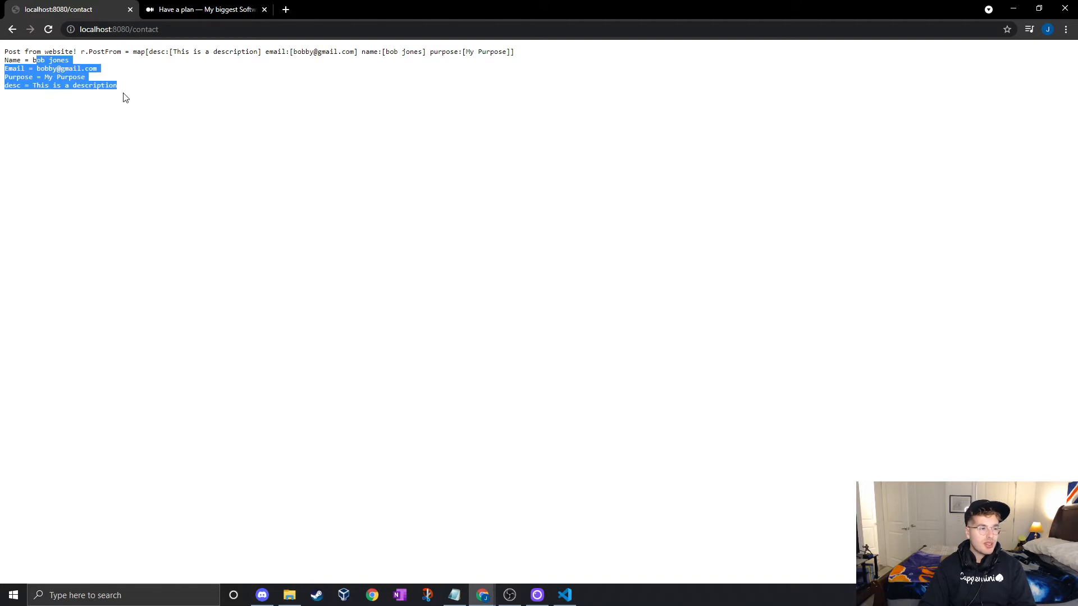
mouse_move(132, 96)
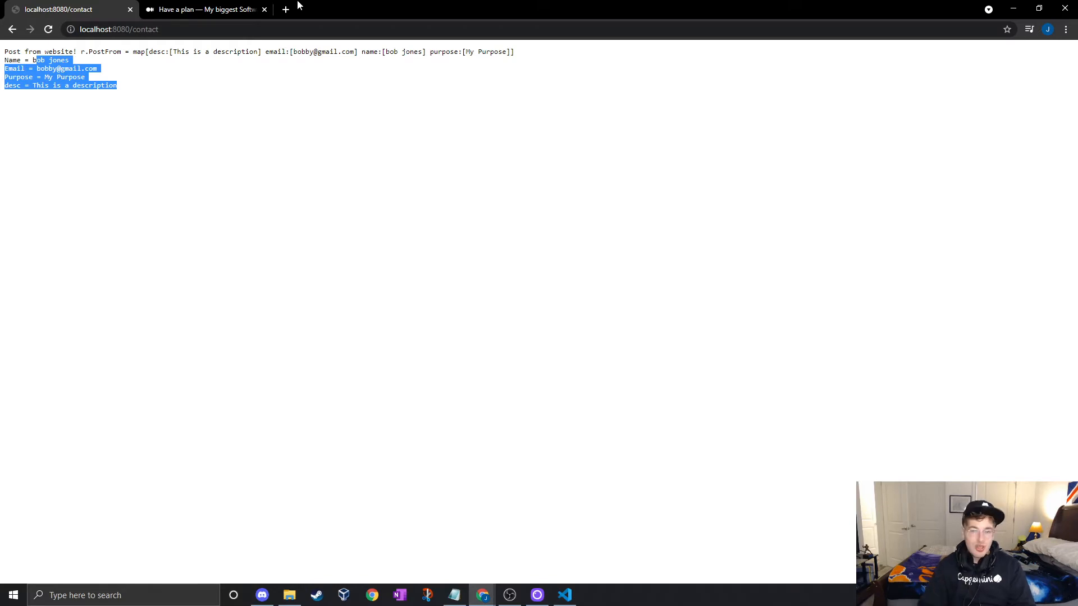
left_click(564, 595)
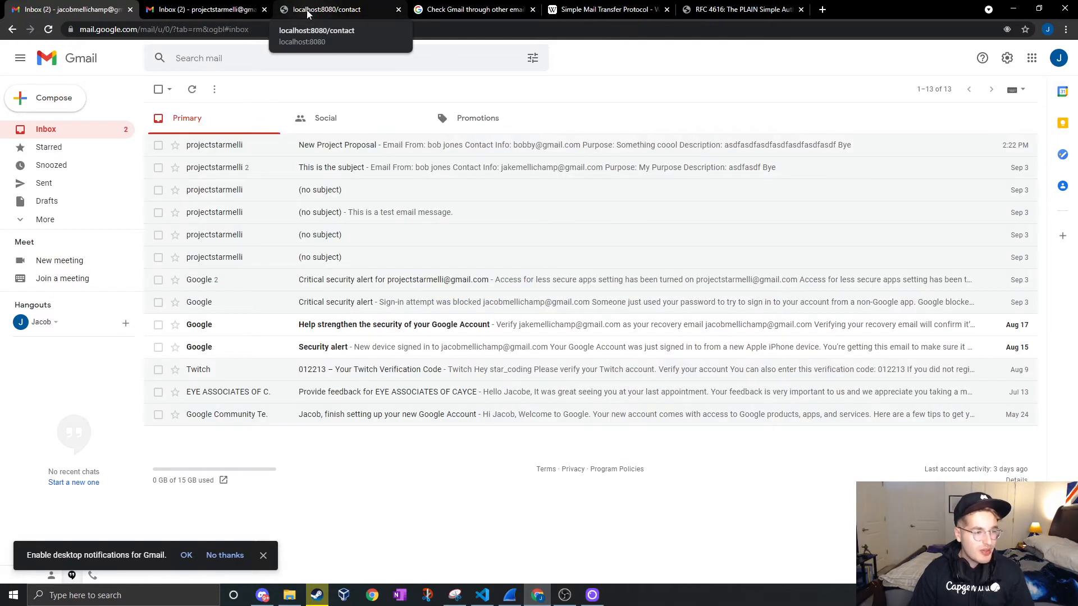
Step: Go back to the filled contact form and resubmit it with purpose 'Something coool'
left_click(337, 9)
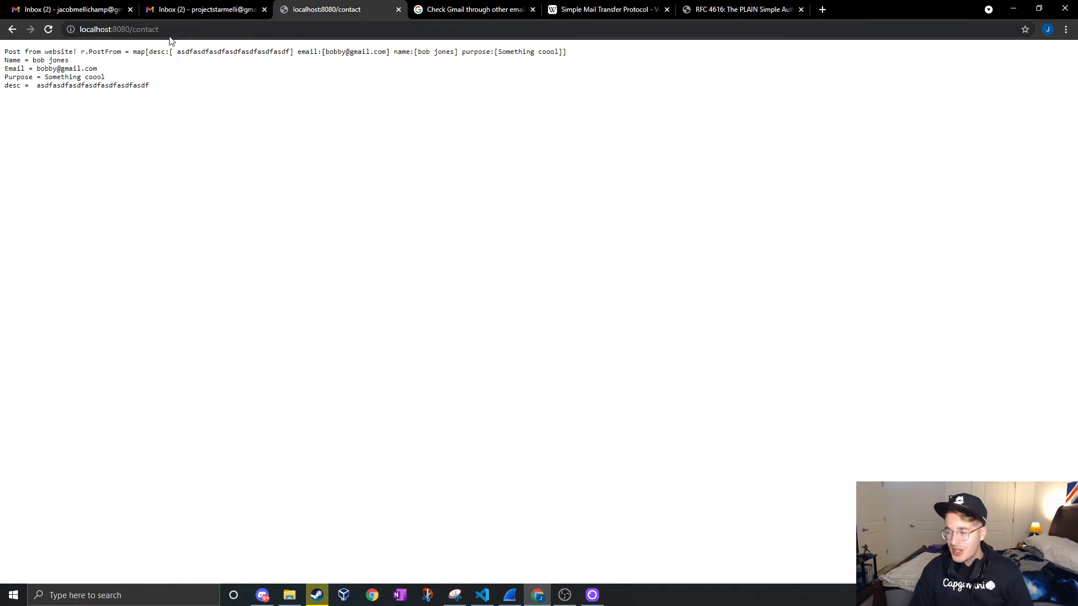
left_click(12, 29)
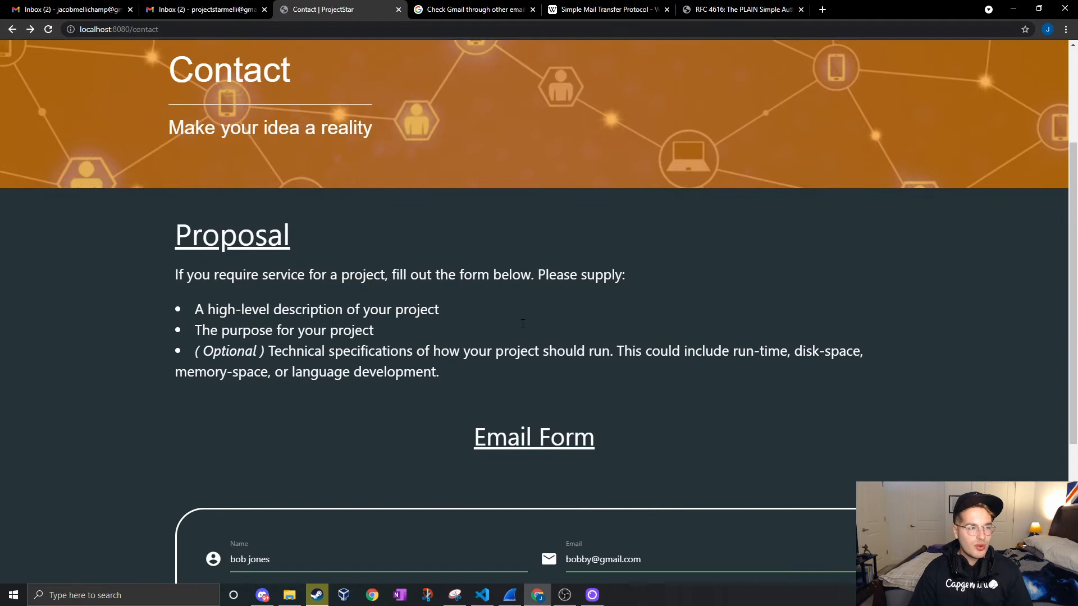
scroll("down", 3)
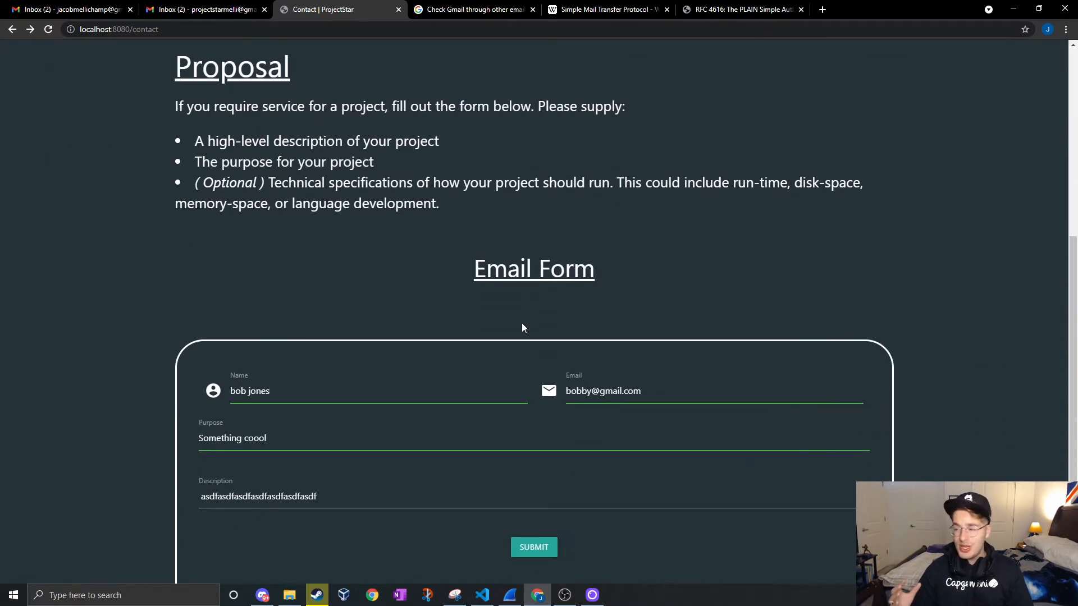
scroll("down", 3)
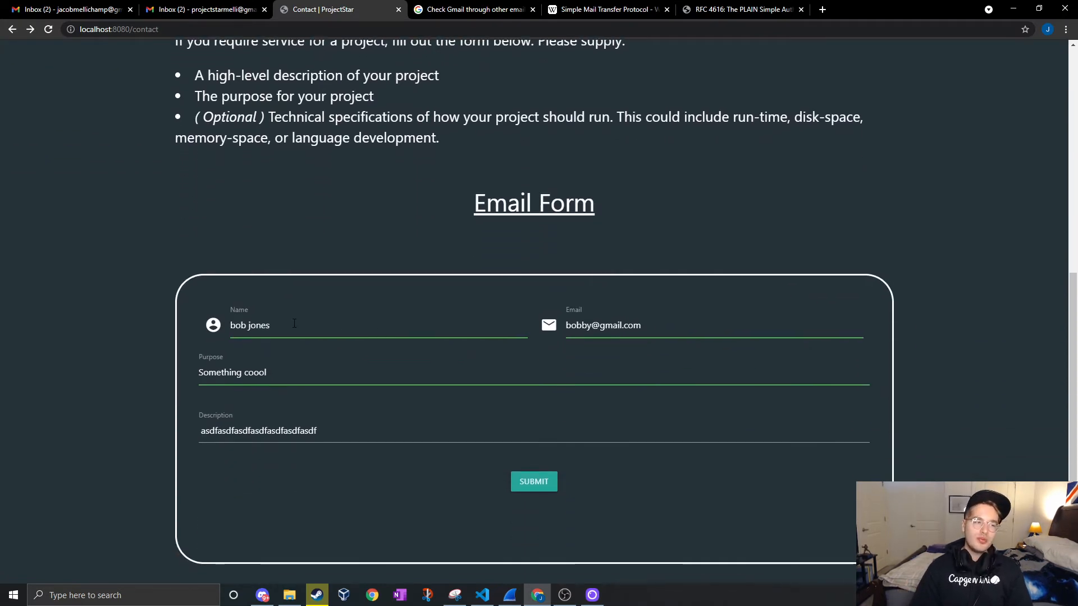
left_click(533, 481)
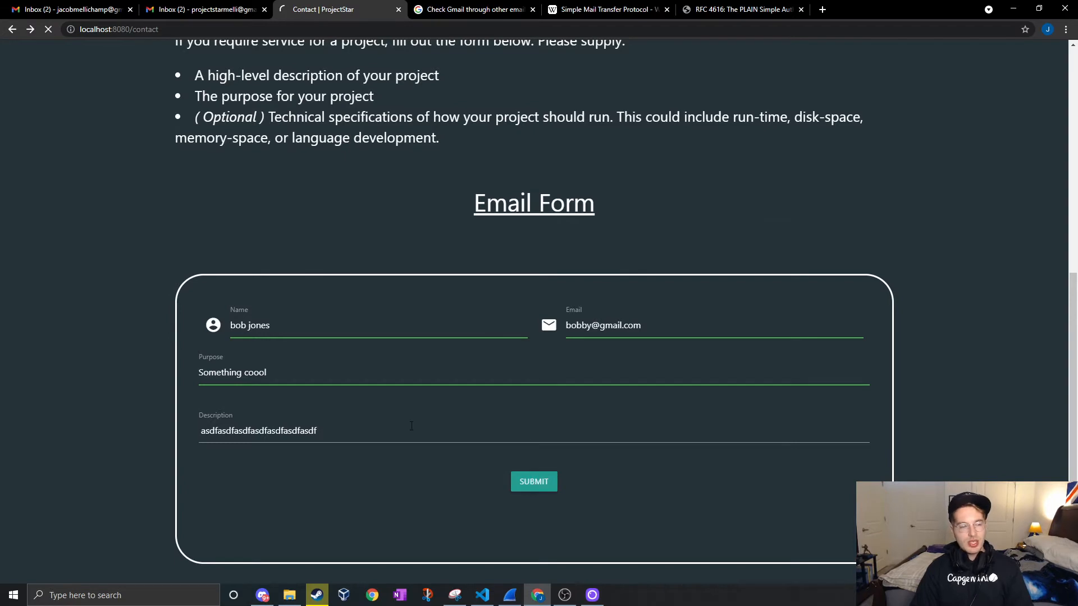
left_click(533, 481)
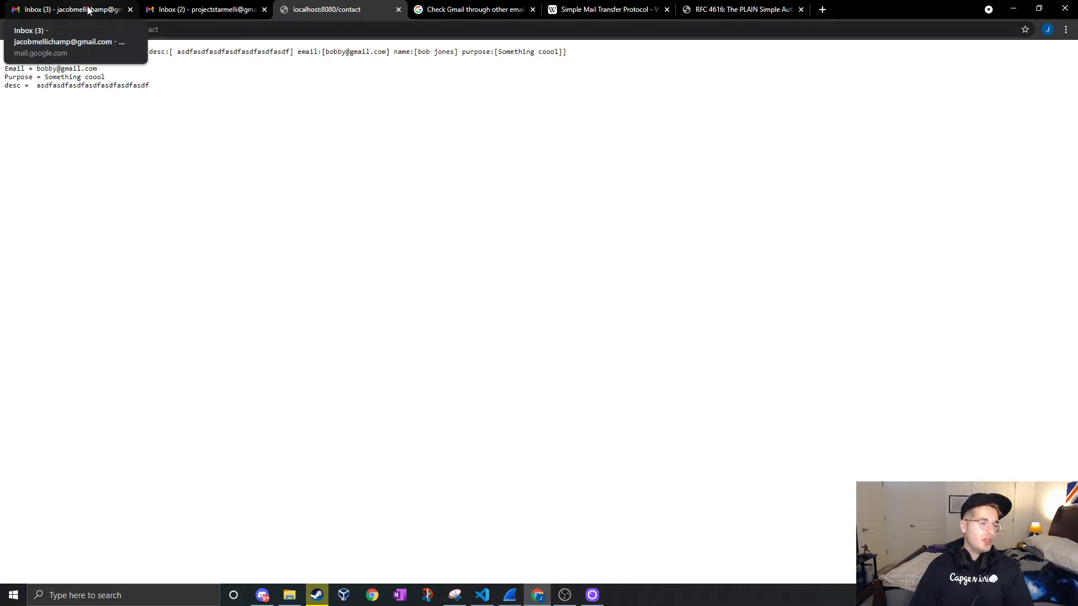
Step: Open the New Project Proposal email and highlight bob jones's contact info, purpose and description
left_click(68, 9)
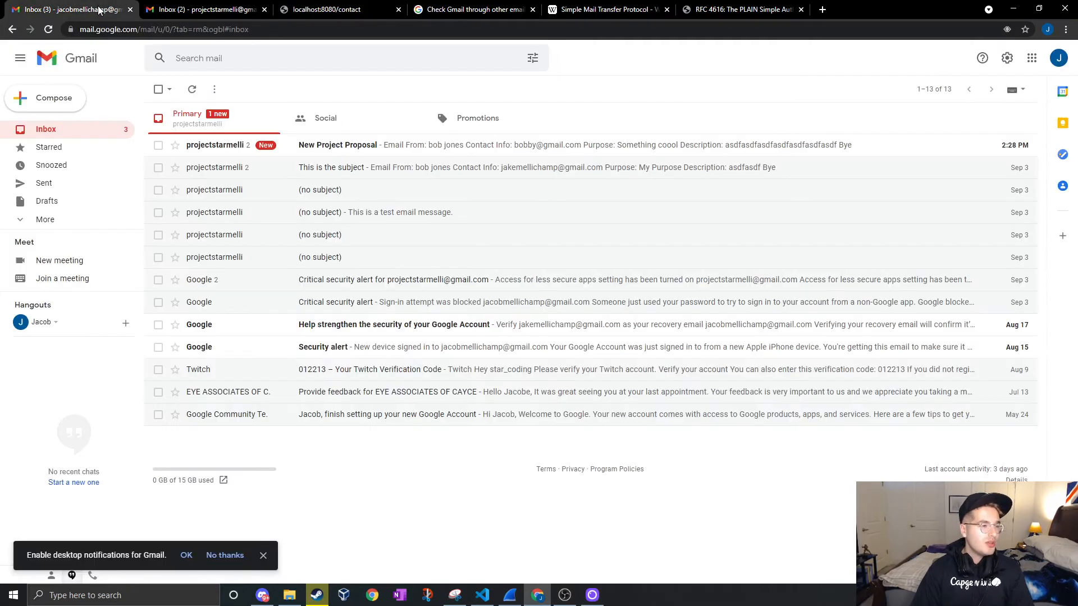
mouse_move(386, 110)
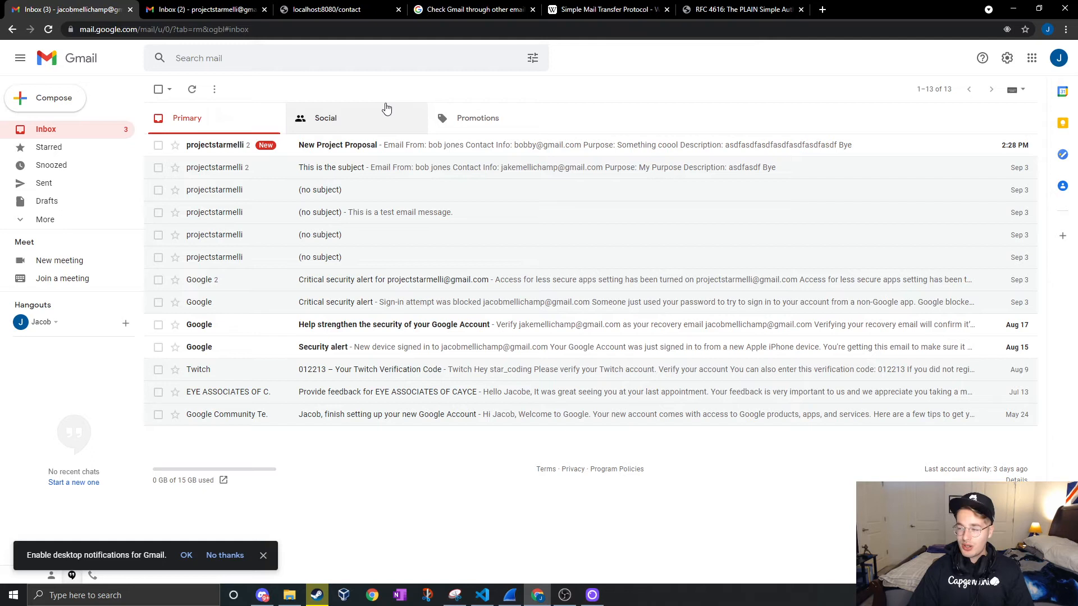
mouse_move(402, 153)
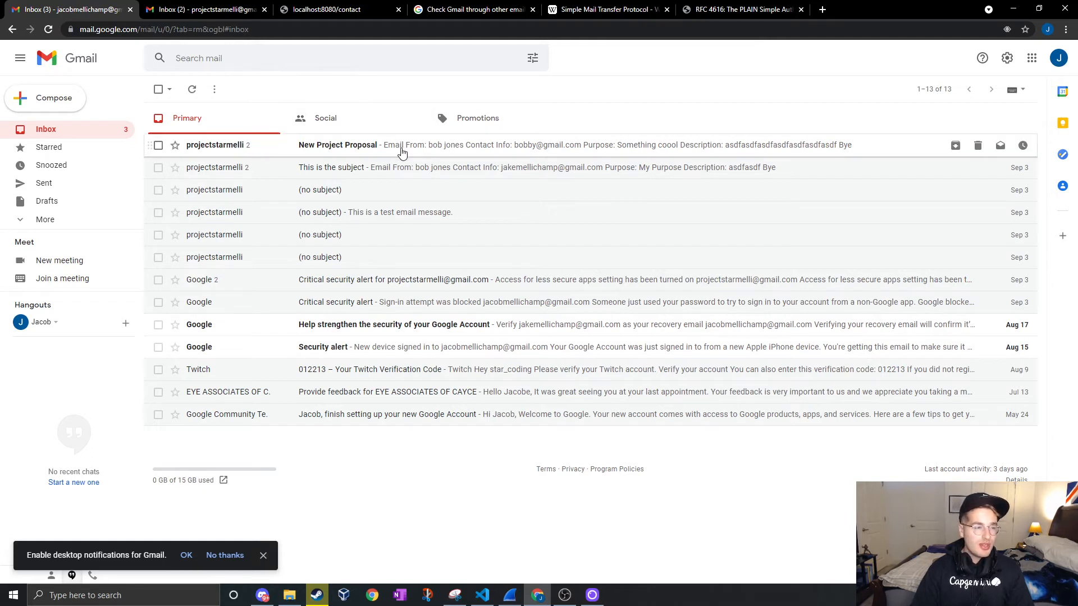
left_click(337, 145)
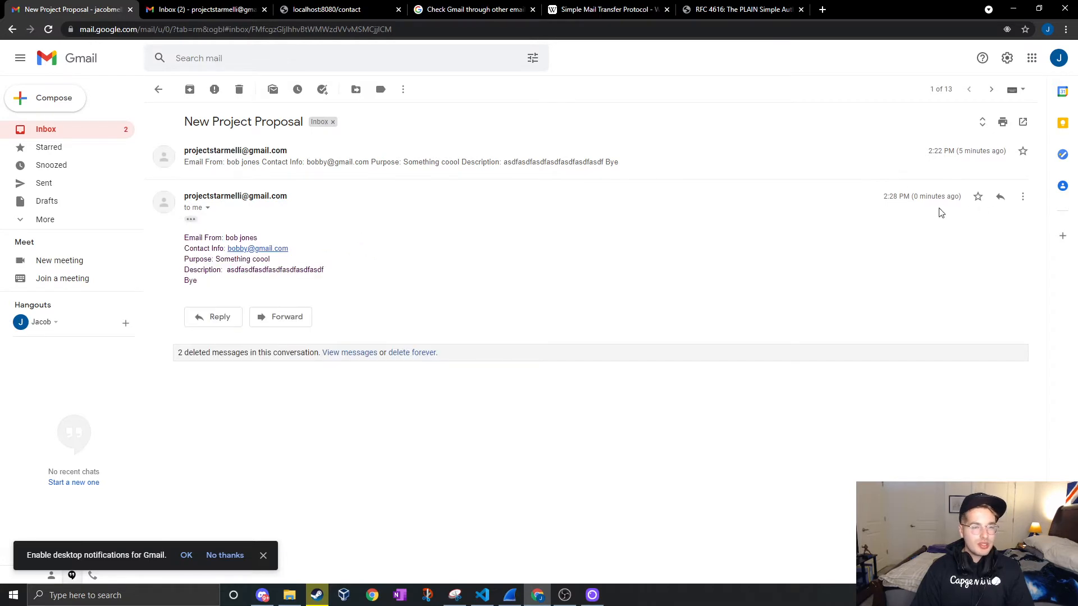
double_click(936, 195)
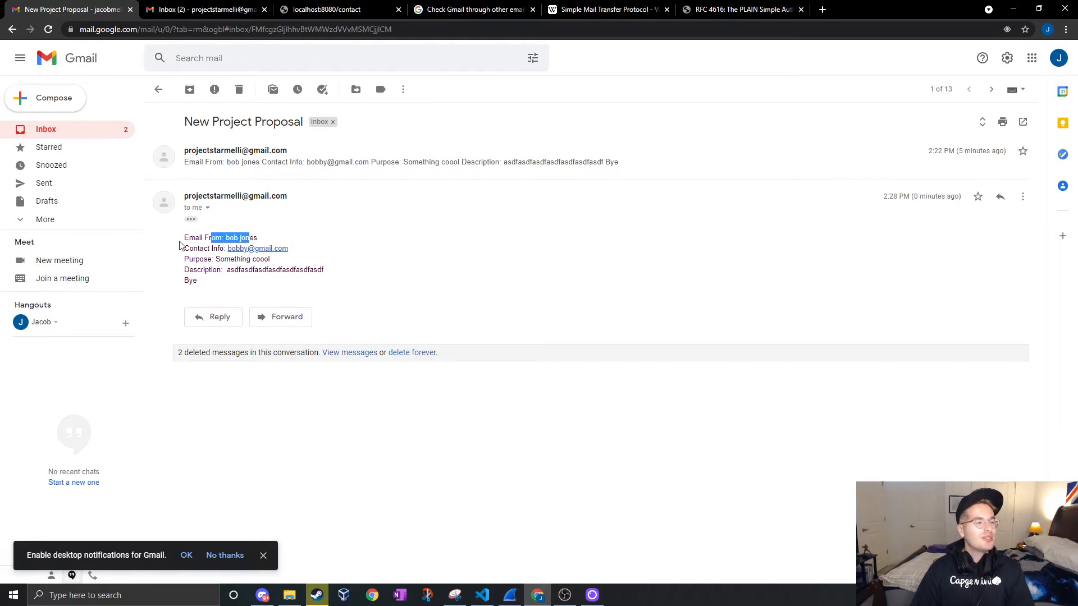
left_click_drag(249, 237, 197, 280)
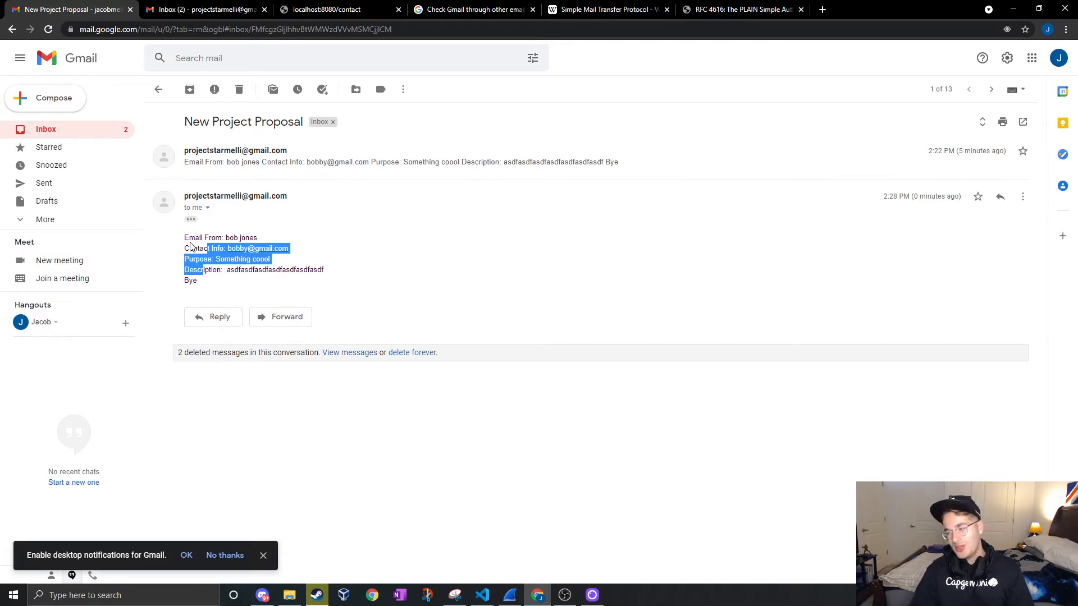
mouse_move(382, 67)
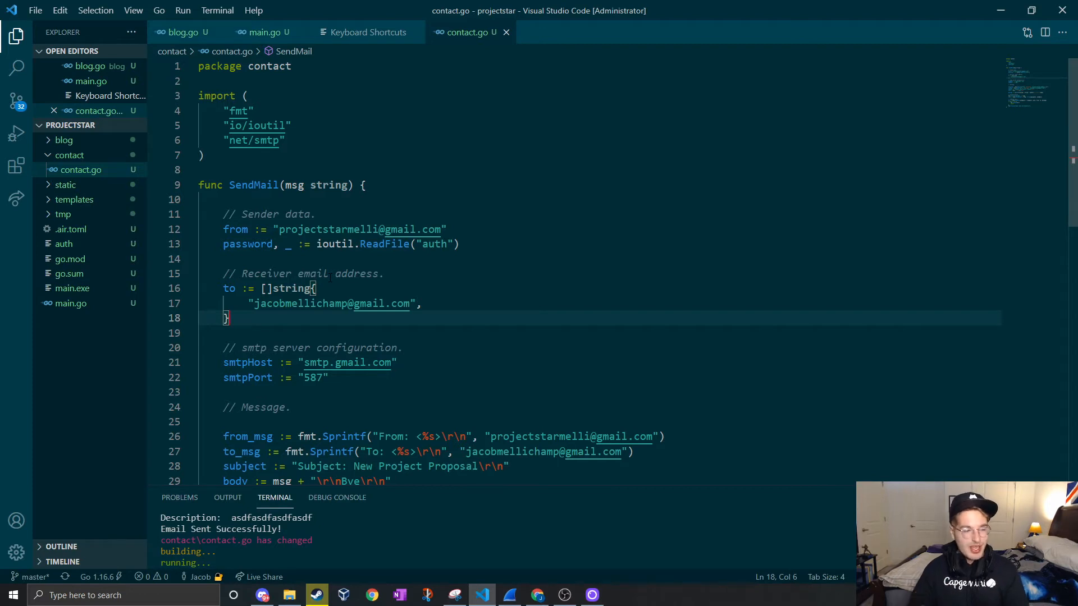
scroll("down", 3)
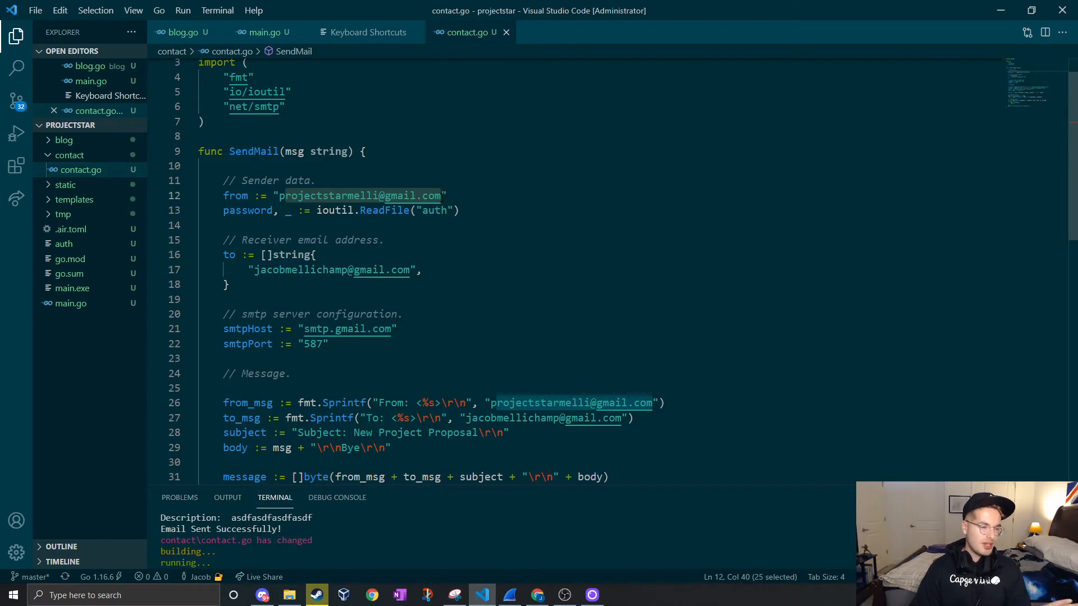
mouse_move(357, 195)
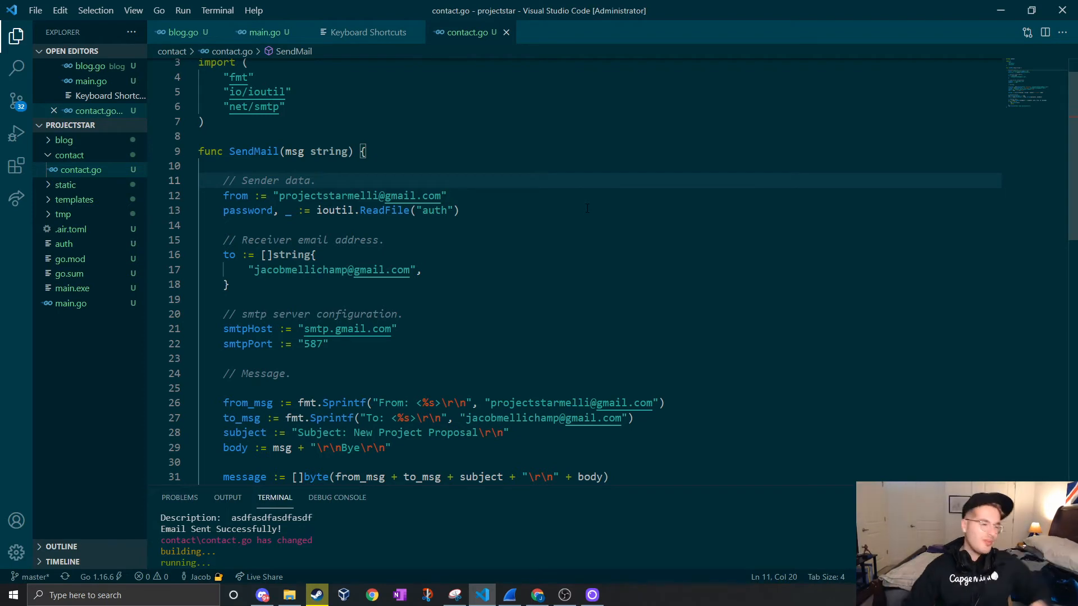
scroll("down", 3)
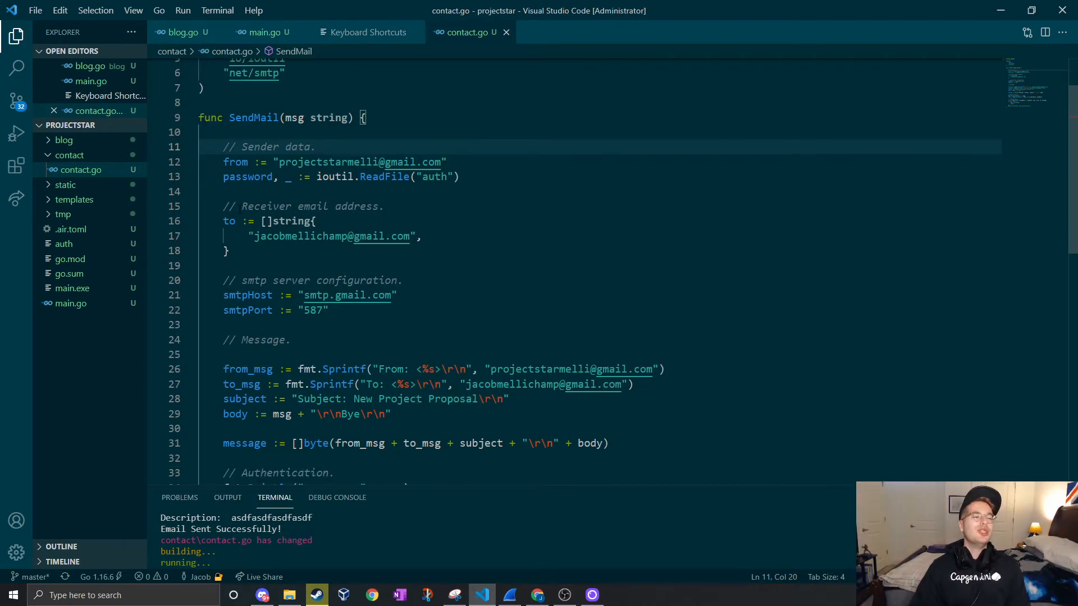
left_click_drag(233, 206, 230, 251)
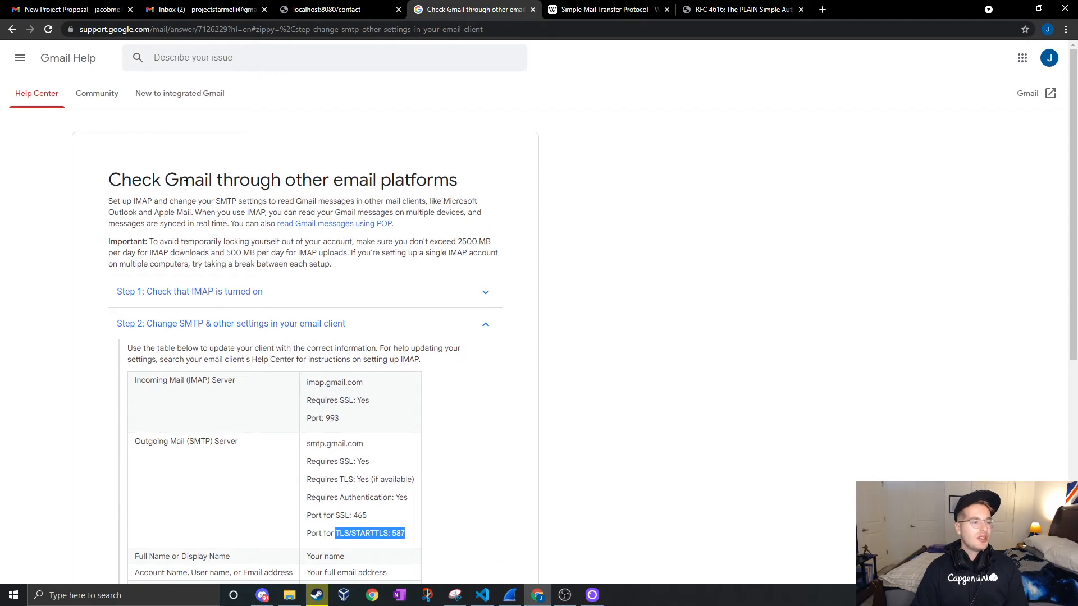
scroll("down", 3)
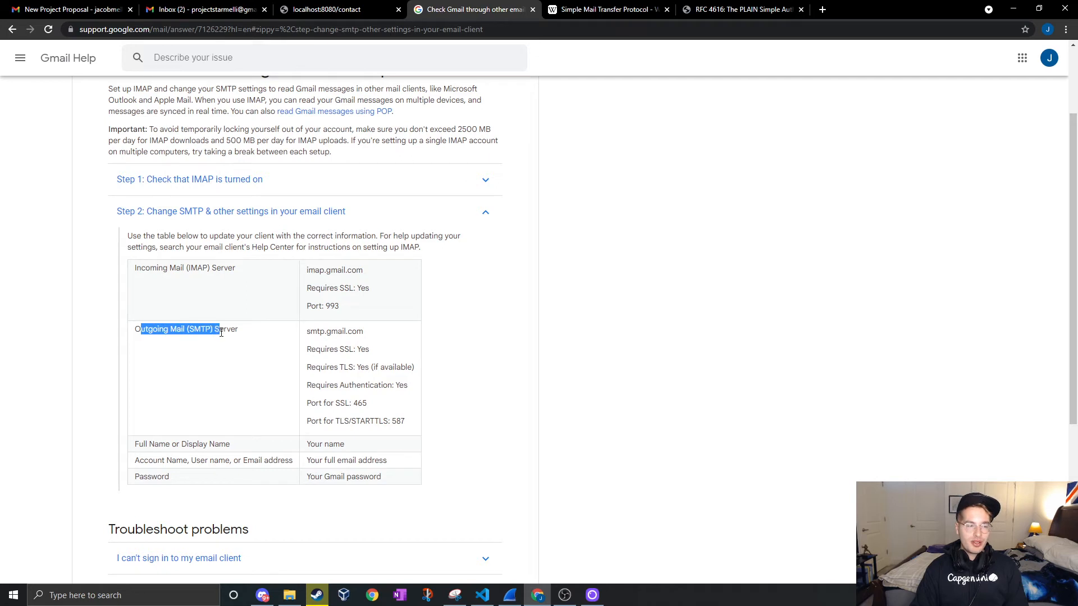
double_click(338, 330)
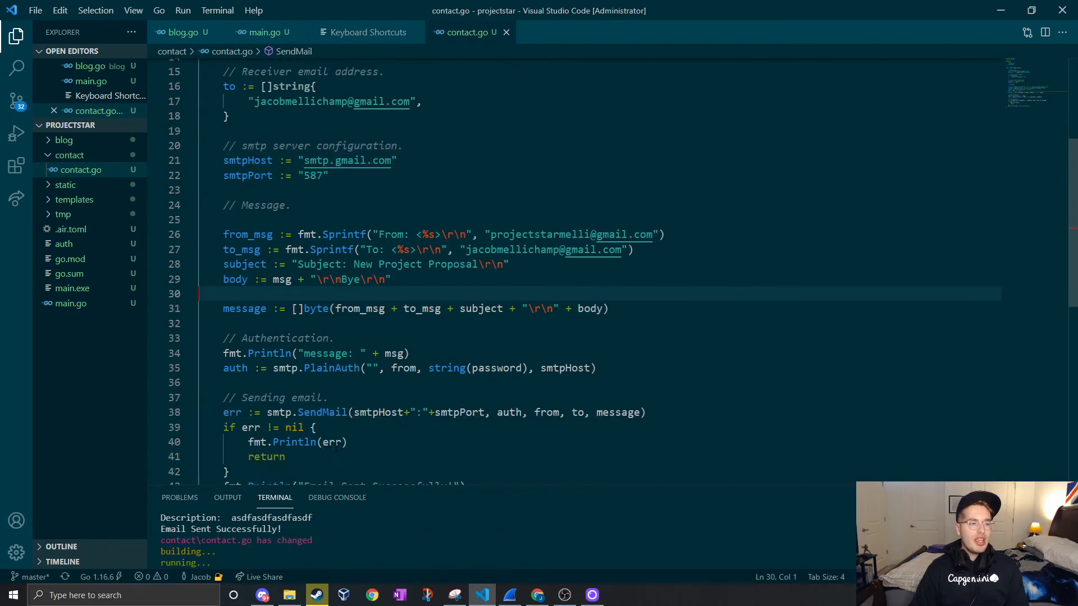
scroll("down", 3)
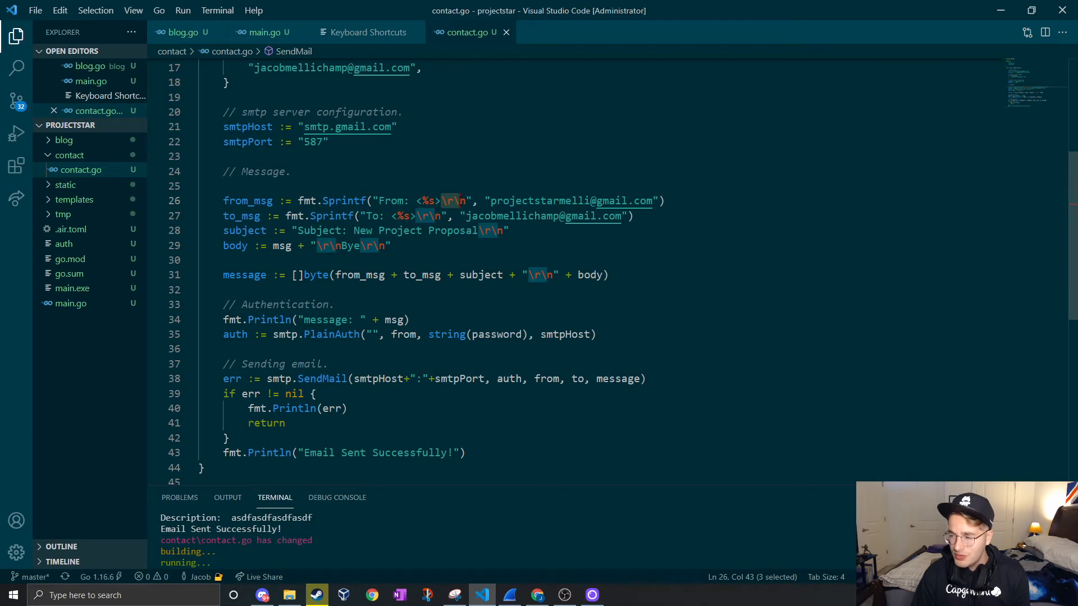
key("shift+Right")
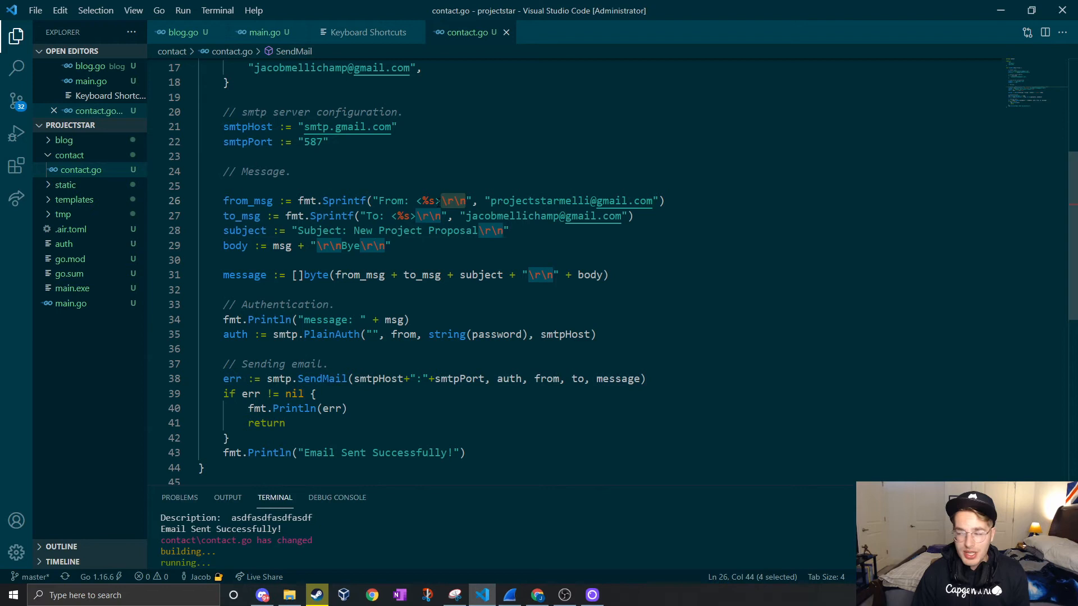
scroll("down", 3)
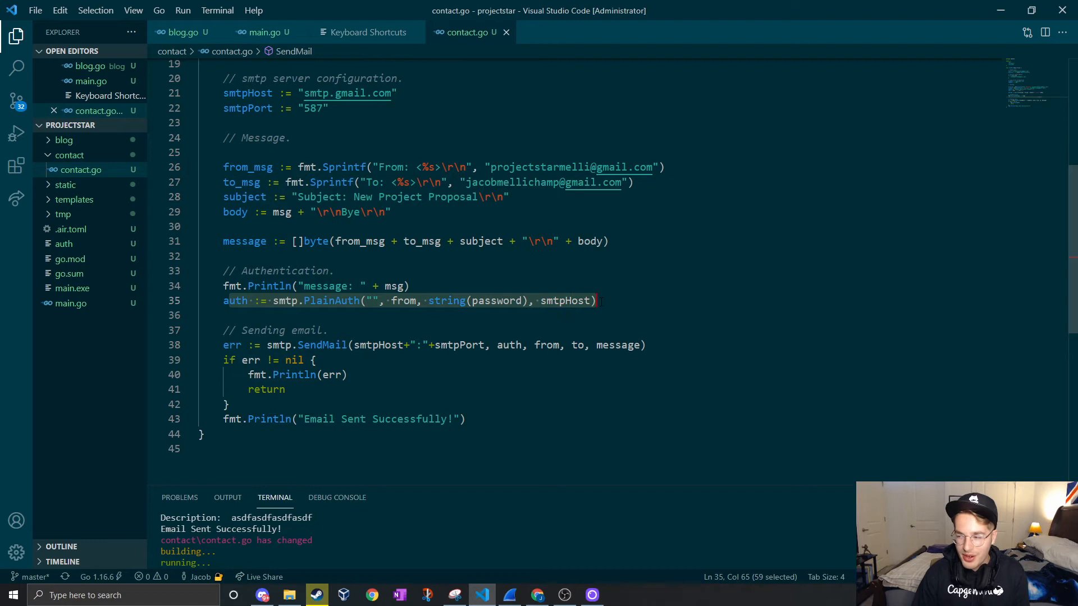
scroll("down", 3)
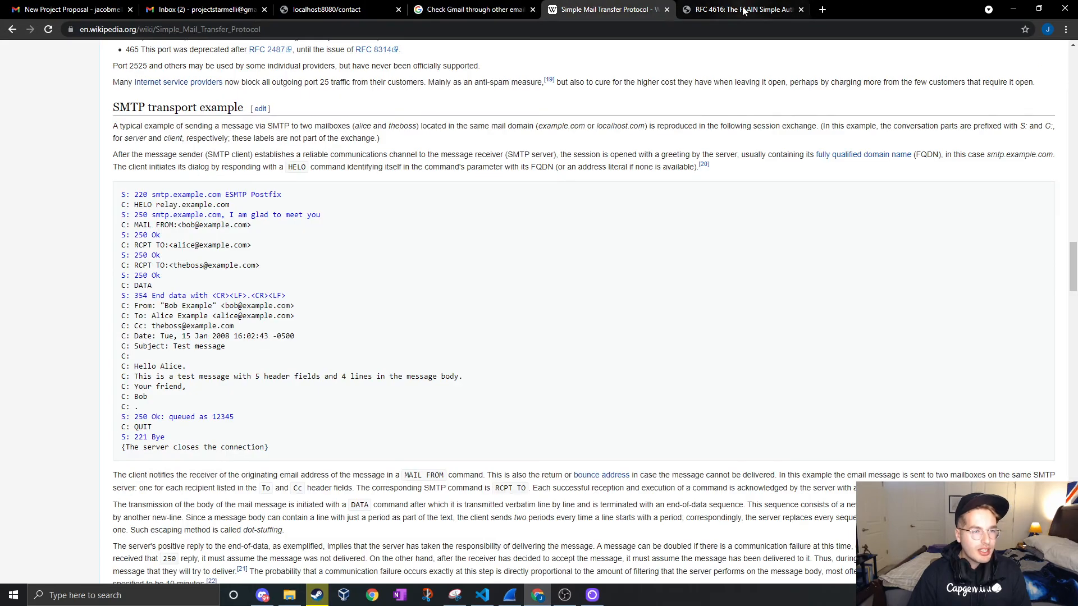
Step: Switch to the RFC 4616 PLAIN authentication tab
left_click(742, 9)
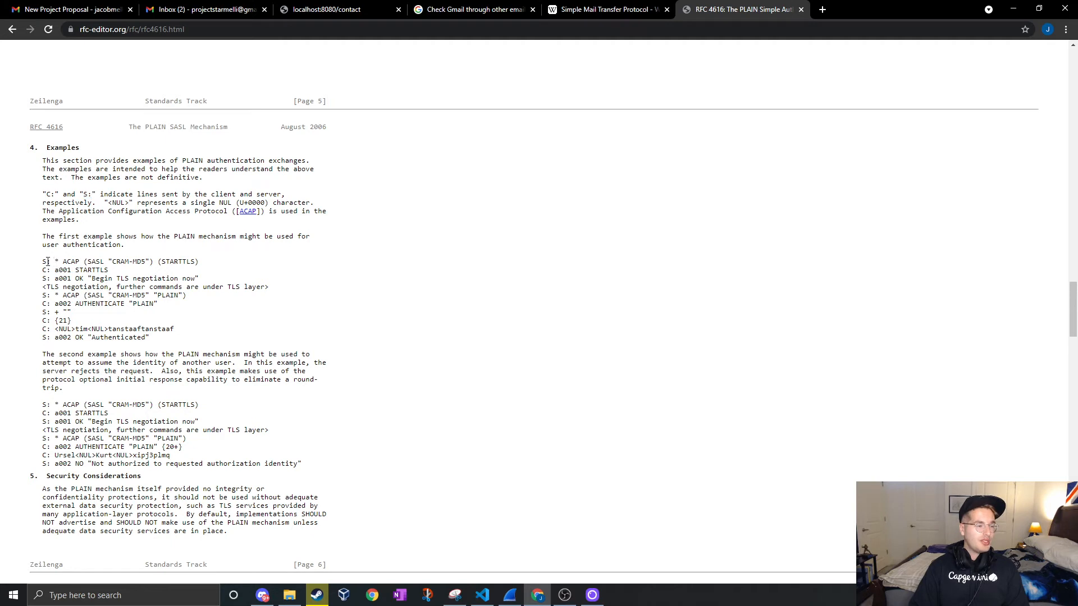
Step: Highlight the first PLAIN example exchange, then resubmit the localhost contact form
left_click_drag(43, 261, 198, 261)
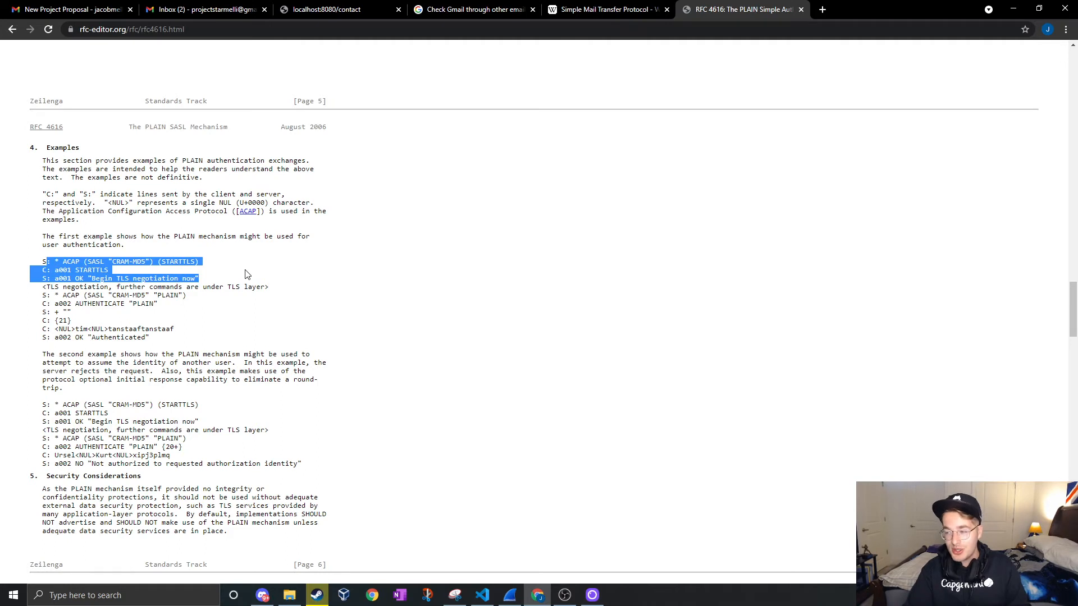
mouse_move(494, 67)
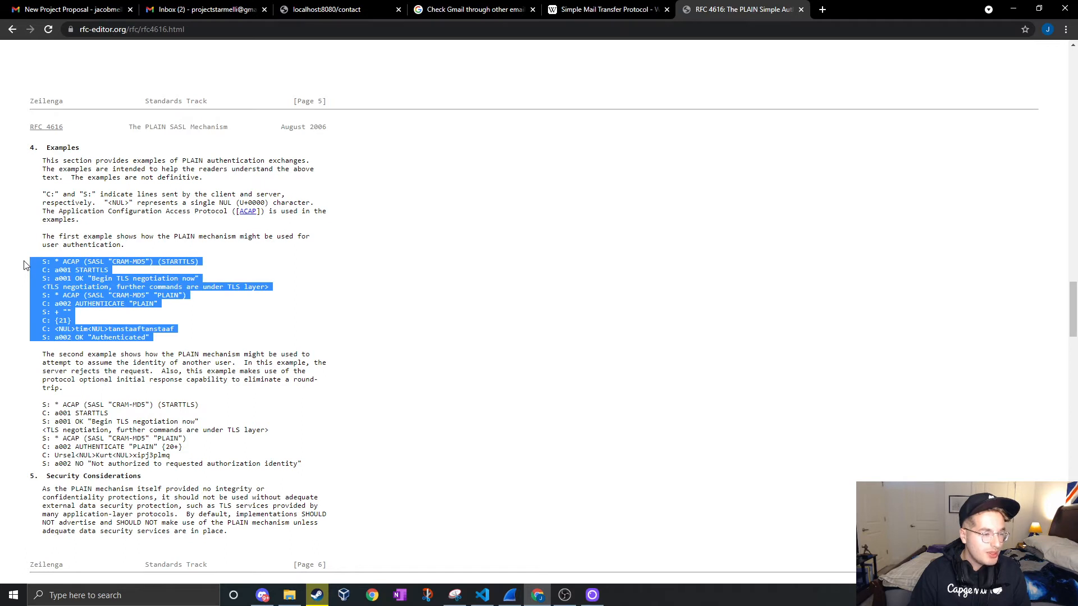
left_click(336, 9)
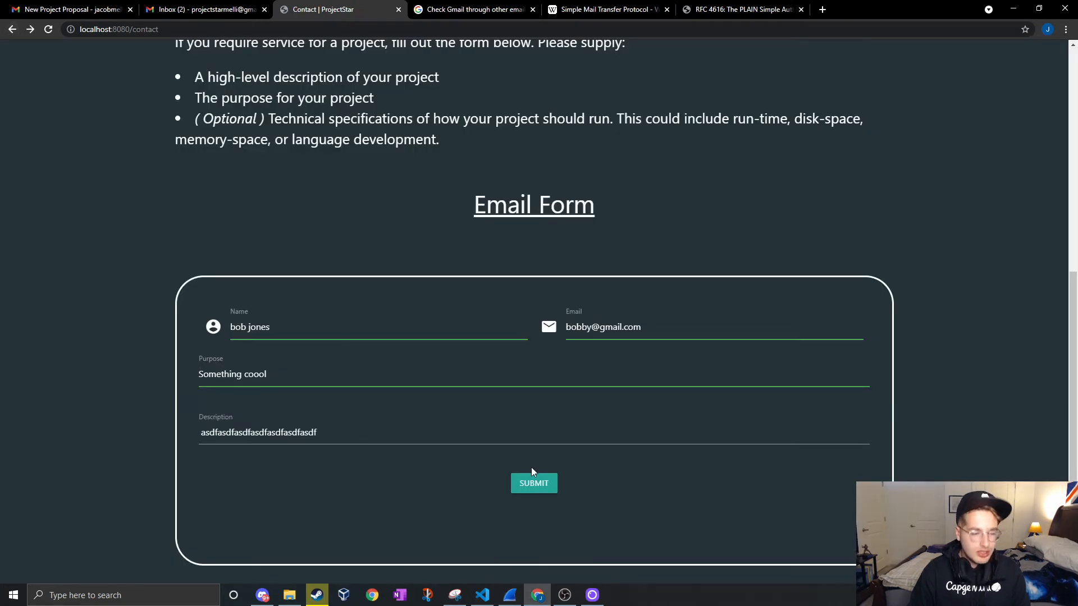
left_click(533, 483)
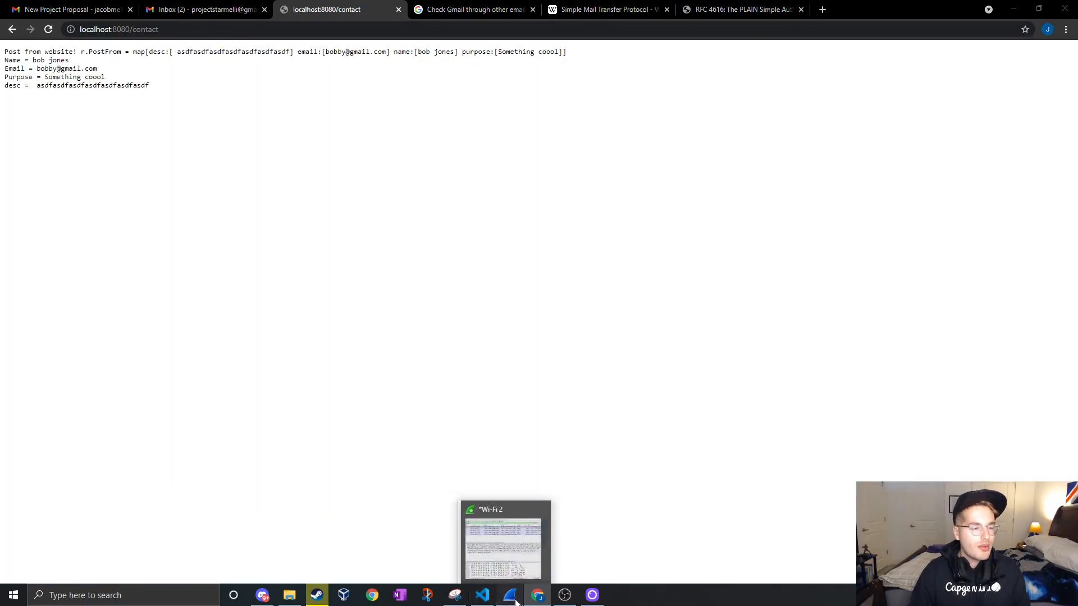
Step: Follow the TCP stream of the captured SMTP packet in the Wi-Fi 2 capture
left_click(502, 542)
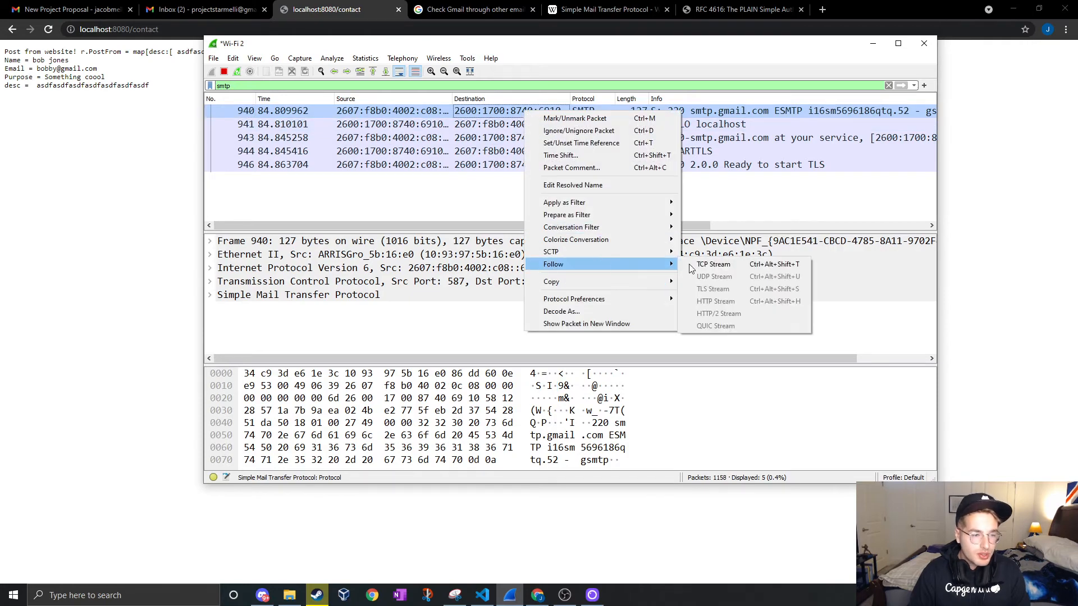
left_click(713, 264)
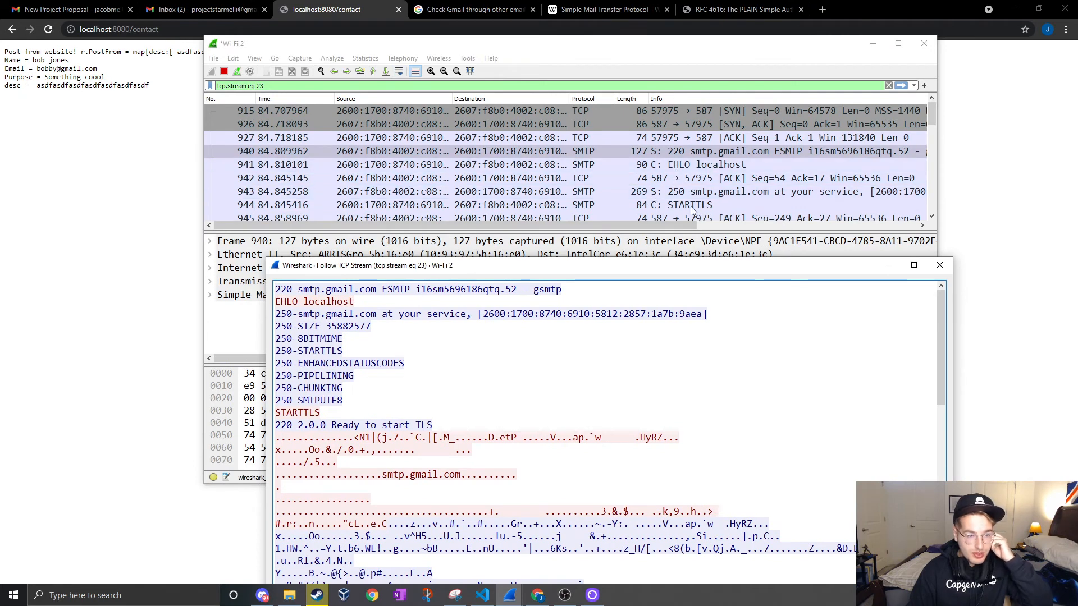
left_click(939, 264)
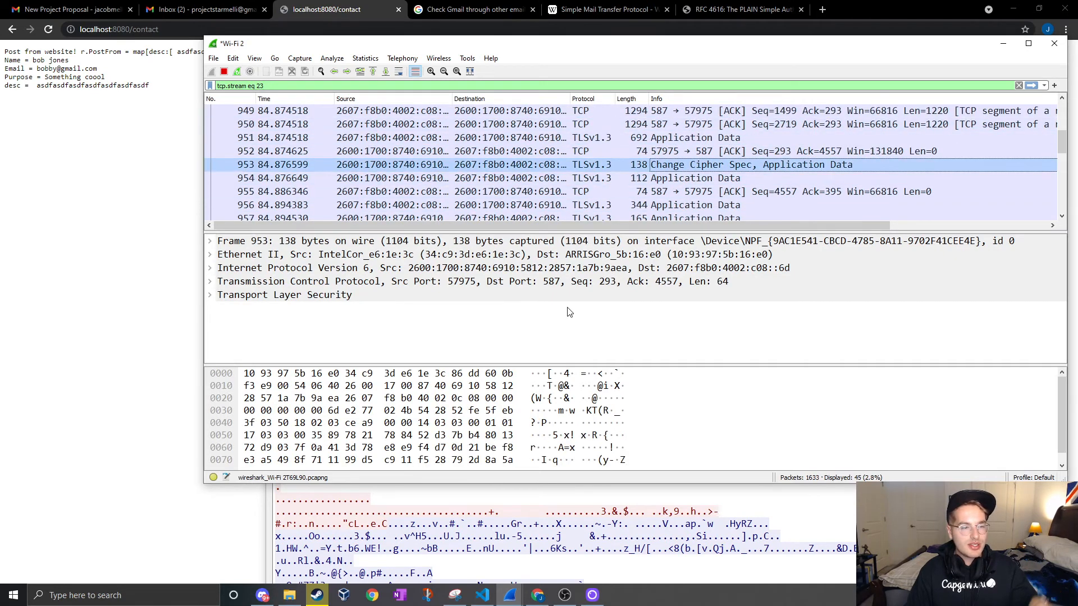
Step: Inspect the TLS records and STARTTLS in the stream, then return to Wikipedia's SMTP example
left_click(210, 294)
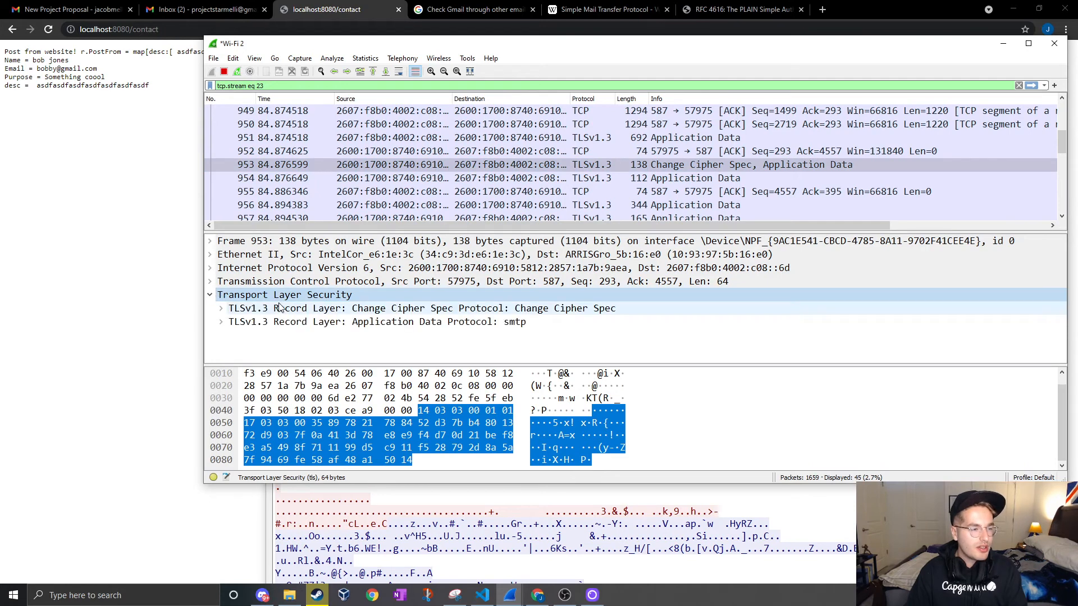
left_click(481, 191)
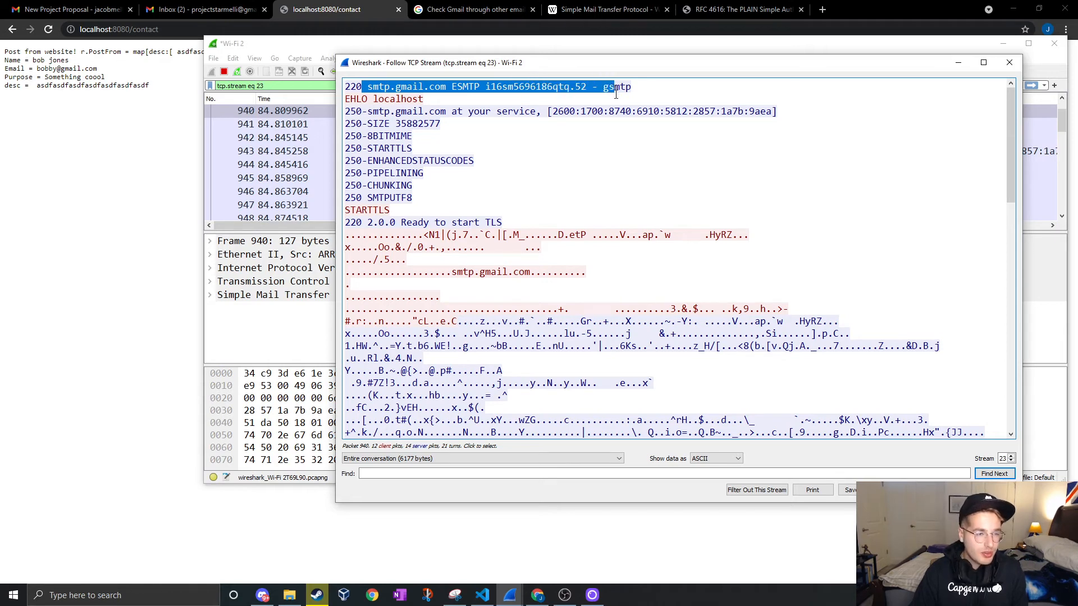
left_click(270, 150)
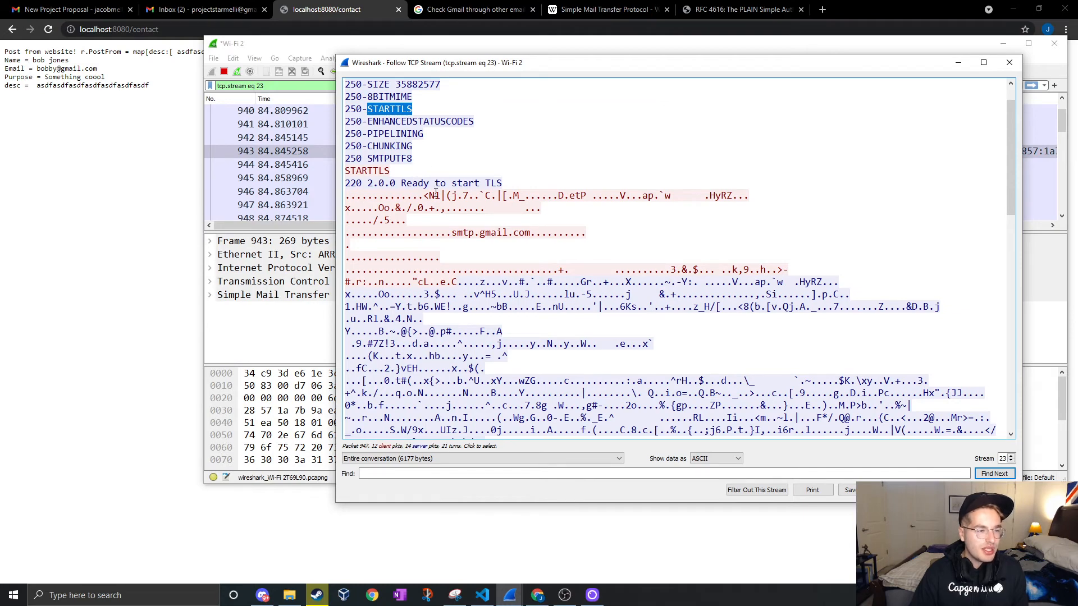
scroll("down", 3)
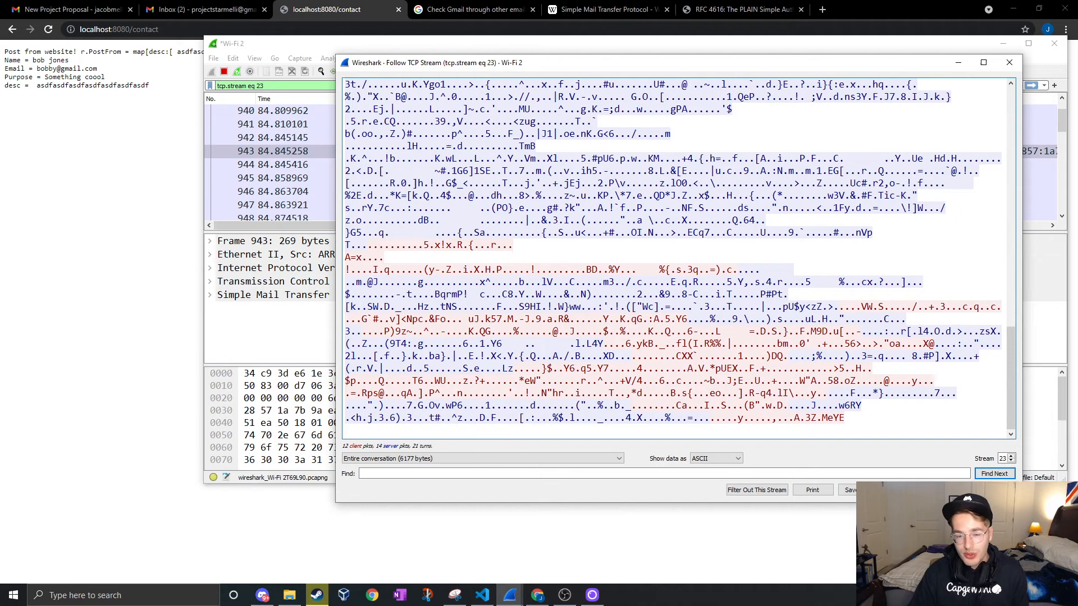
left_click(1008, 62)
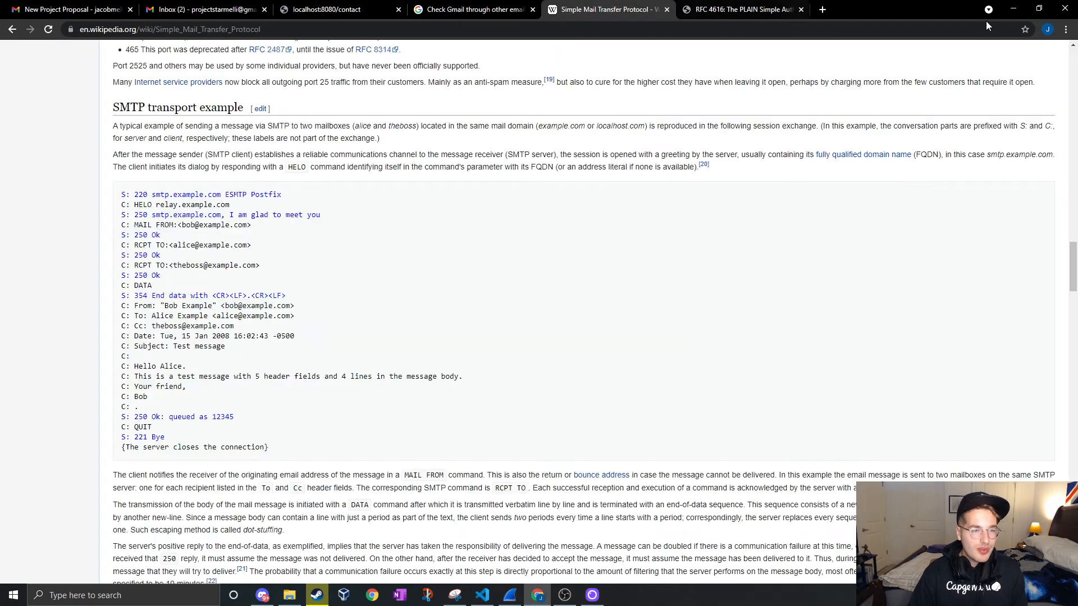
Step: Switch to the Chrome tab with the localhost contact response for bob jones
left_click(336, 9)
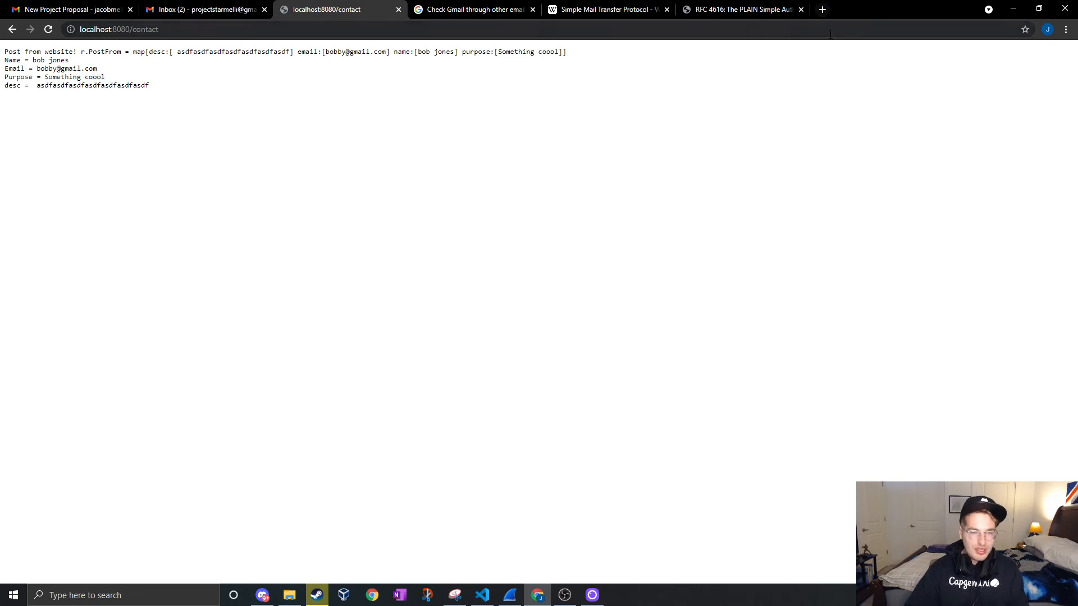
mouse_move(787, 44)
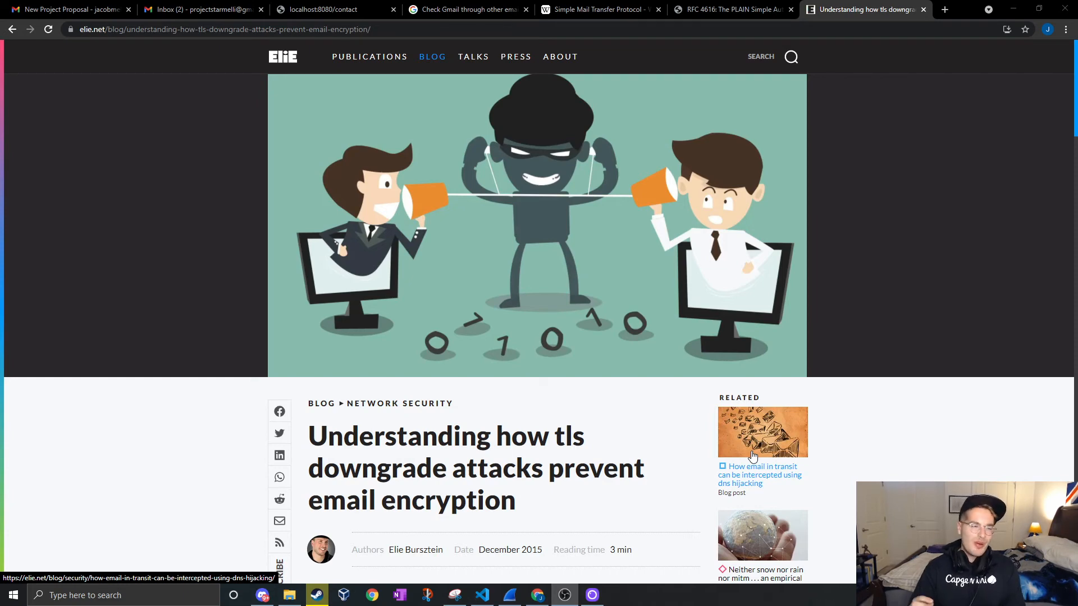
mouse_move(545, 443)
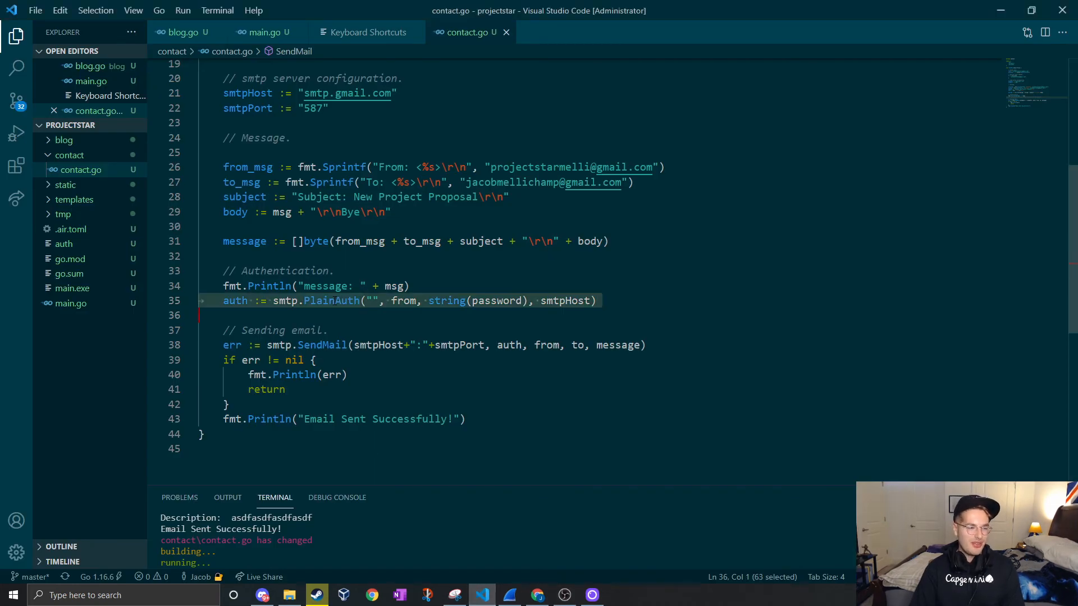
double_click(332, 300)
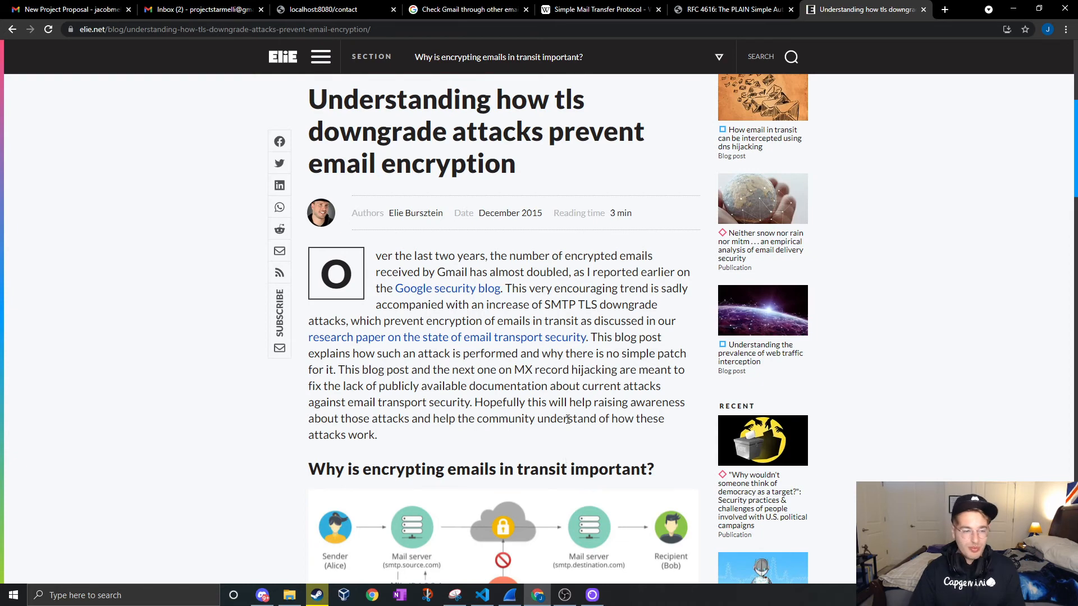
scroll("down", 3)
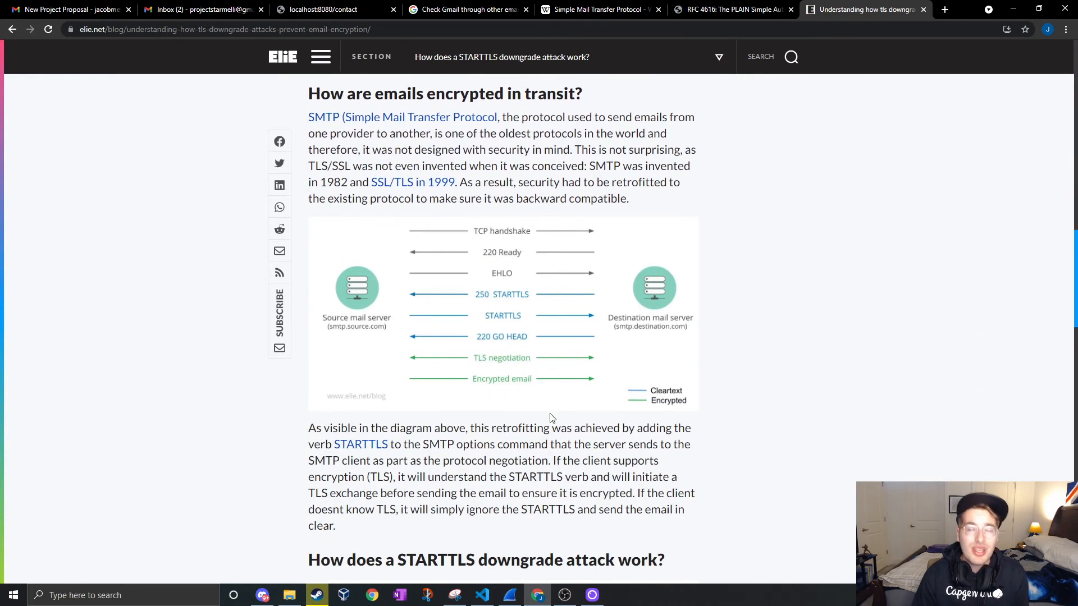
scroll("down", 3)
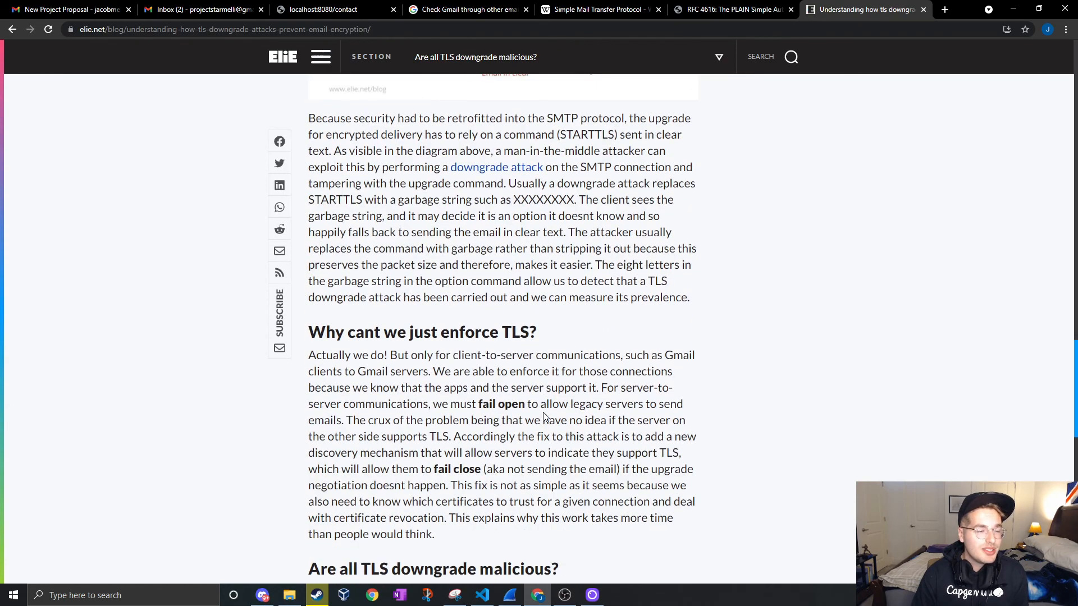
scroll("down", 3)
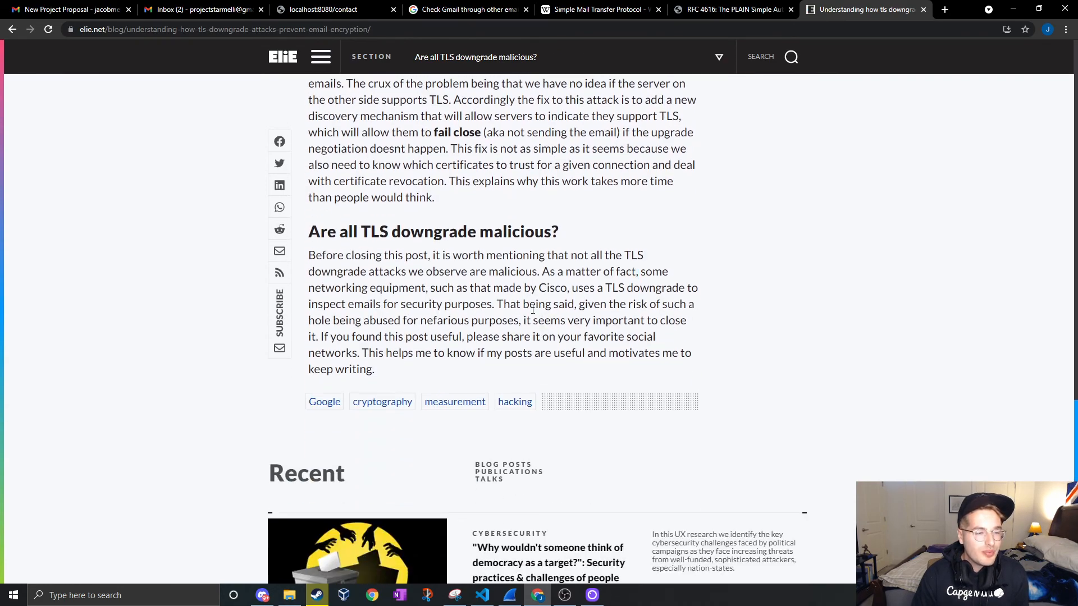
left_click_drag(538, 304, 488, 319)
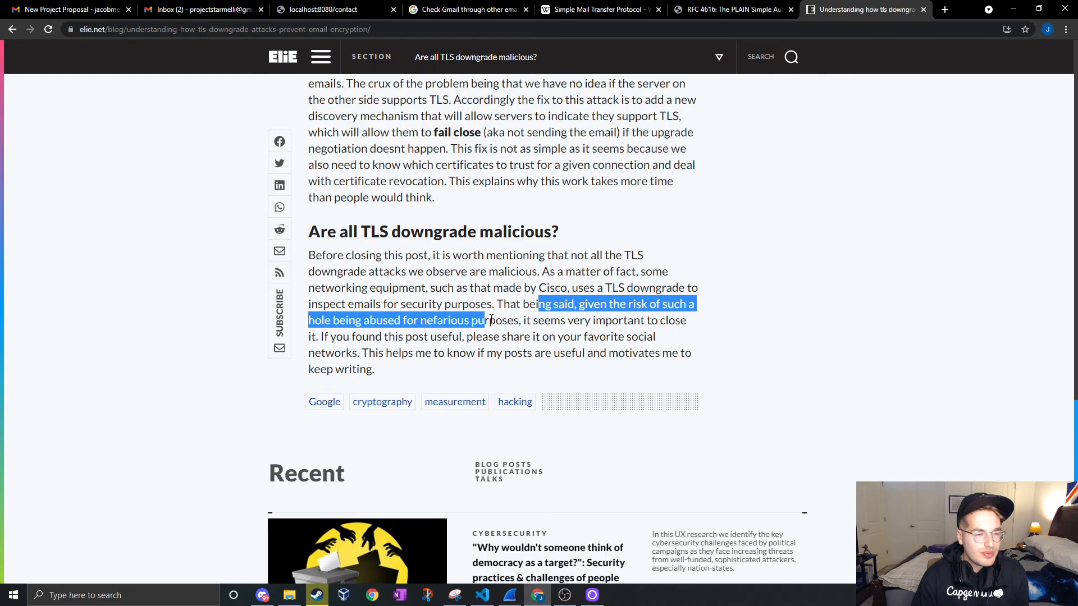
left_click_drag(487, 320, 653, 336)
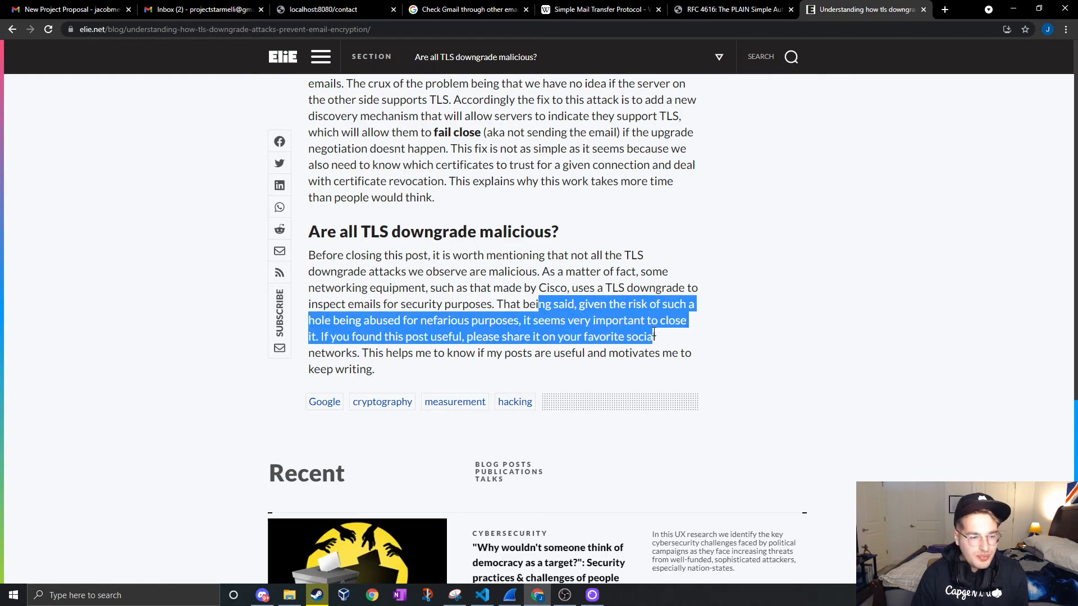
scroll("up", 3)
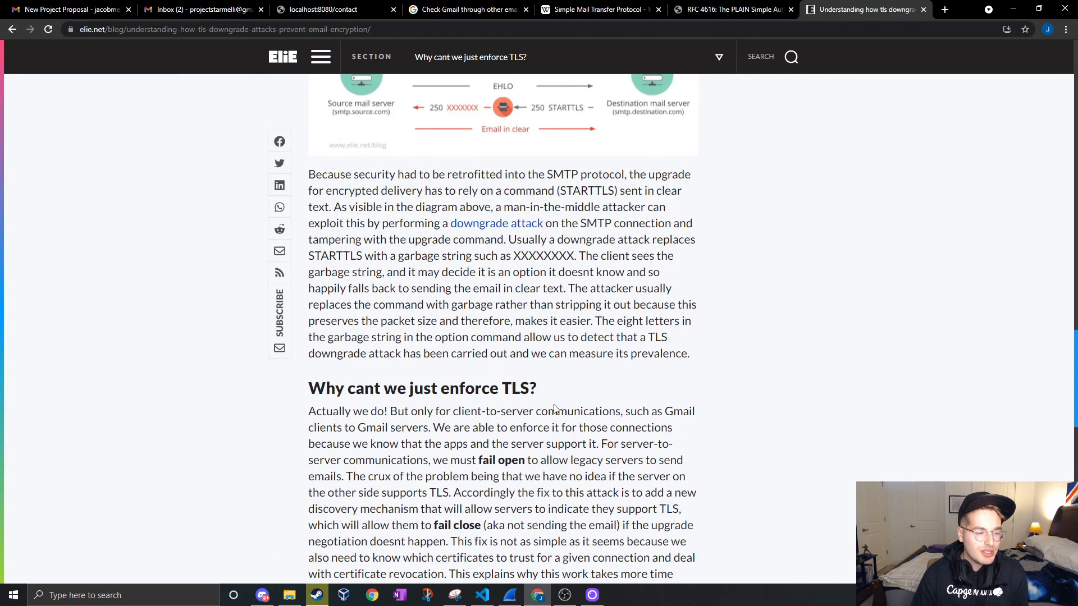
scroll("up", 3)
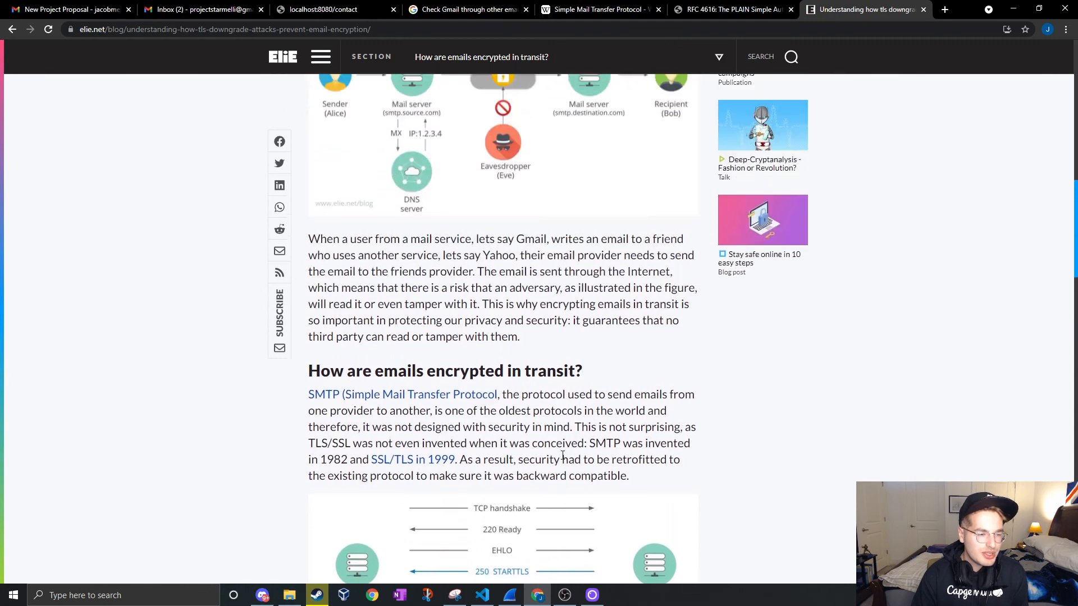
scroll("up", 3)
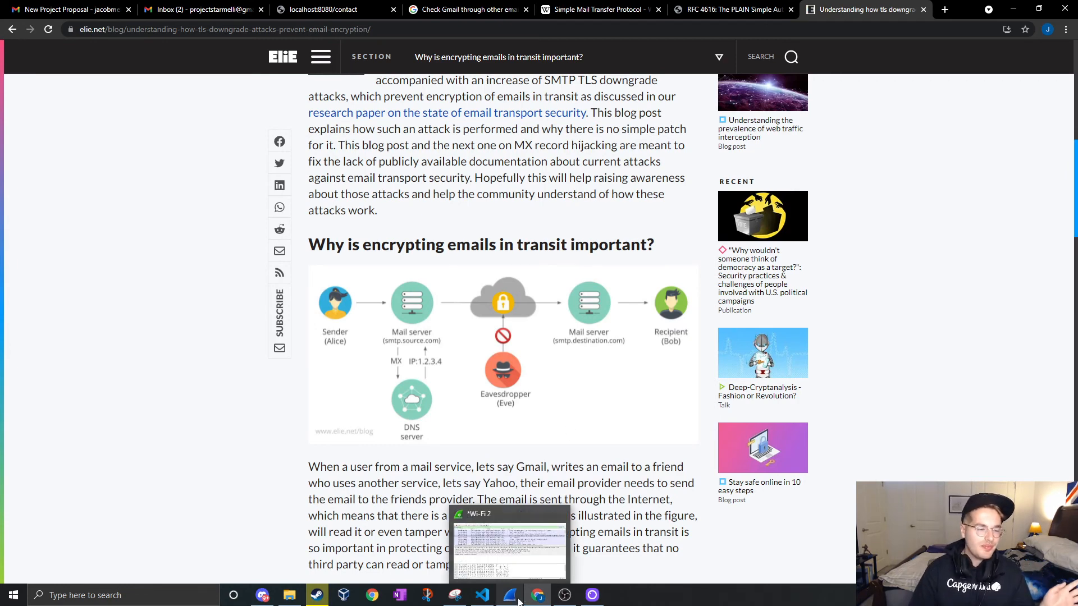
left_click(508, 546)
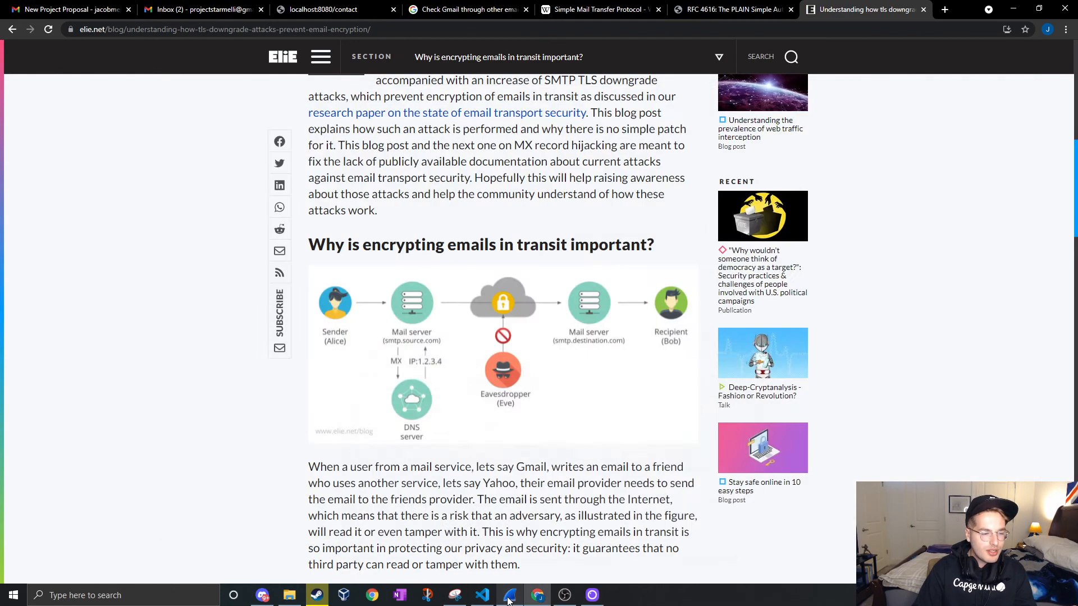
left_click(509, 595)
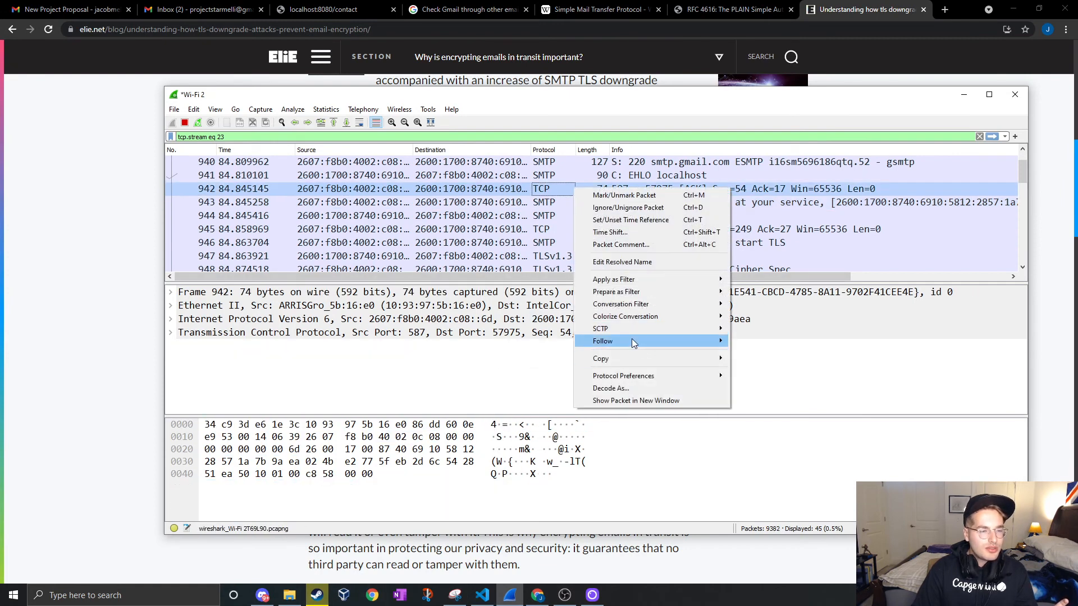
Step: Read the followed smtp.gmail.com TCP stream, then return to contact.go's SendMail call
left_click(603, 341)
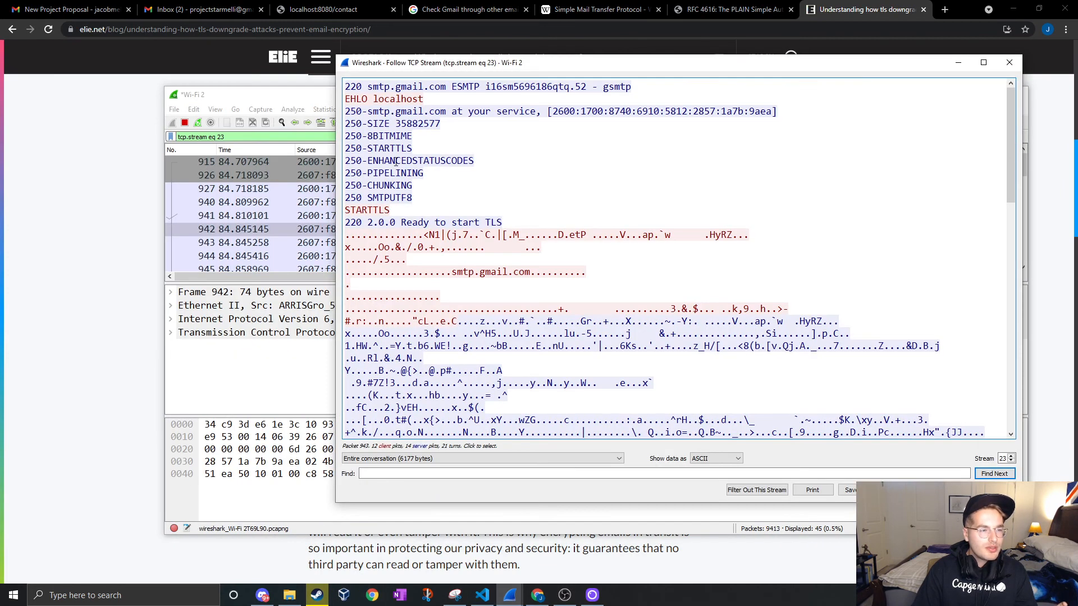
left_click_drag(347, 98, 502, 223)
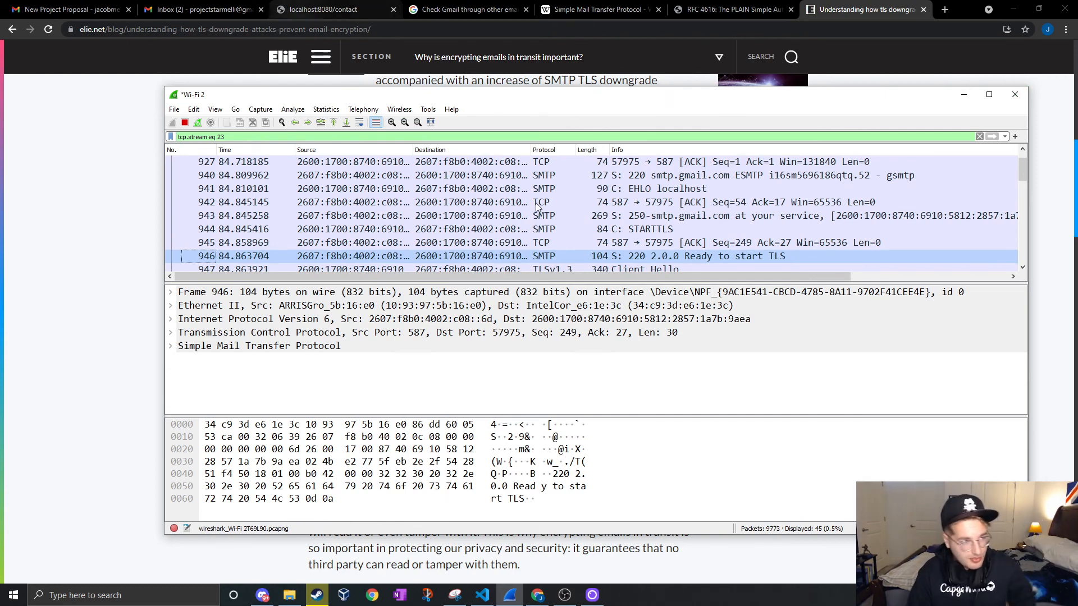
left_click(316, 595)
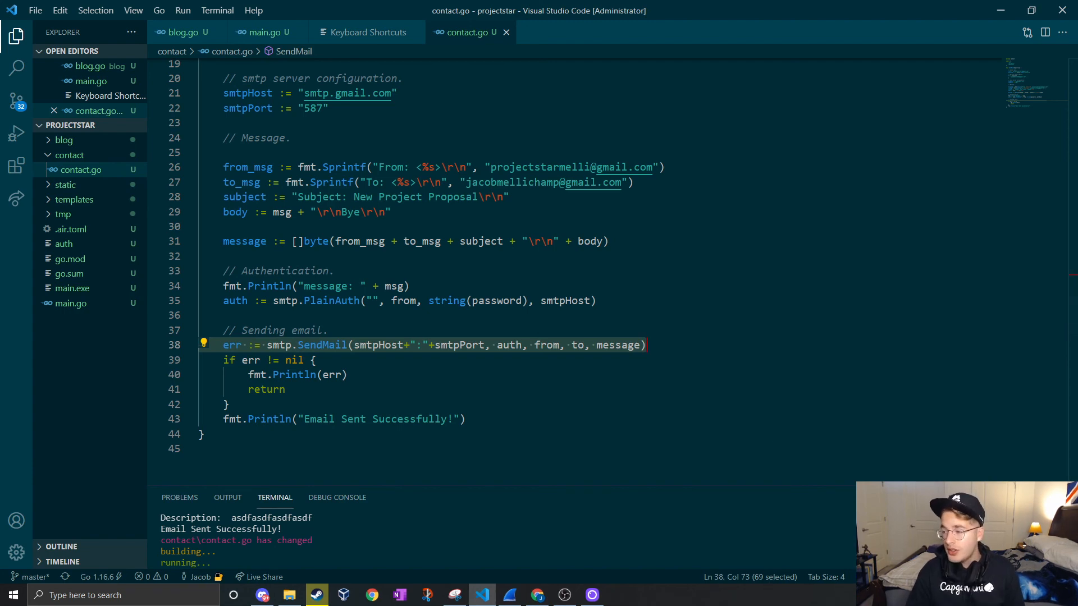
Step: Scroll main.go to the POST case that builds the message and calls SendMail
left_click(264, 33)
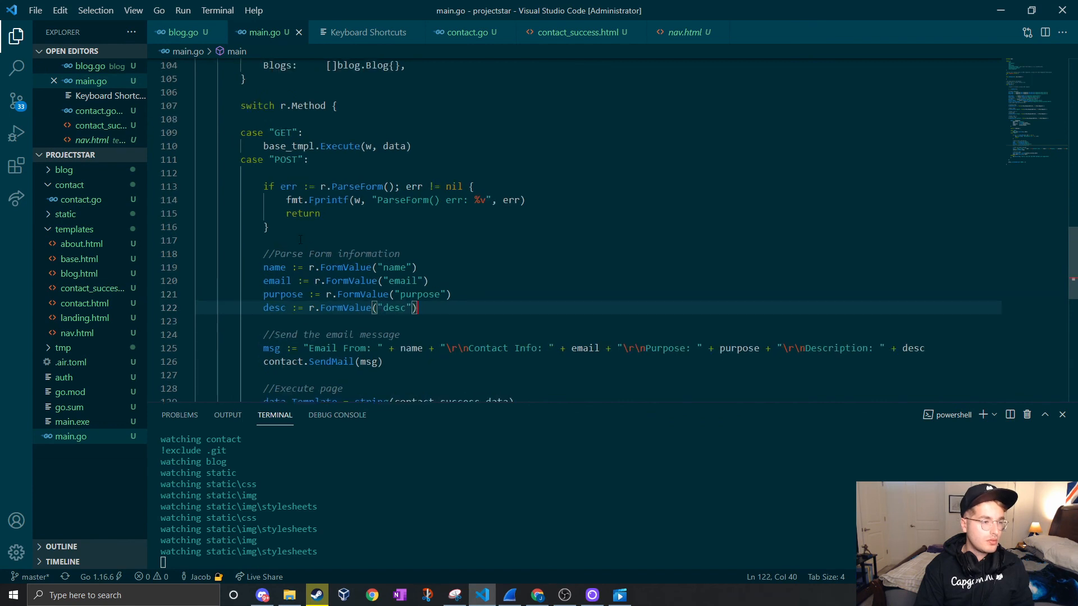
scroll("down", 3)
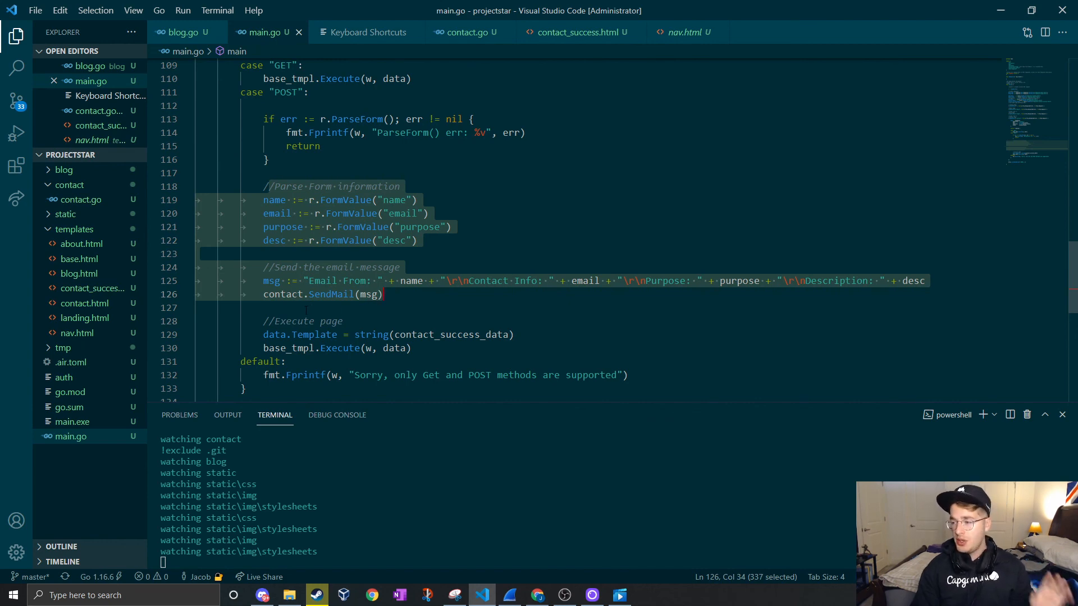
scroll("down", 3)
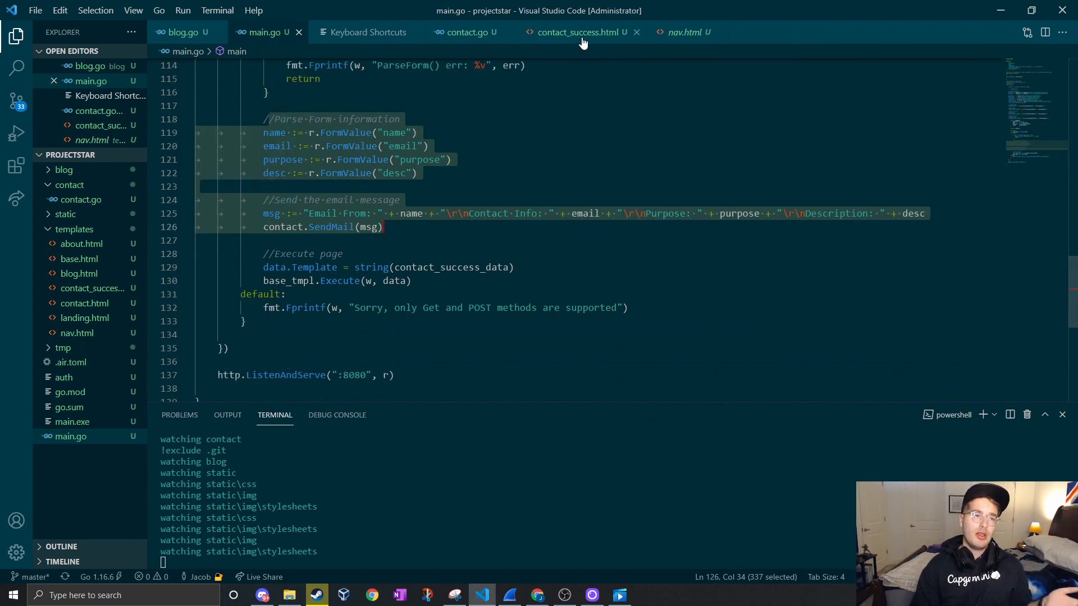
left_click(579, 32)
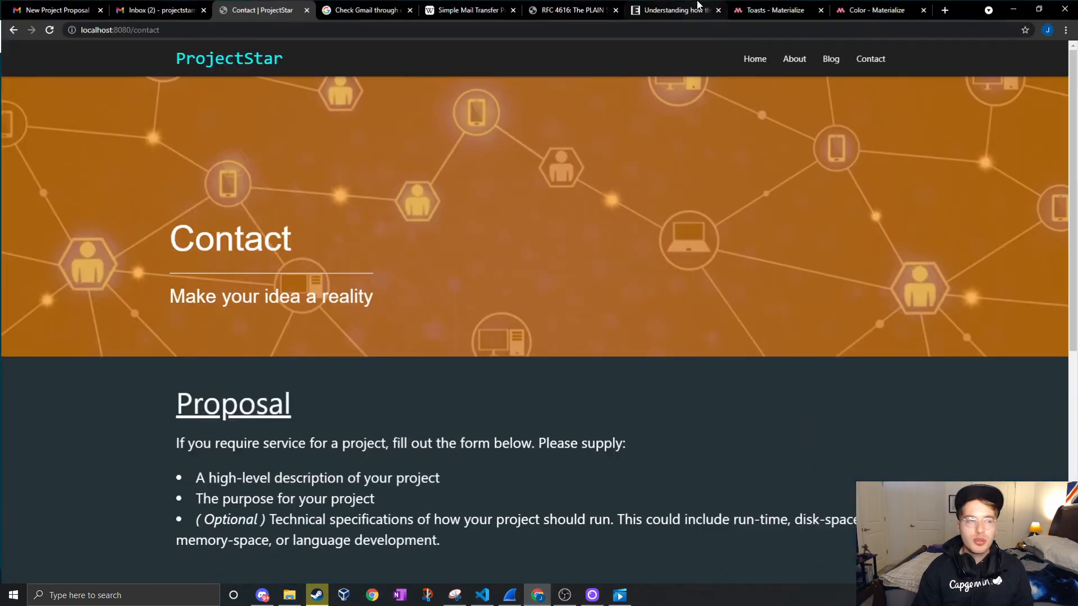
Step: Refill the ProjectStar contact form with bob jones's details and submit it
scroll("down", 3)
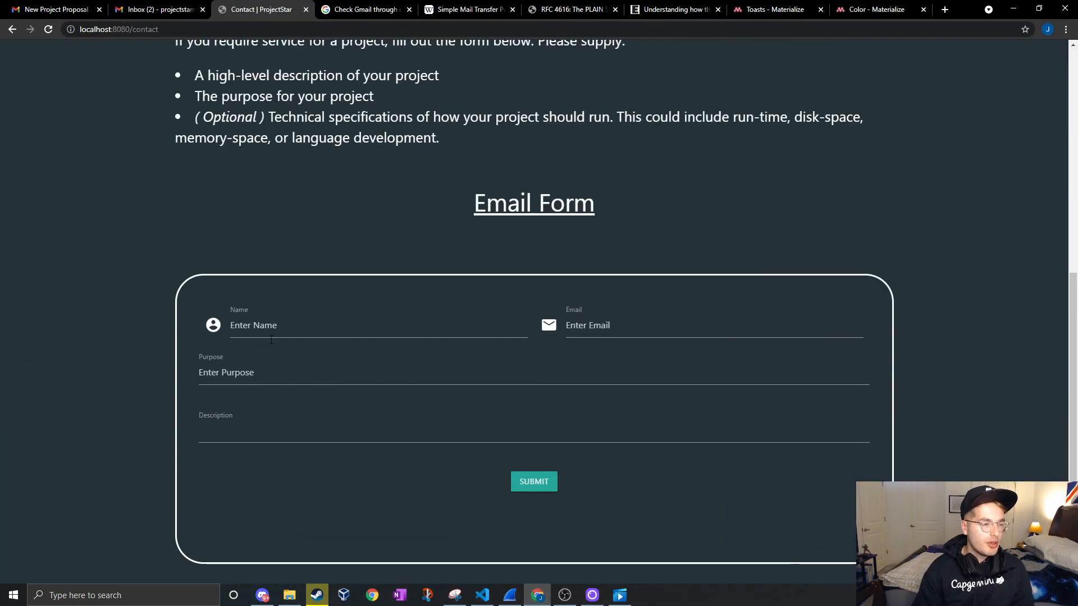
left_click(713, 325)
type("asdfasdfasdfasdfasdfasdfasdfasdfasdfasdfasdfasdfasdfasdfasdfasd")
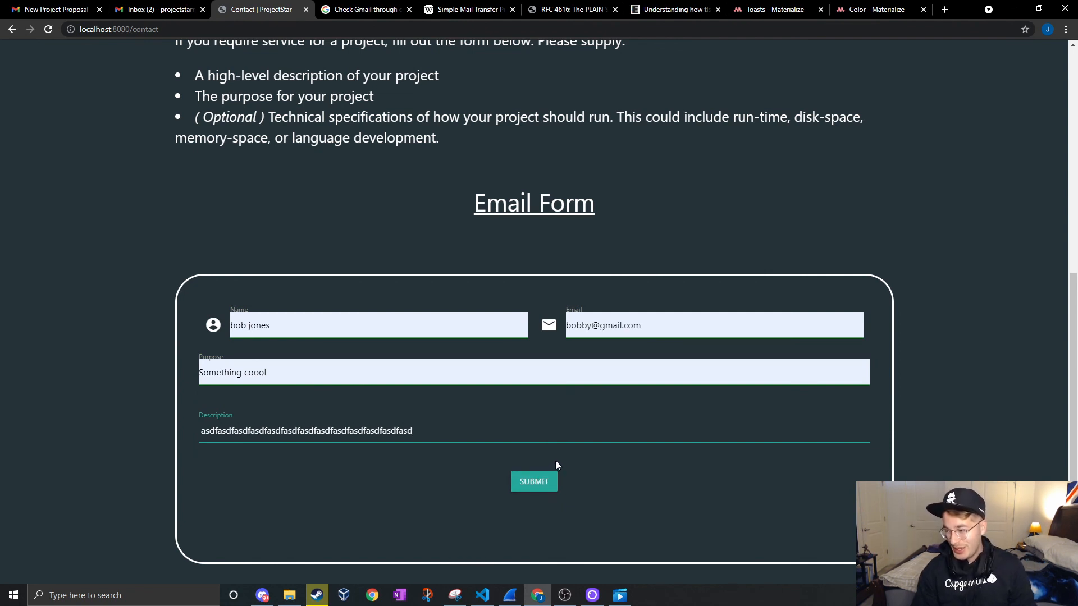
left_click(533, 481)
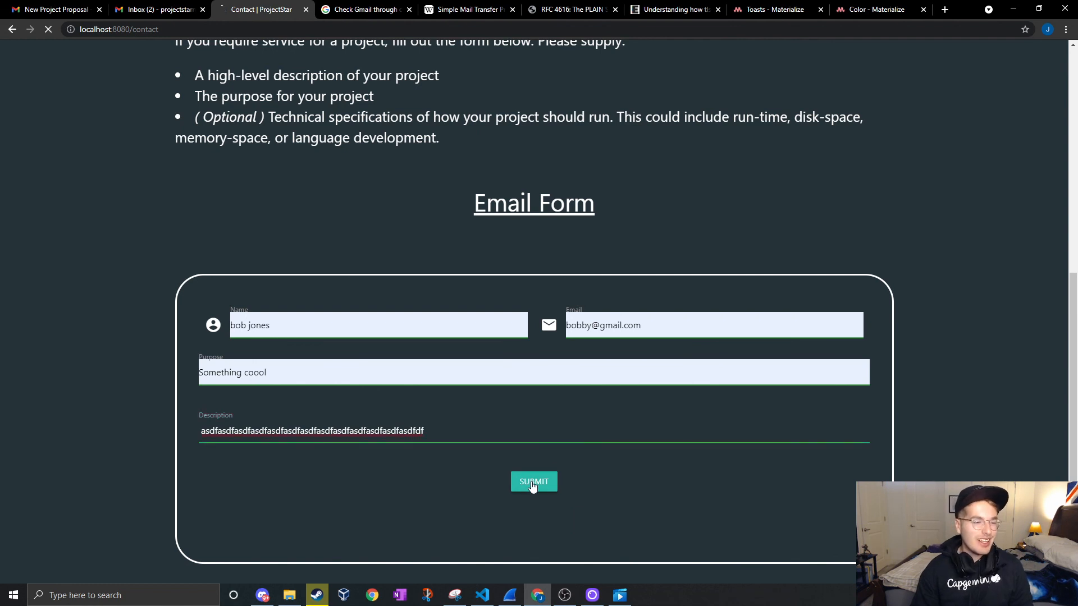
left_click(533, 481)
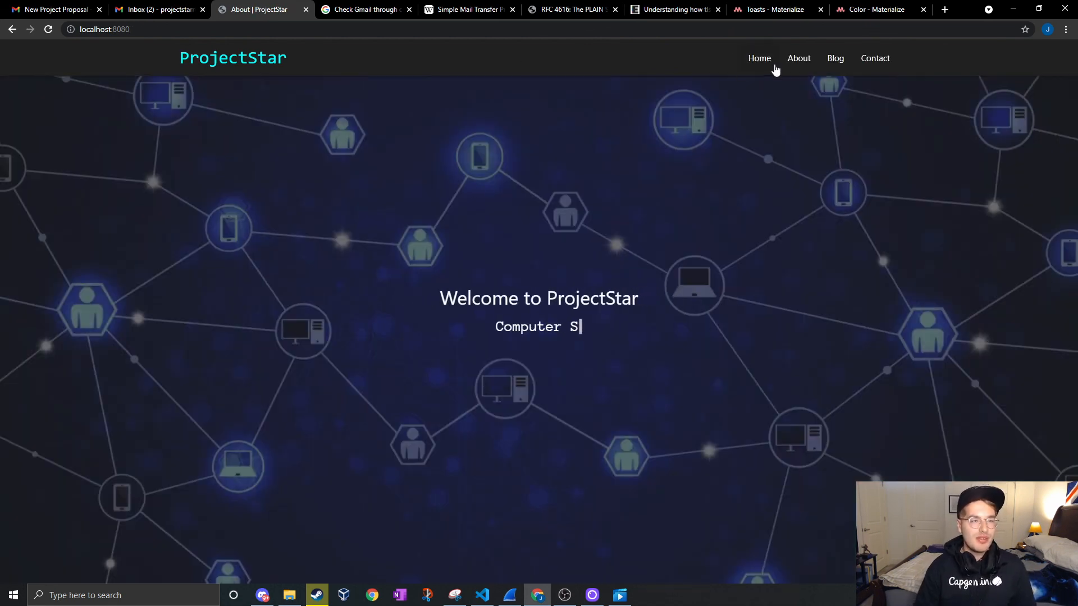
type("cientist")
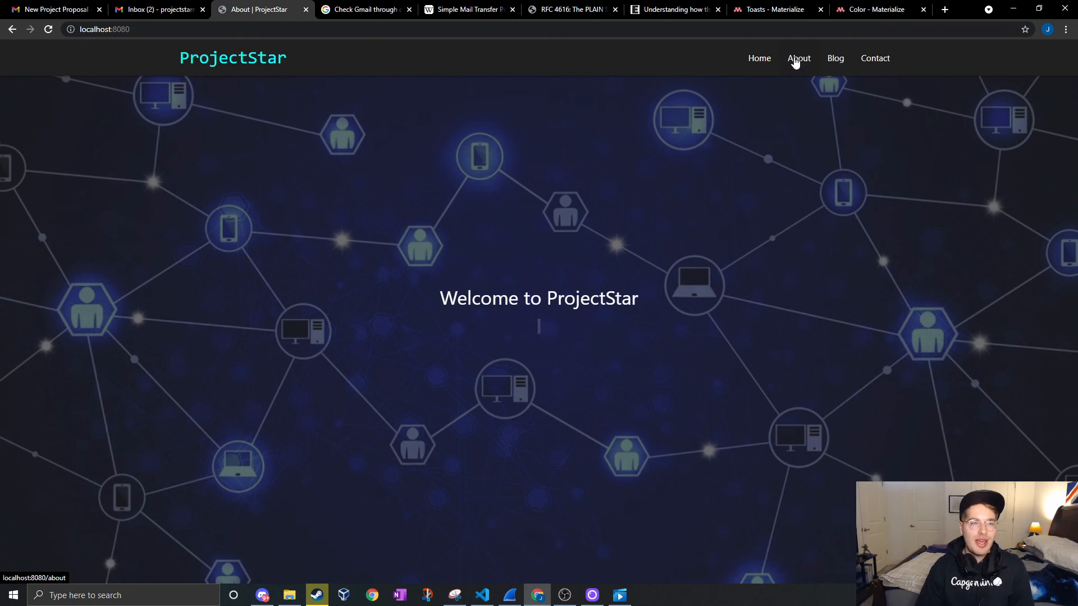
left_click(798, 58)
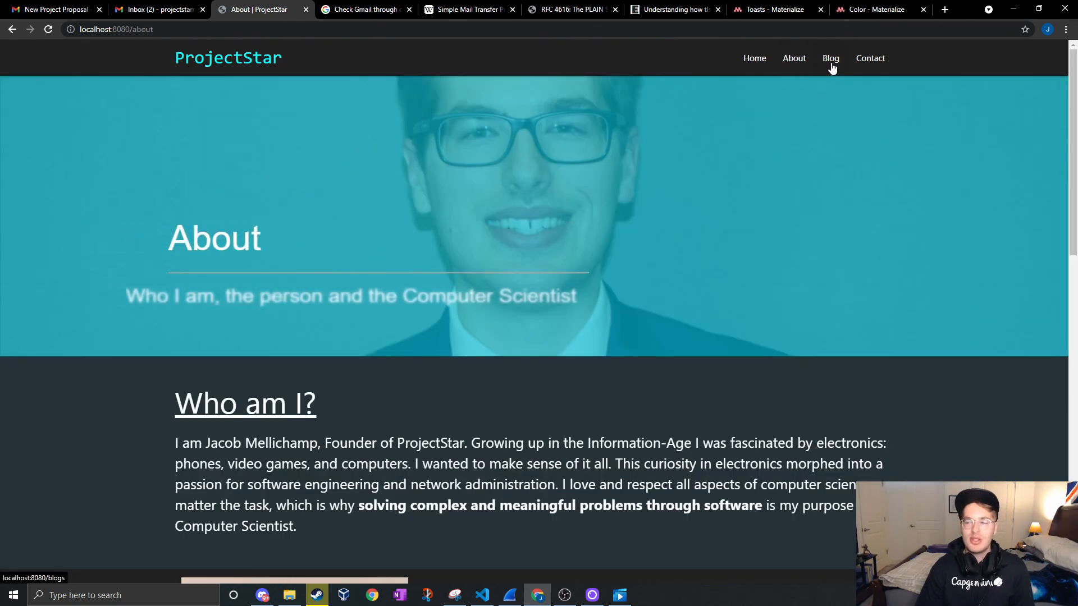
left_click(869, 57)
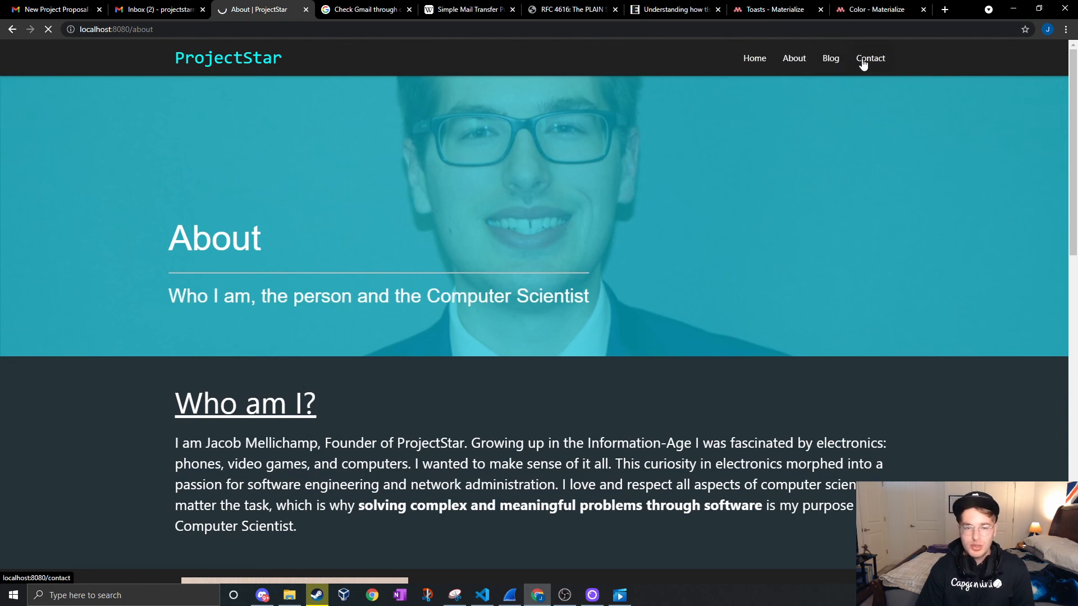
left_click(829, 58)
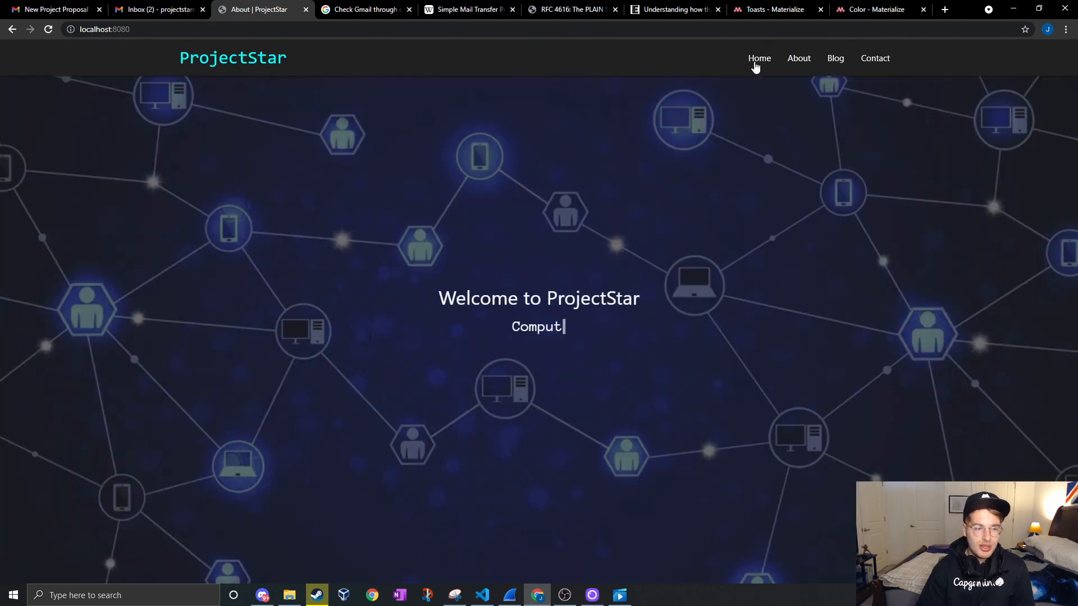
type("er Scientist")
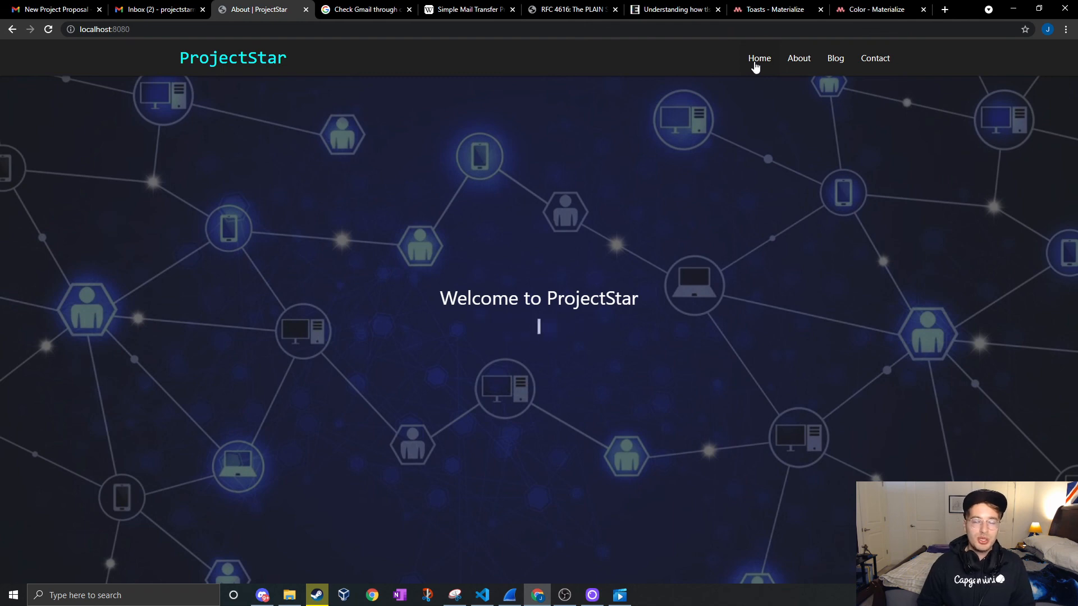
type("Cyber Anal")
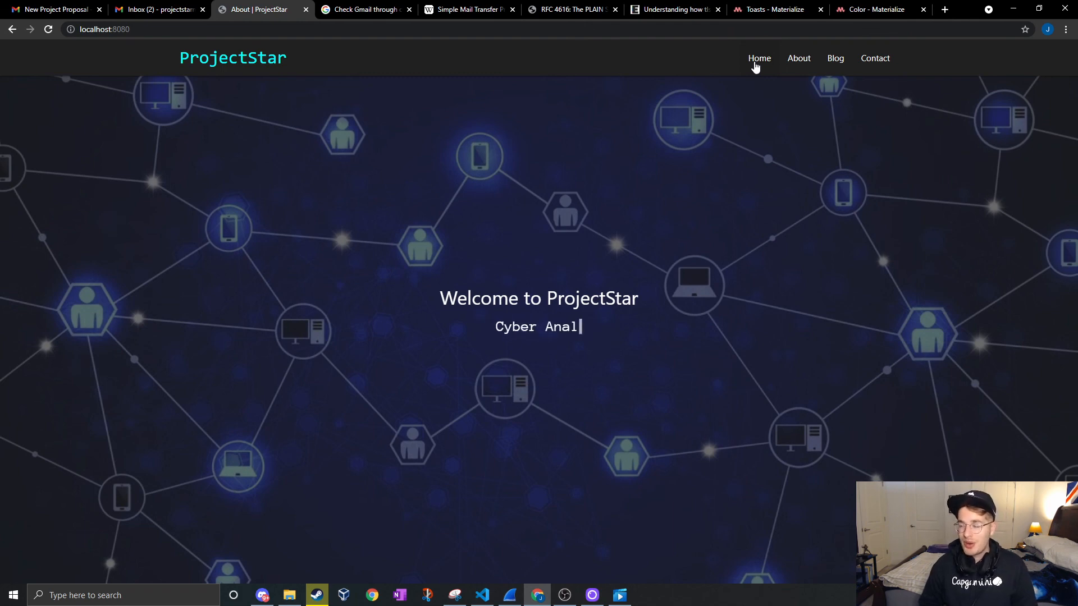
key("Backspace")
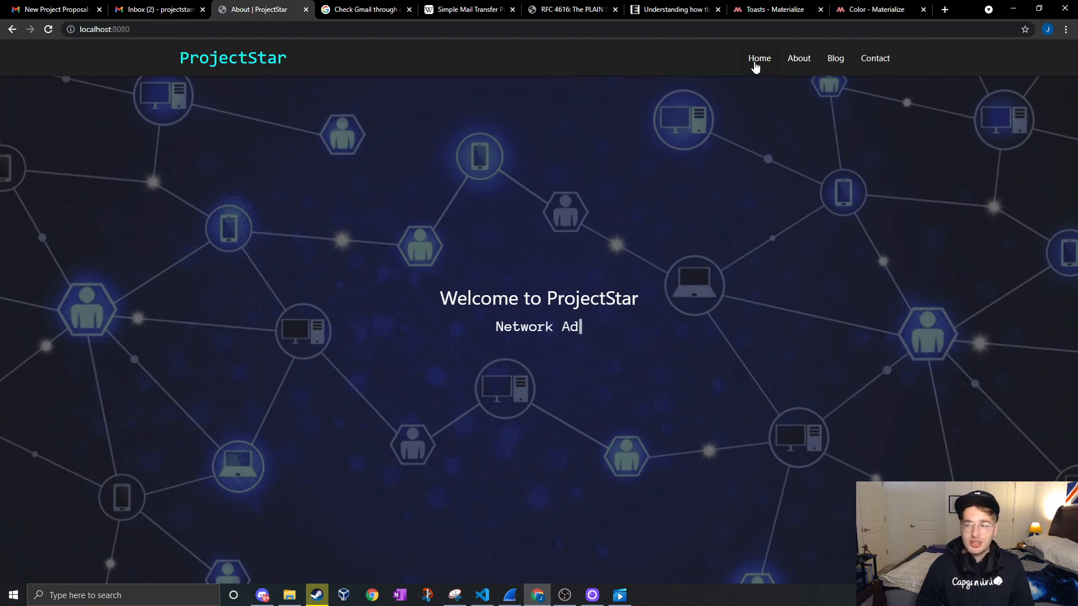
type("ministrator")
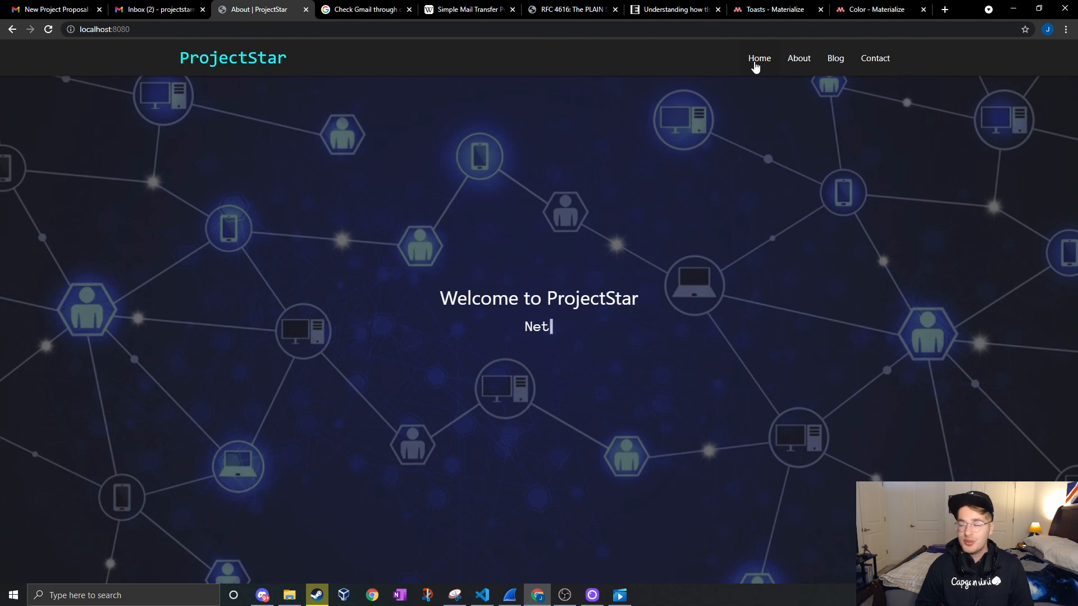
type("Salesforc")
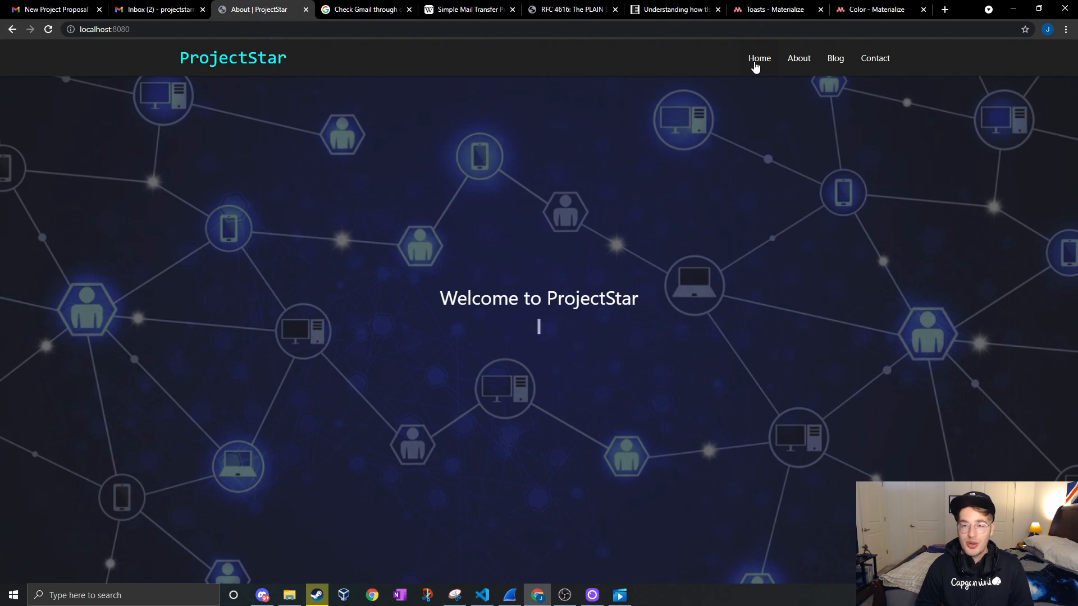
type("c")
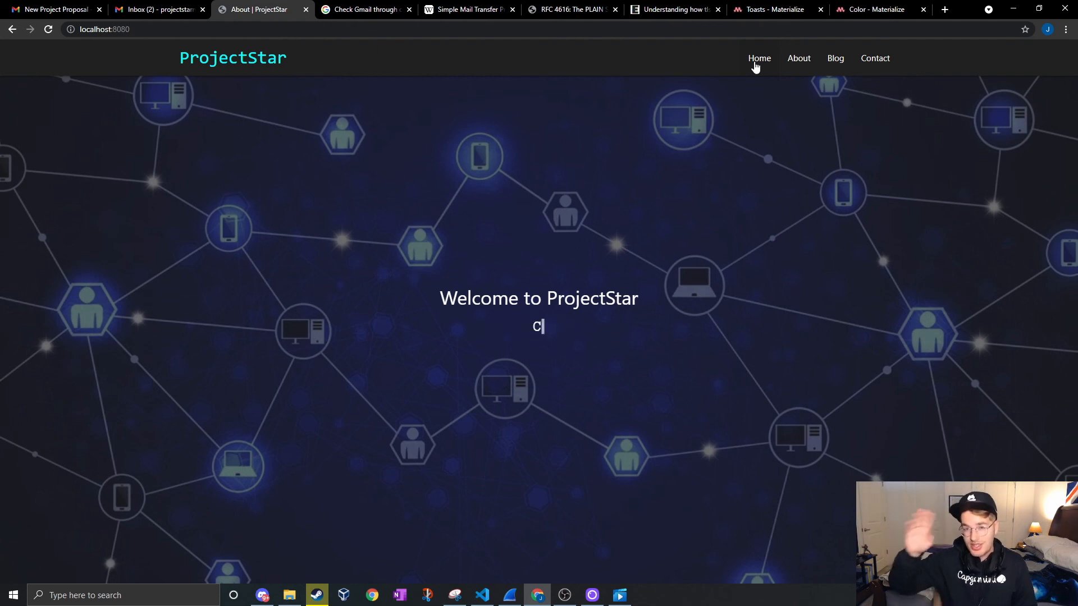